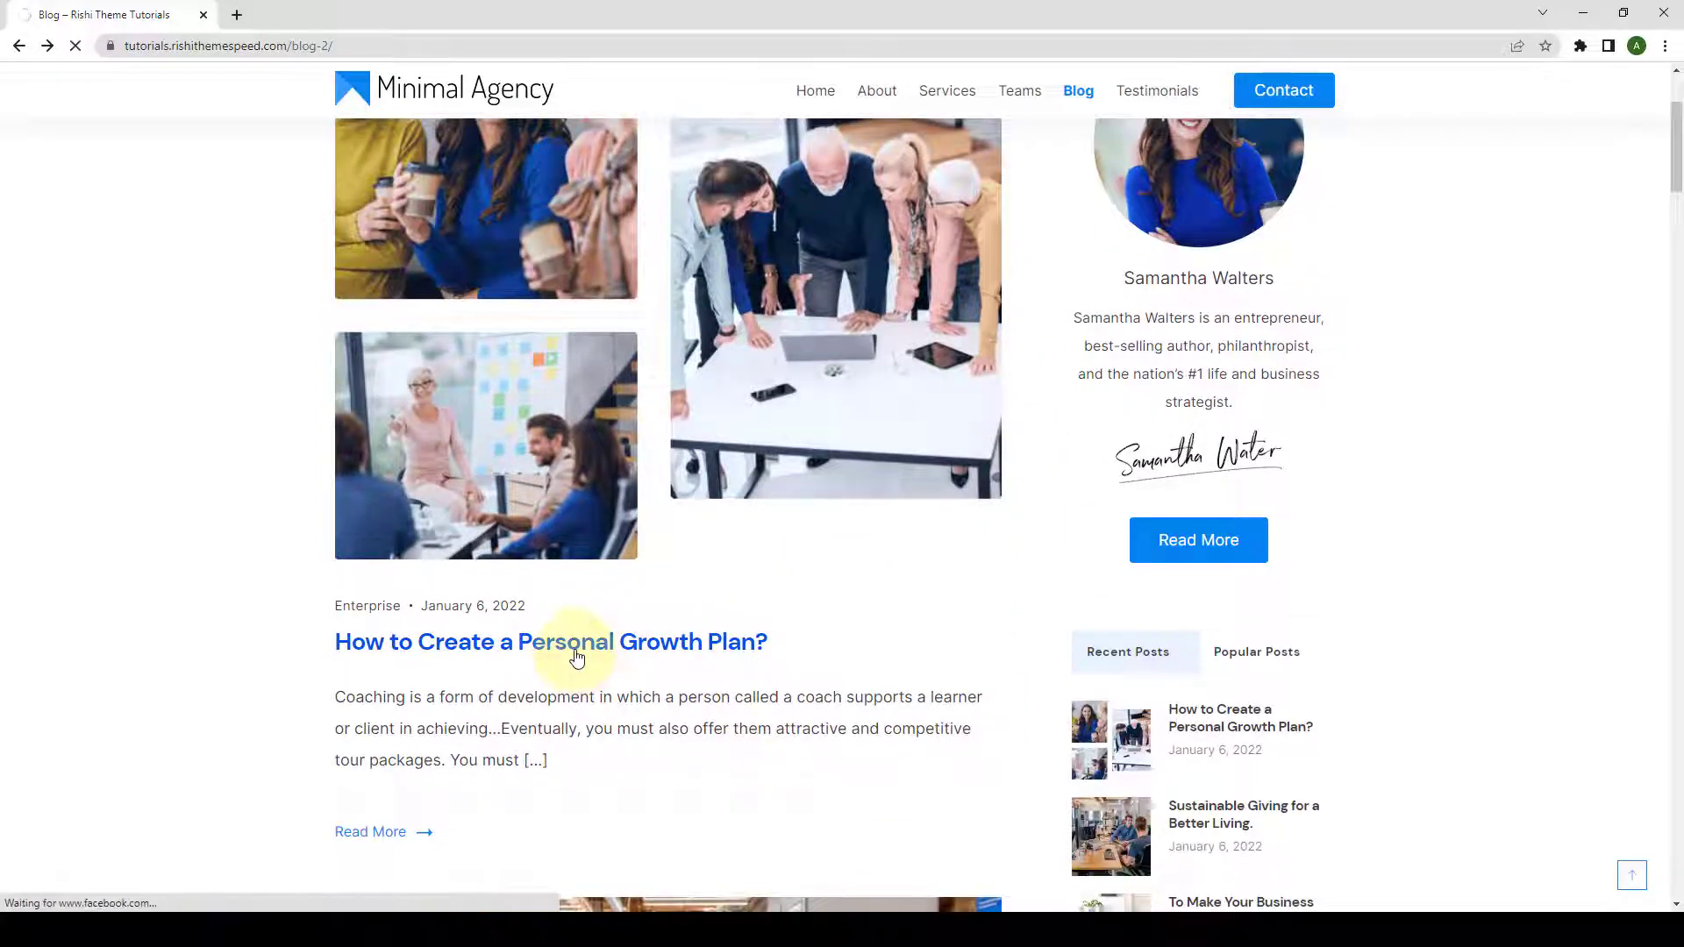
- Open 'How to Create a Personal Growth Plan?' and cycle its Related Posts slider with the arrows
{"action": "left_click", "coordinate": [549, 642]}
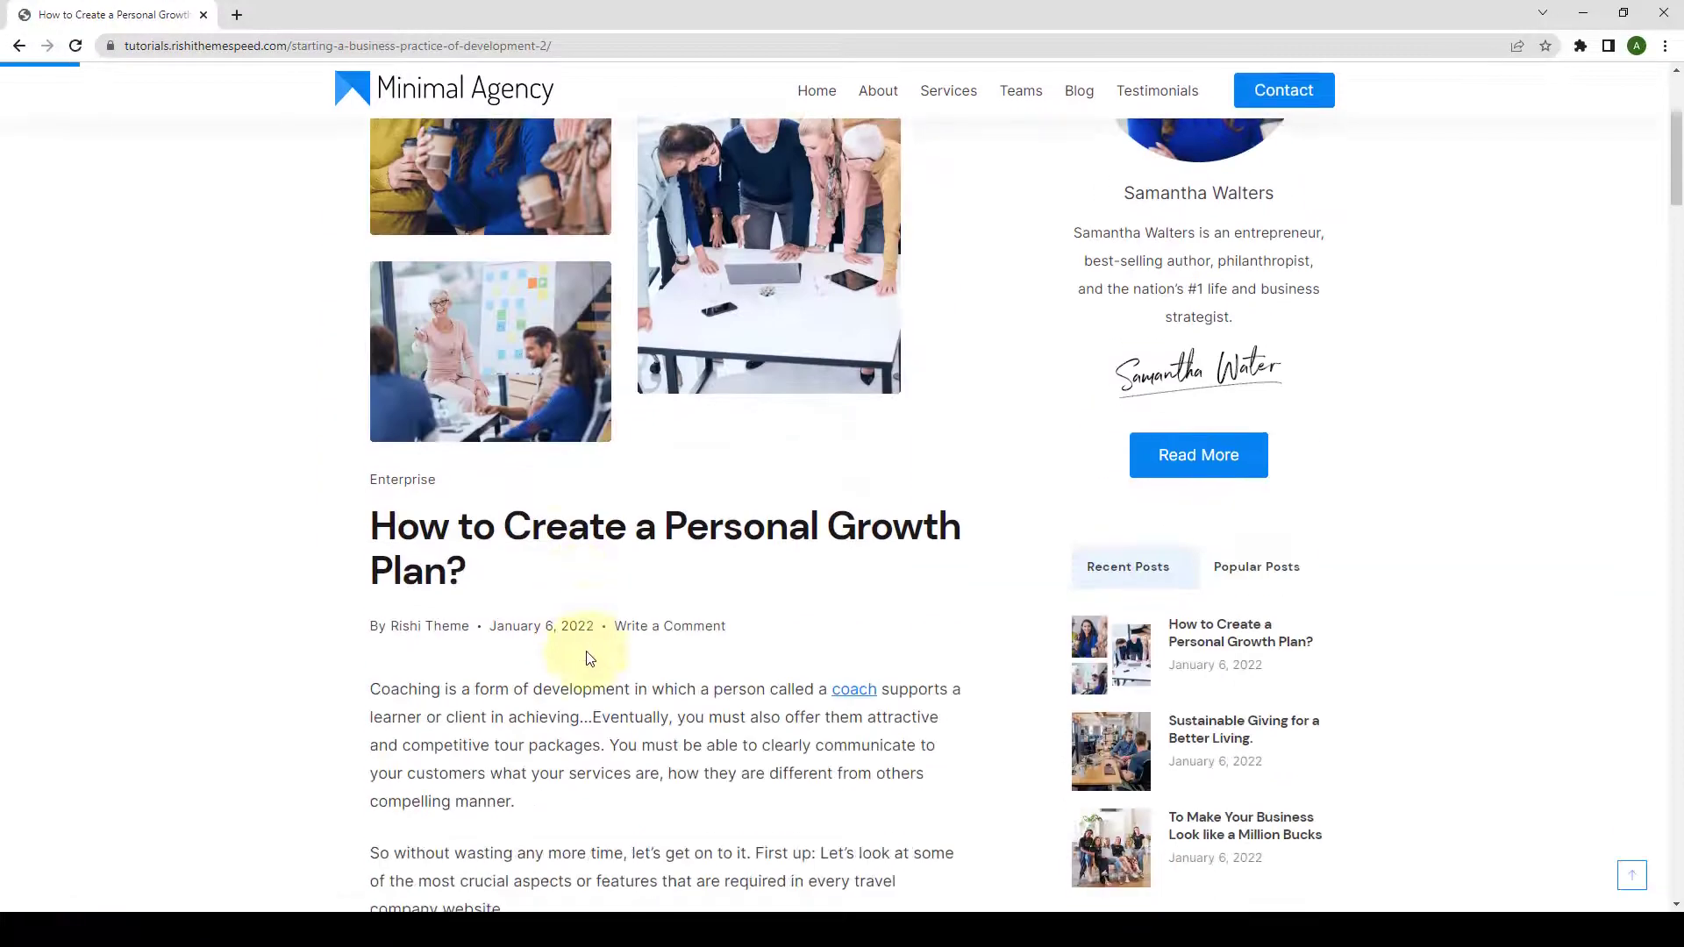
{"action": "scroll", "scroll_direction": "down", "scroll_amount": 3}
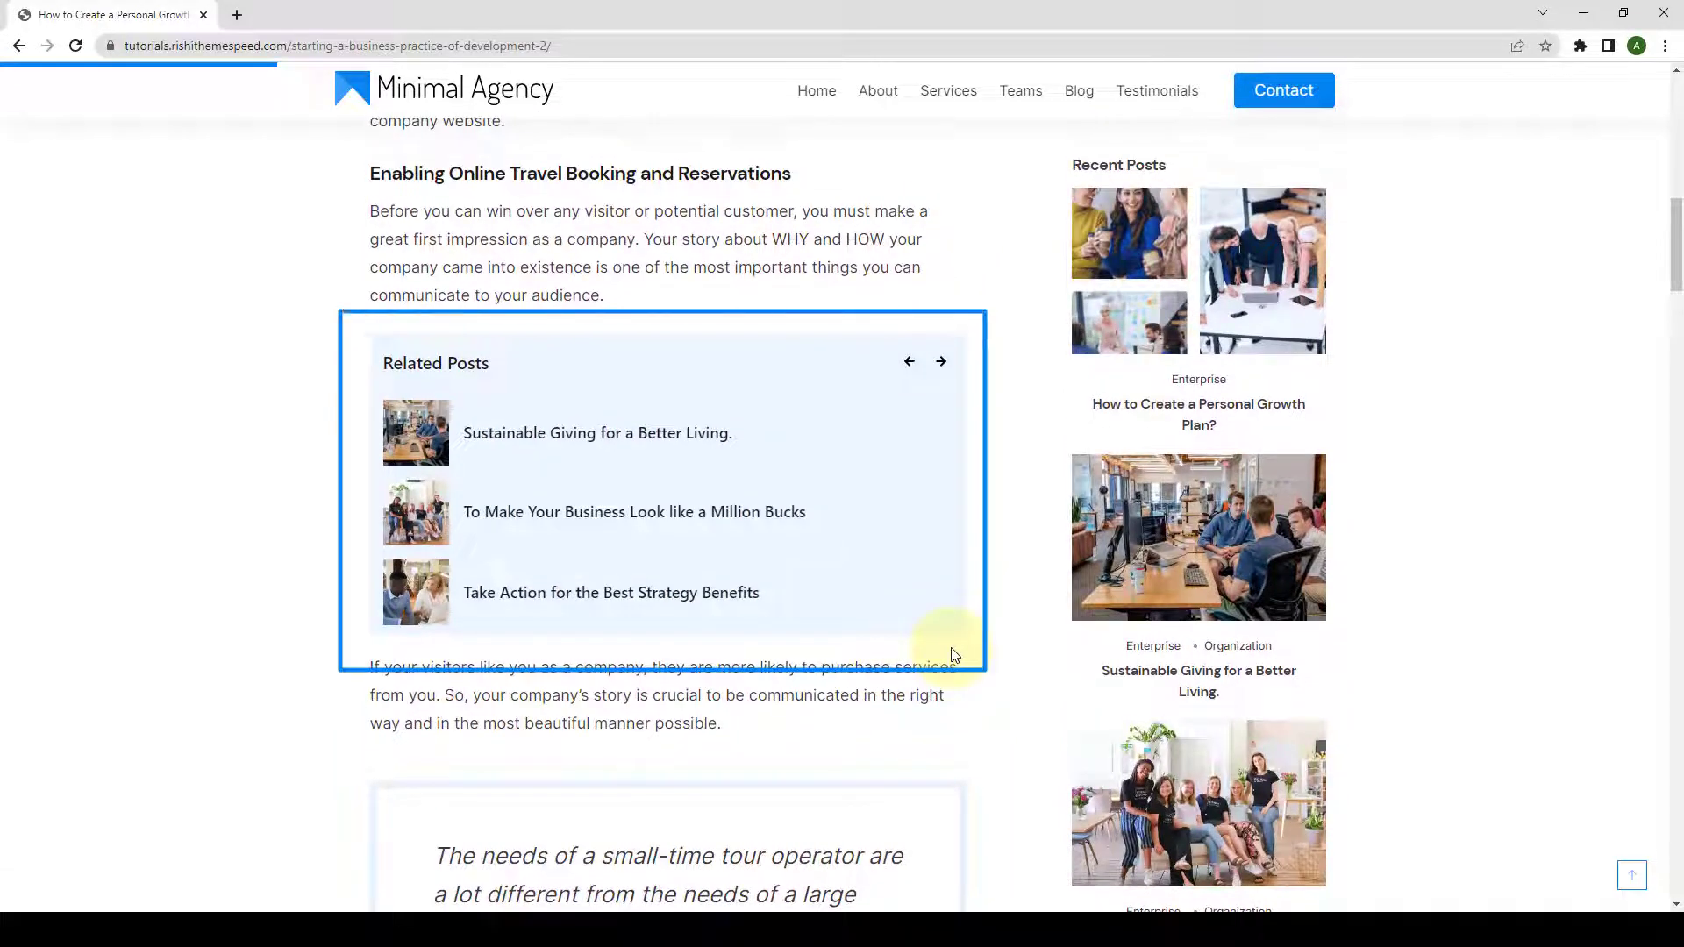
{"action": "left_click", "coordinate": [941, 361]}
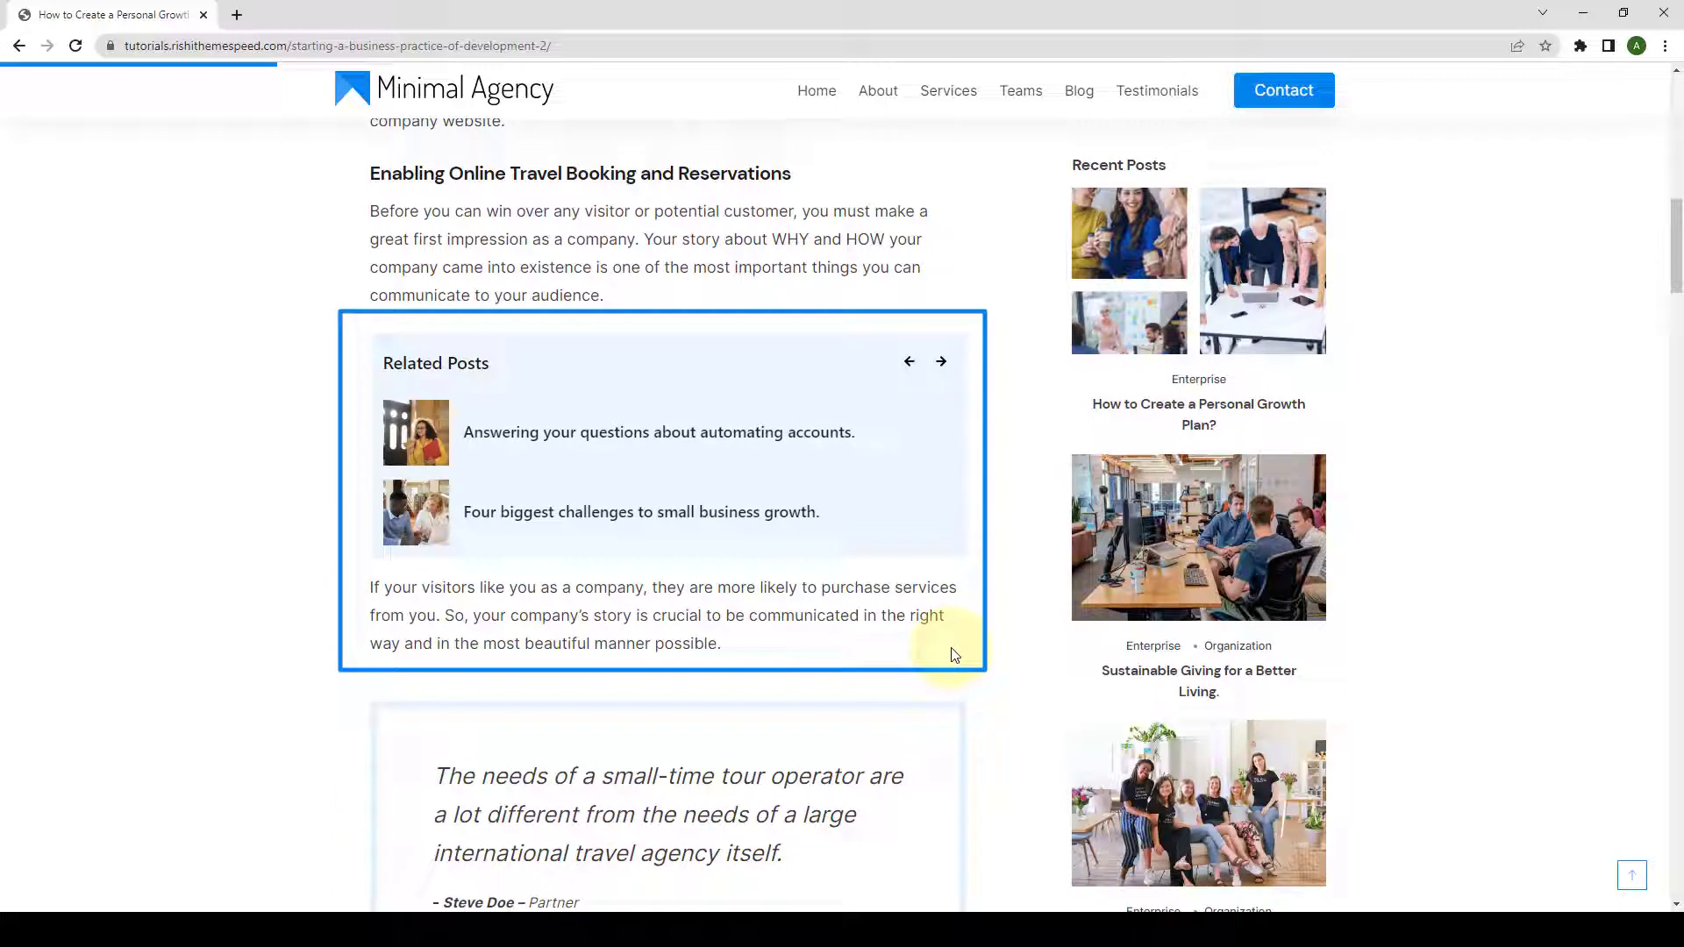
{"action": "left_click", "coordinate": [940, 361]}
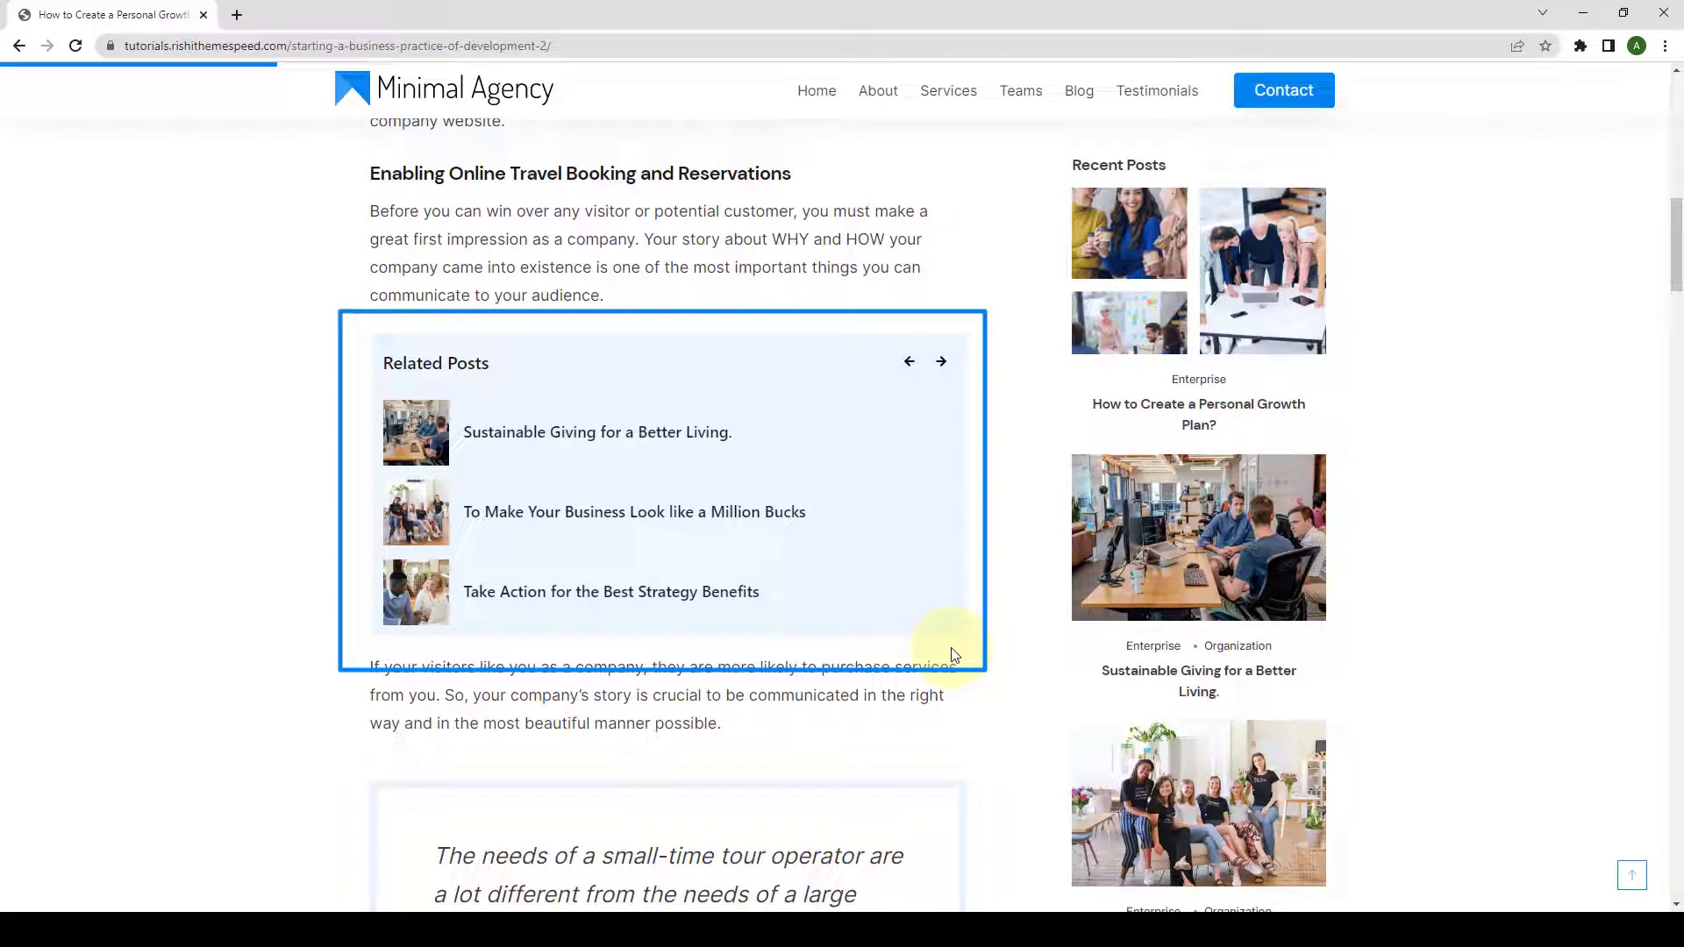
{"action": "left_click", "coordinate": [940, 361]}
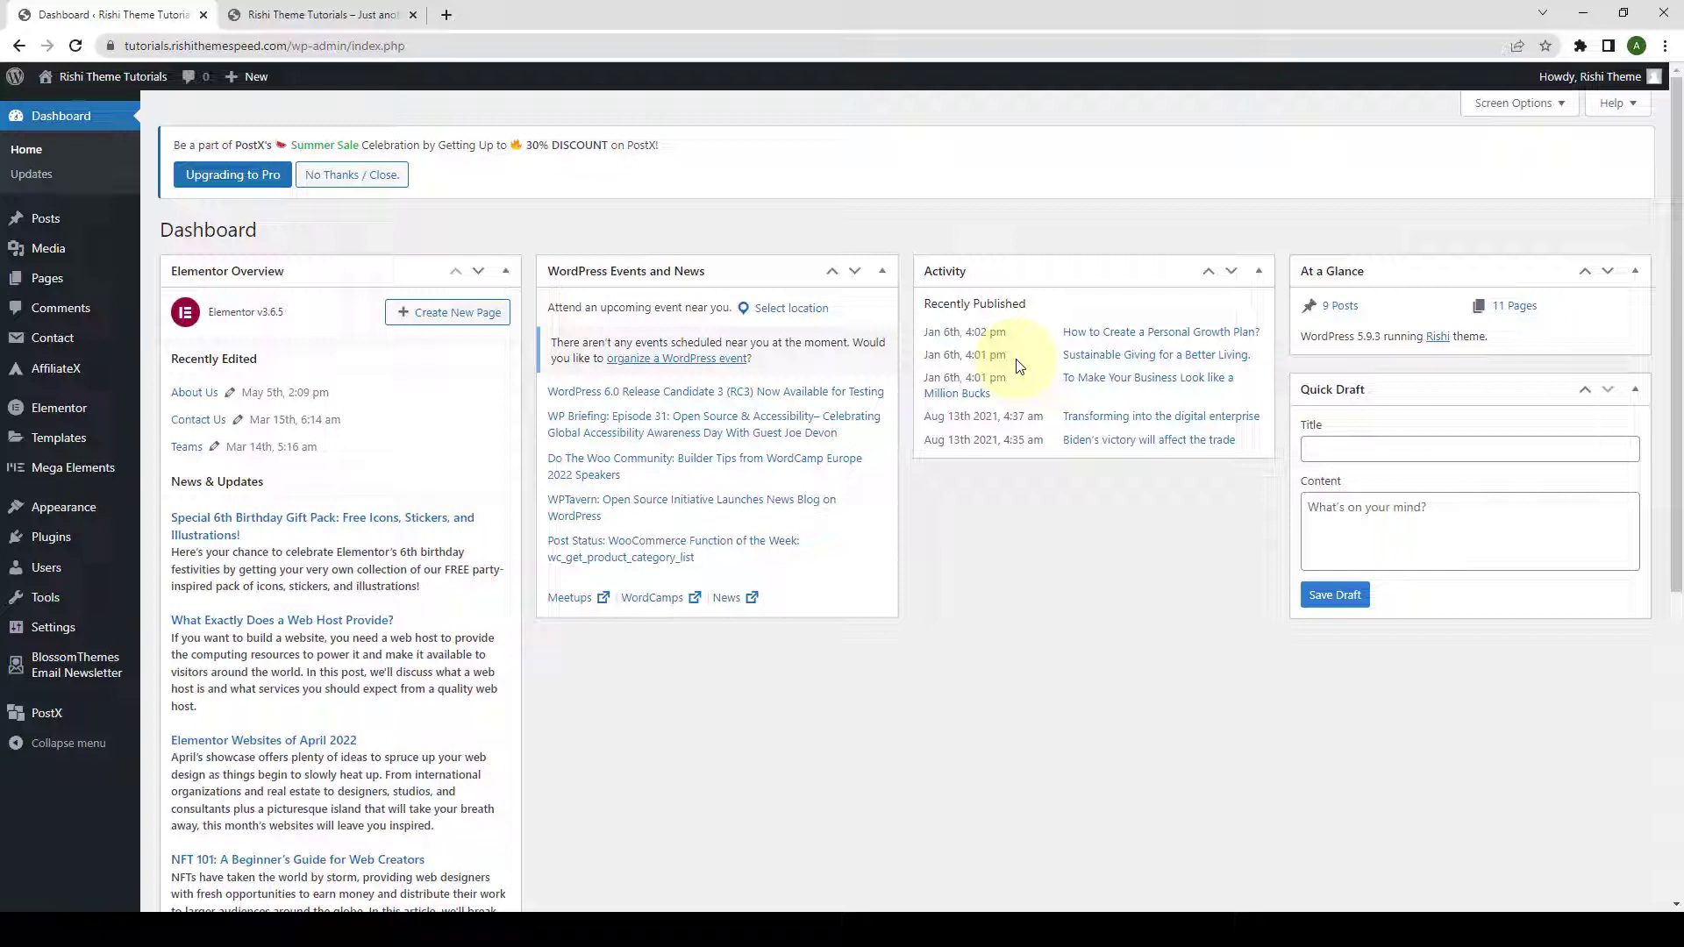
{"action": "mouse_move", "coordinate": [1023, 384]}
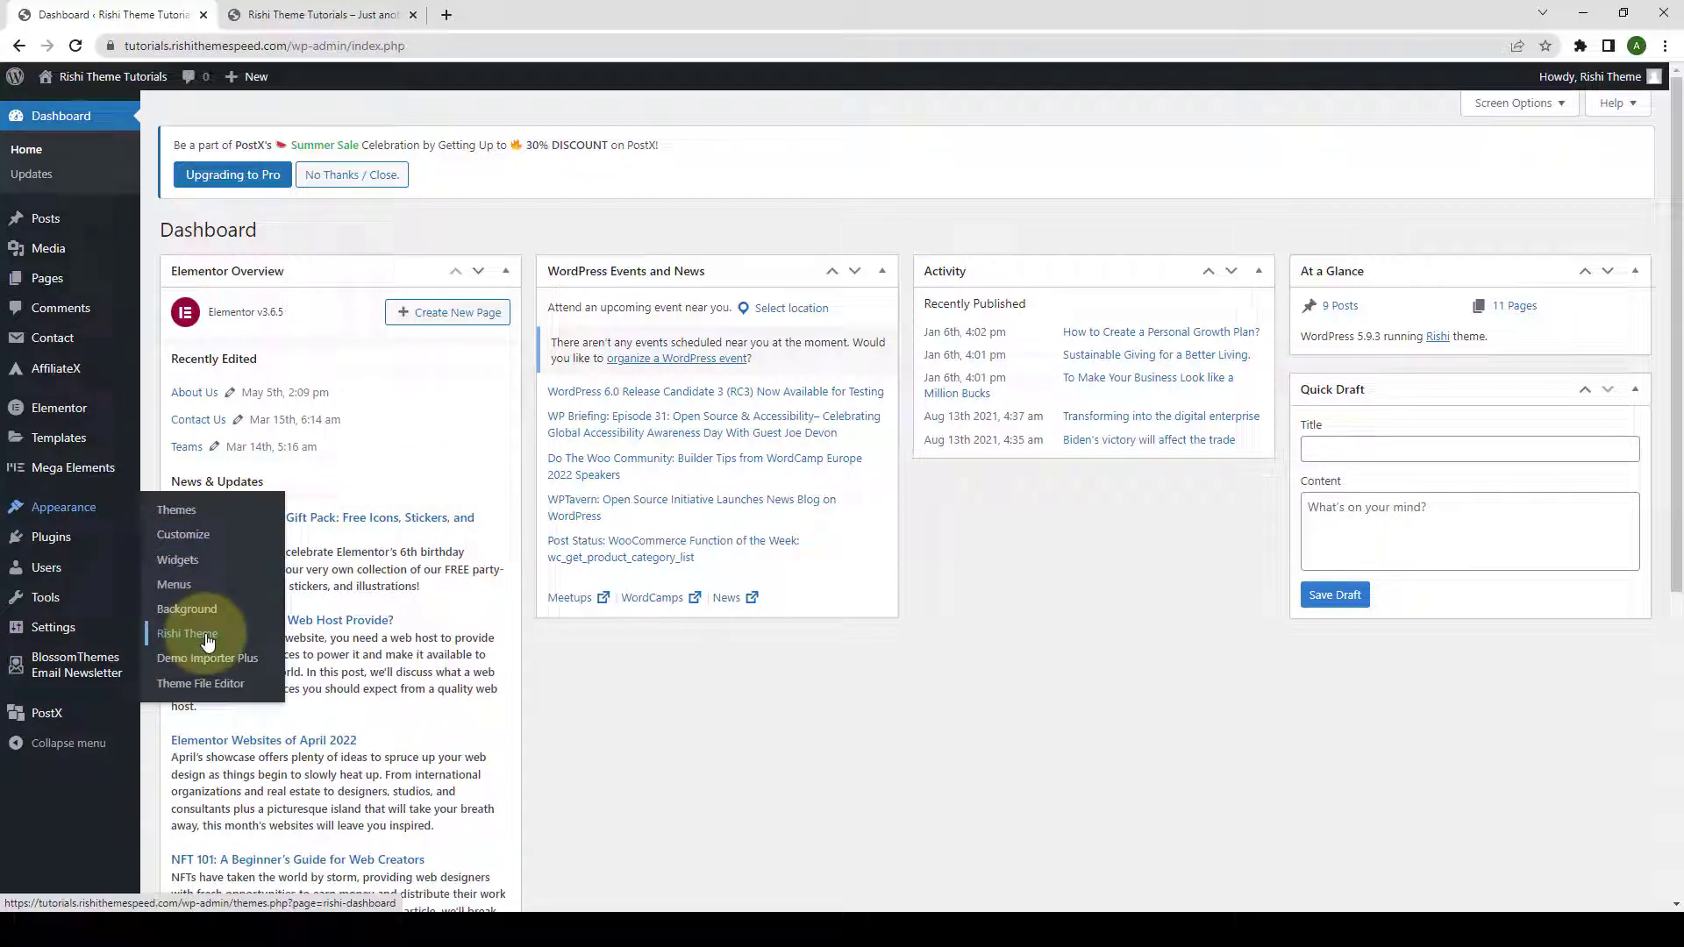
- Activate the Advanced Blogging pro extension under Rishi Theme > Extensions and open its Configure page
{"action": "left_click", "coordinate": [188, 633]}
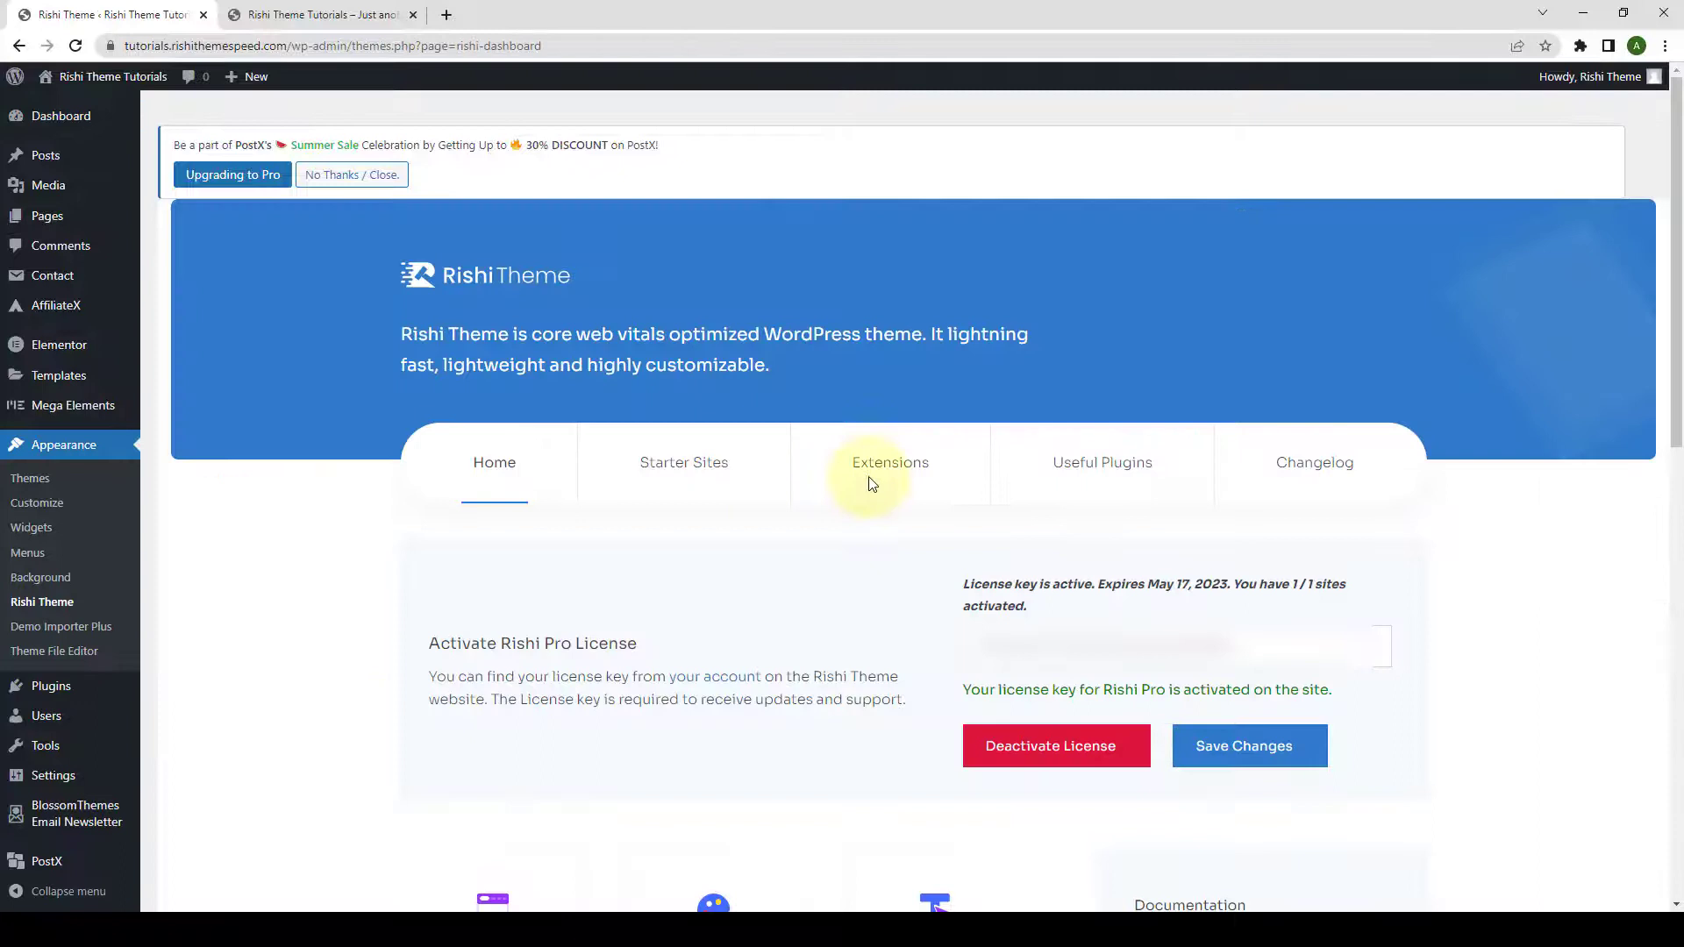
{"action": "left_click", "coordinate": [890, 461]}
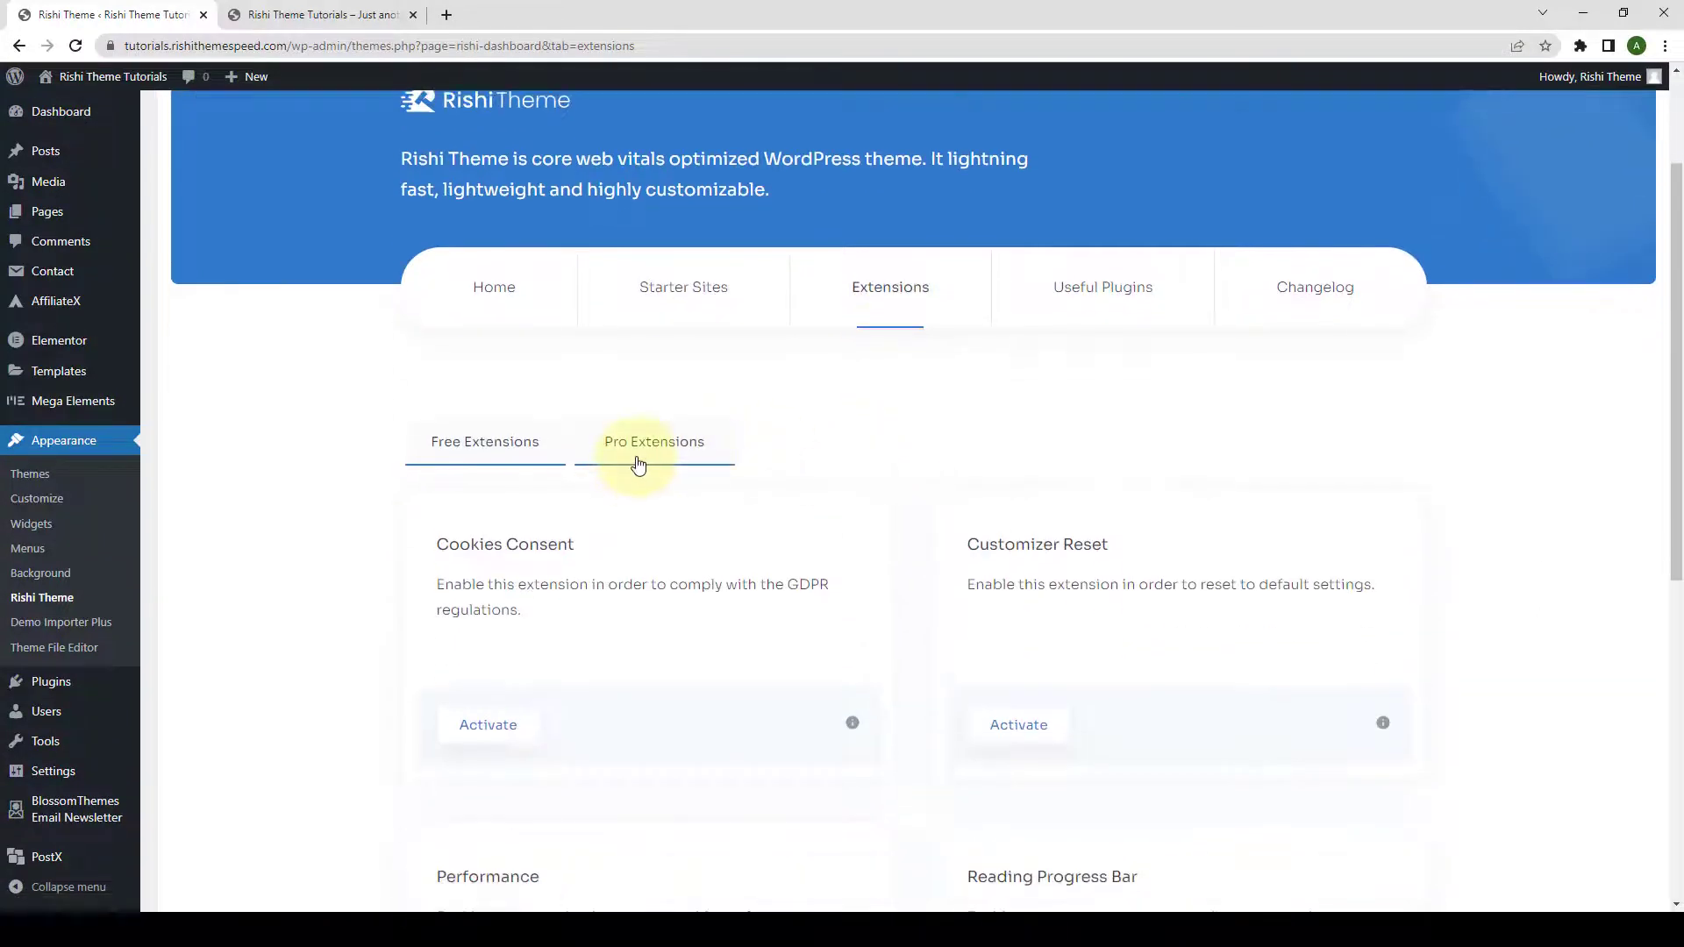
{"action": "left_click", "coordinate": [655, 442]}
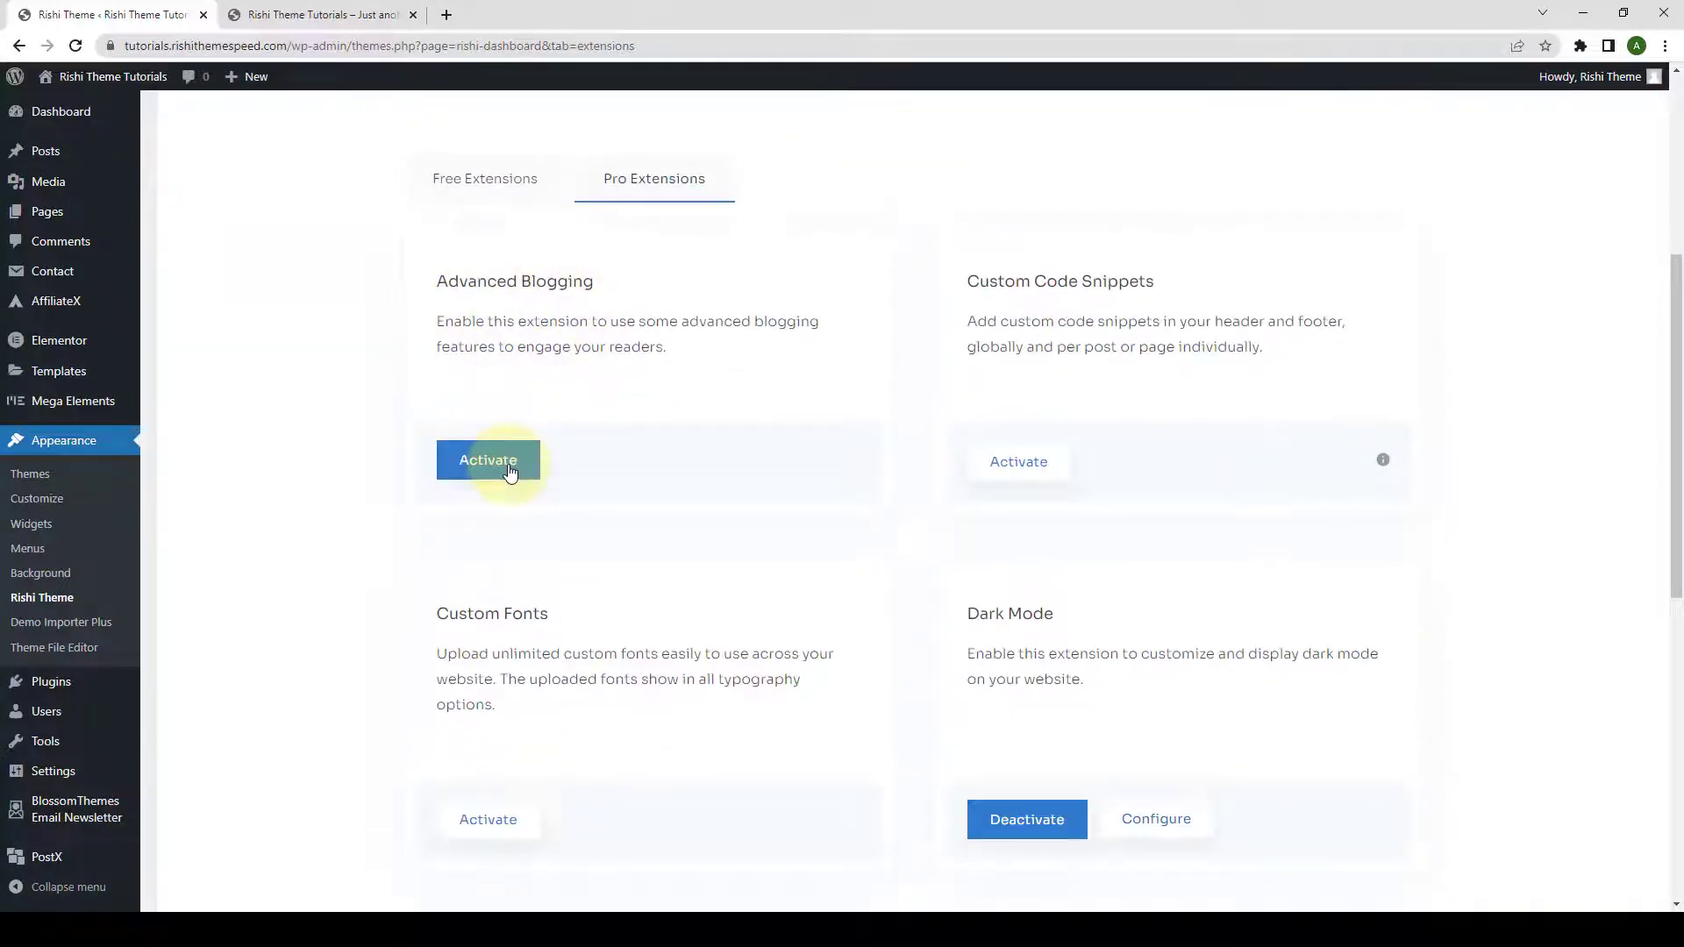
{"action": "left_click", "coordinate": [488, 460]}
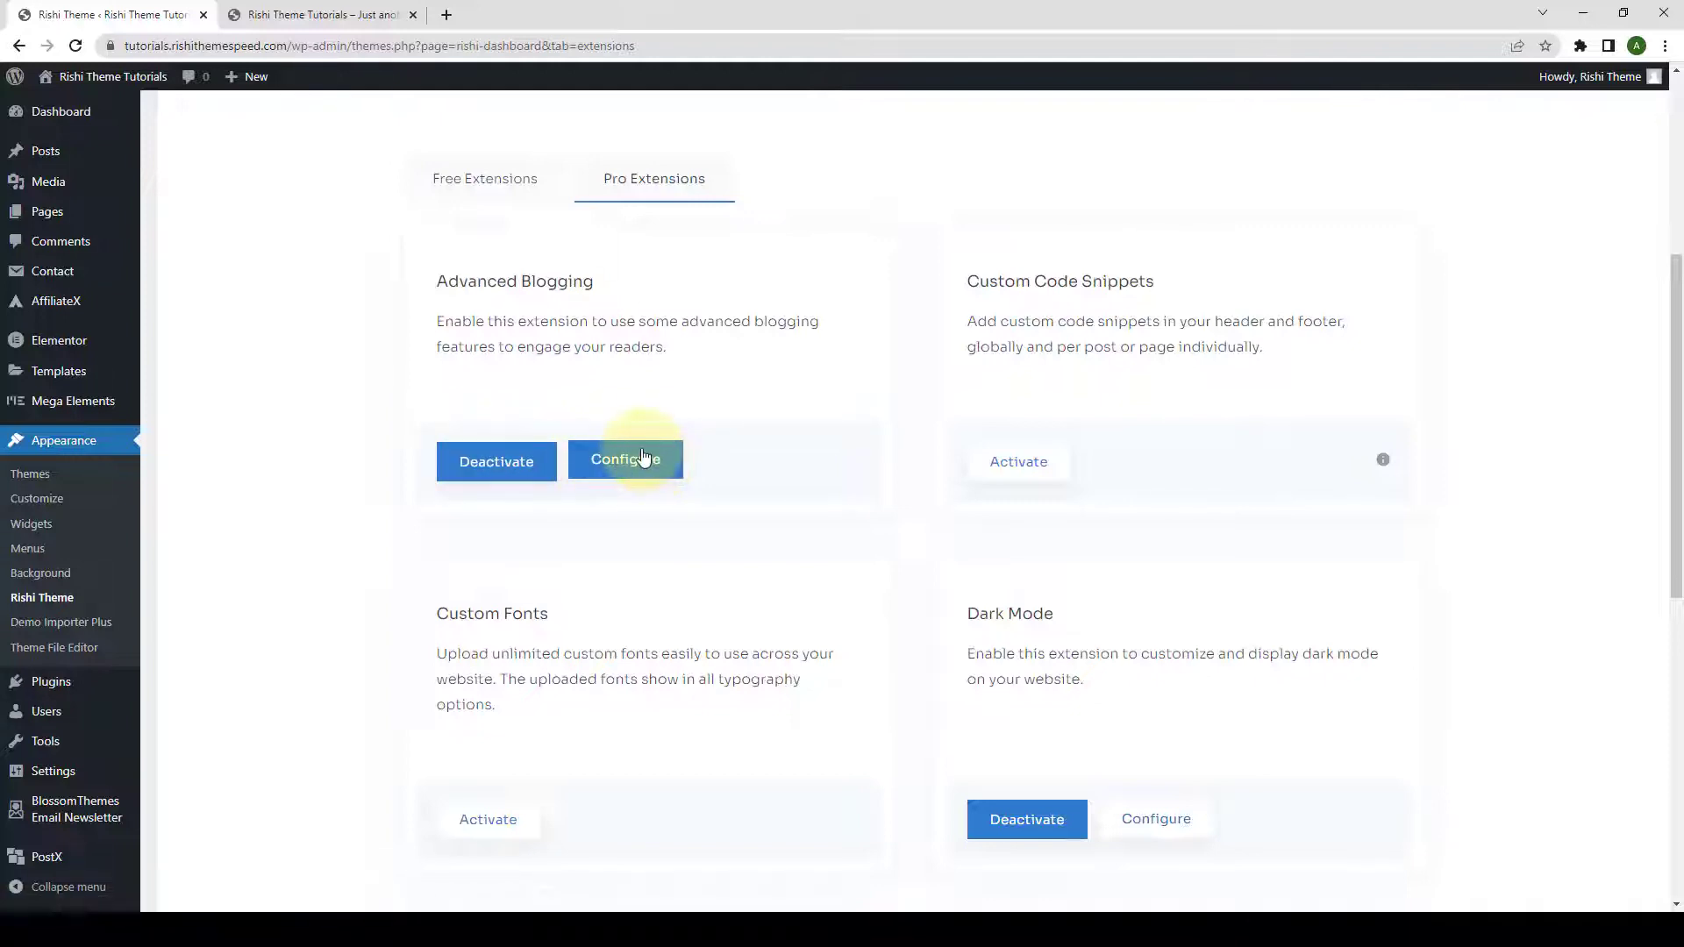
{"action": "right_click", "coordinate": [624, 460]}
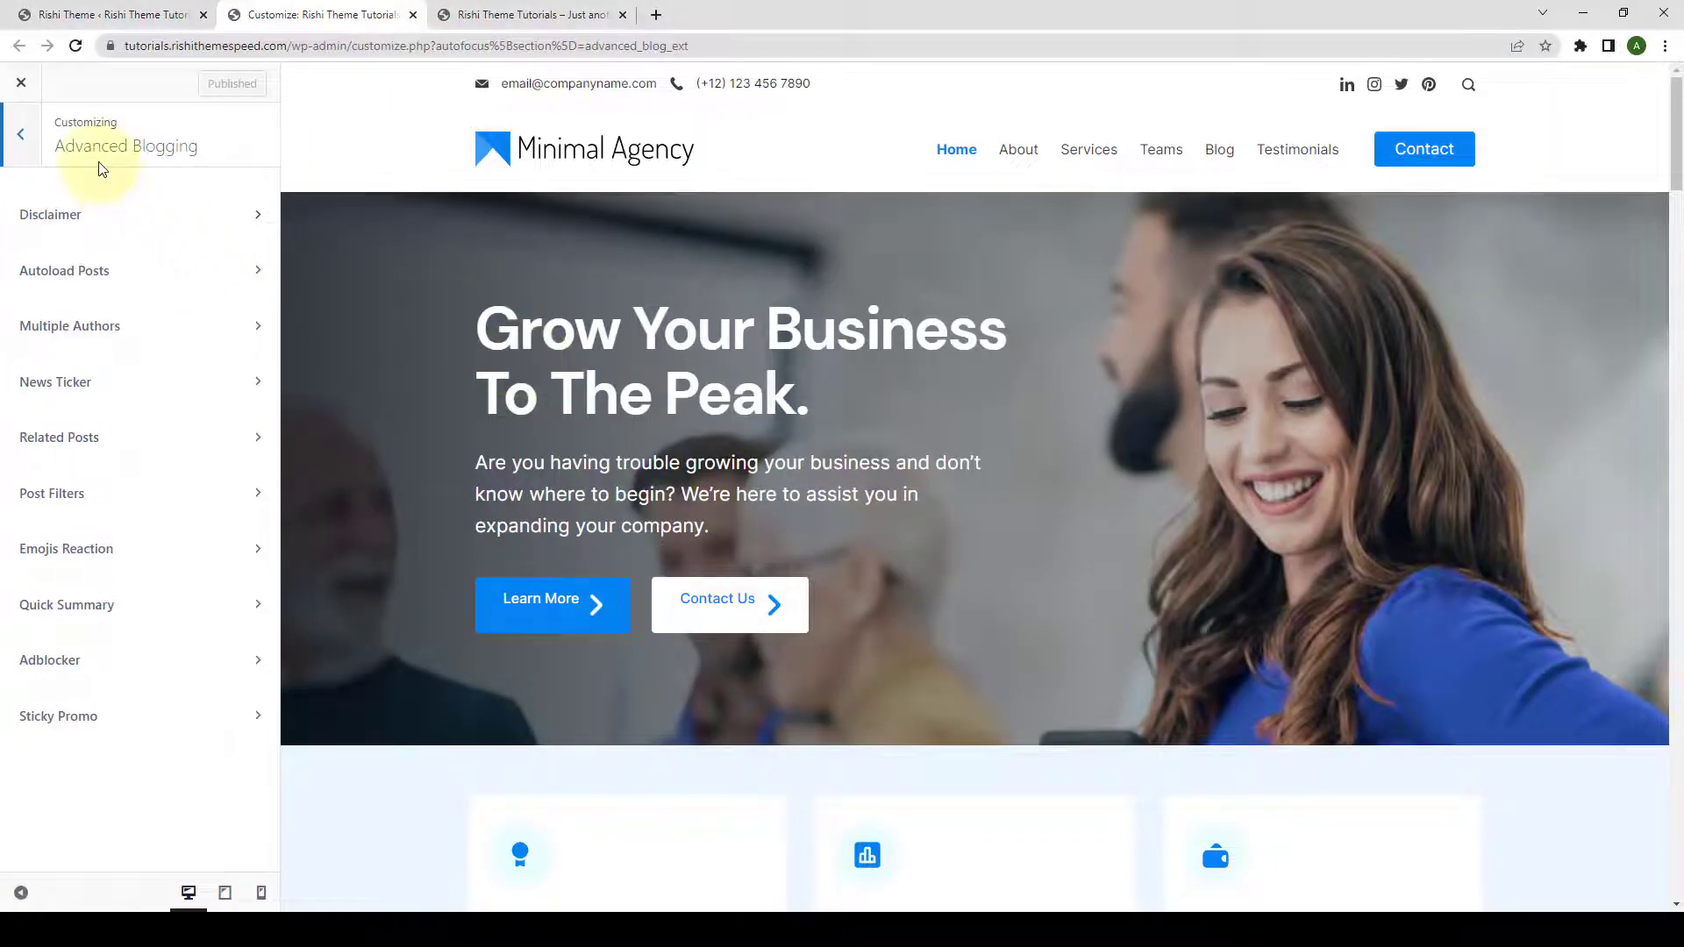
{"action": "mouse_move", "coordinate": [167, 221]}
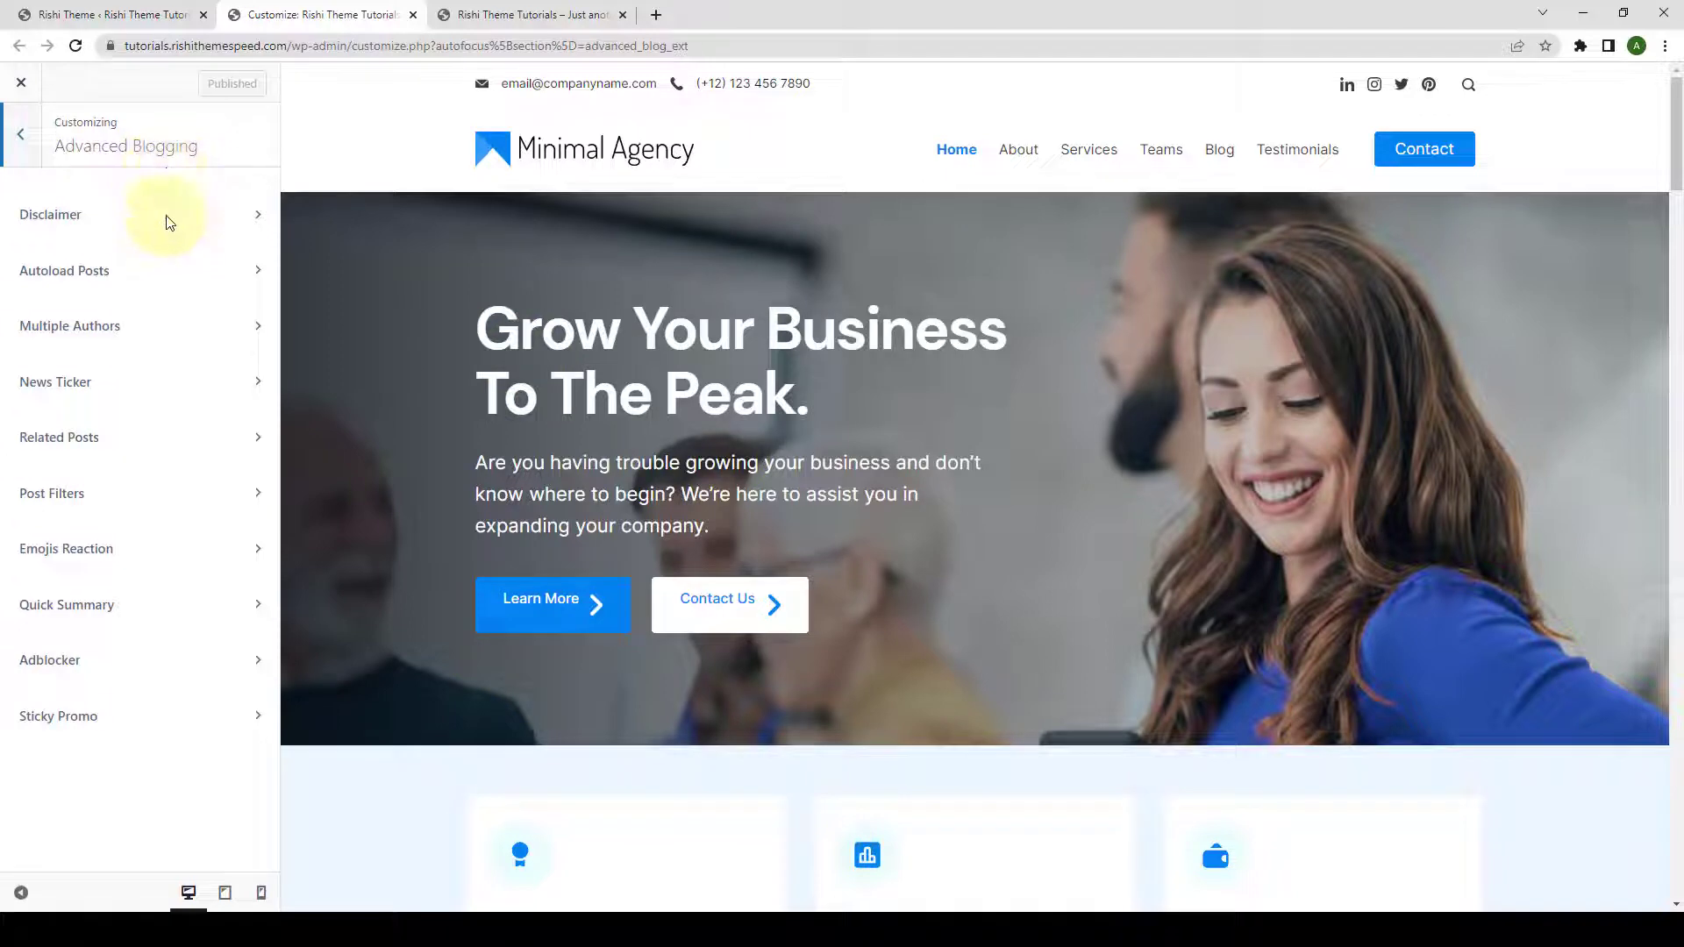
{"action": "mouse_move", "coordinate": [126, 444]}
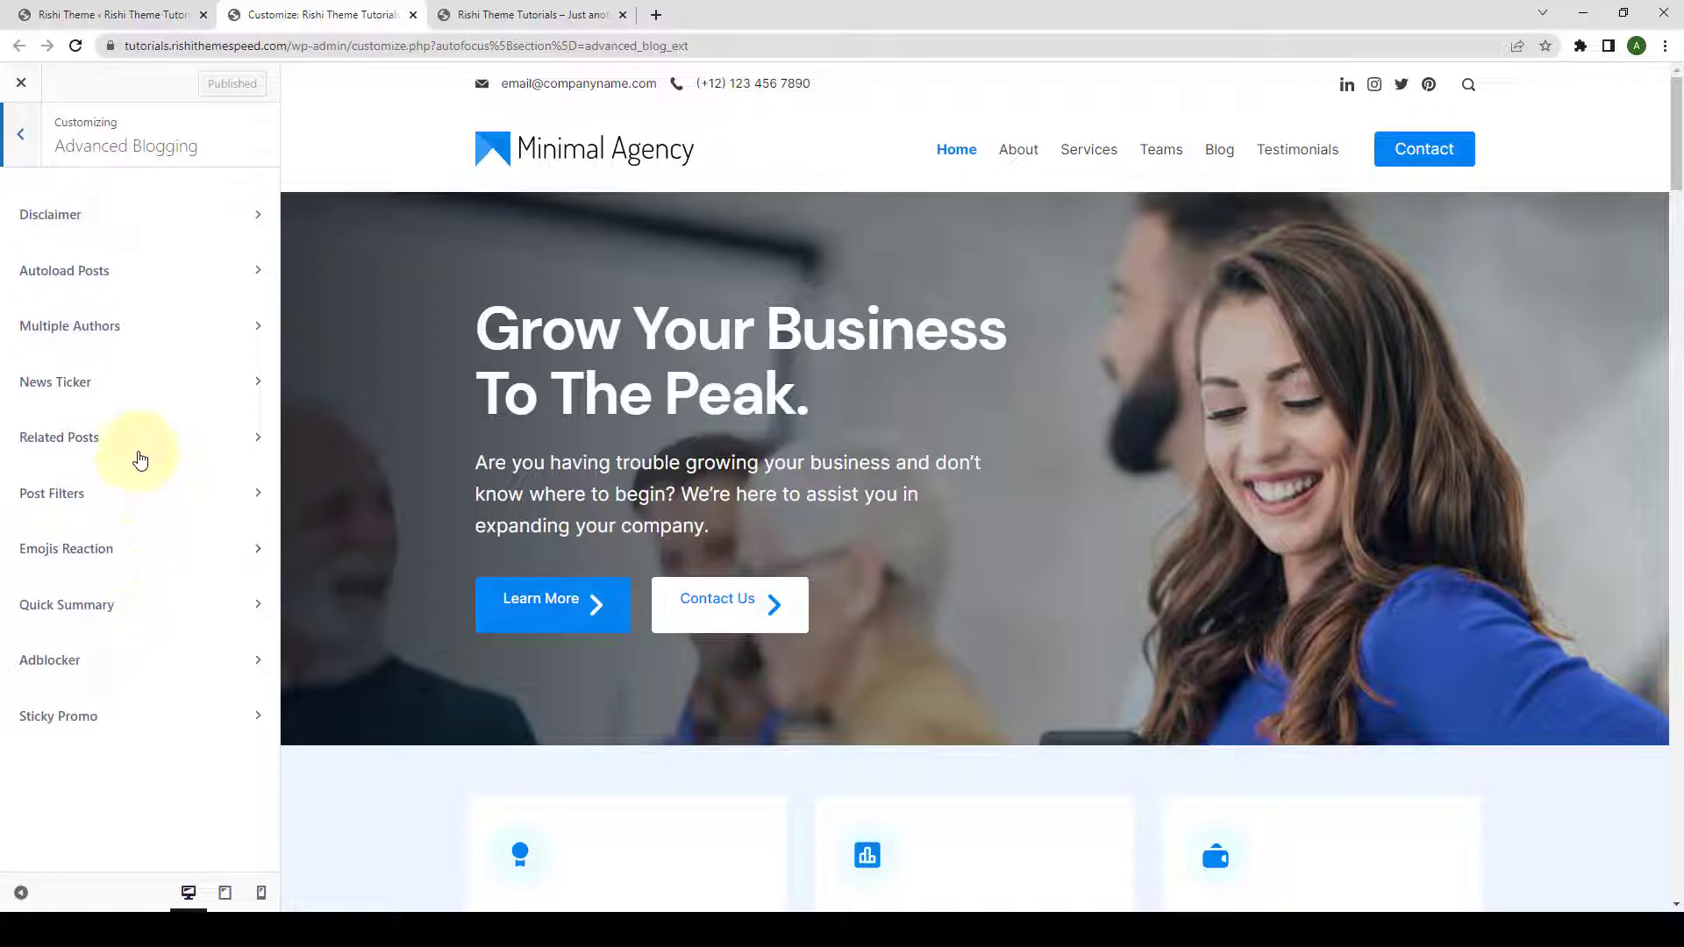
- Open the Related Posts panel within the Advanced Blogging customizer section
{"action": "left_click", "coordinate": [58, 437]}
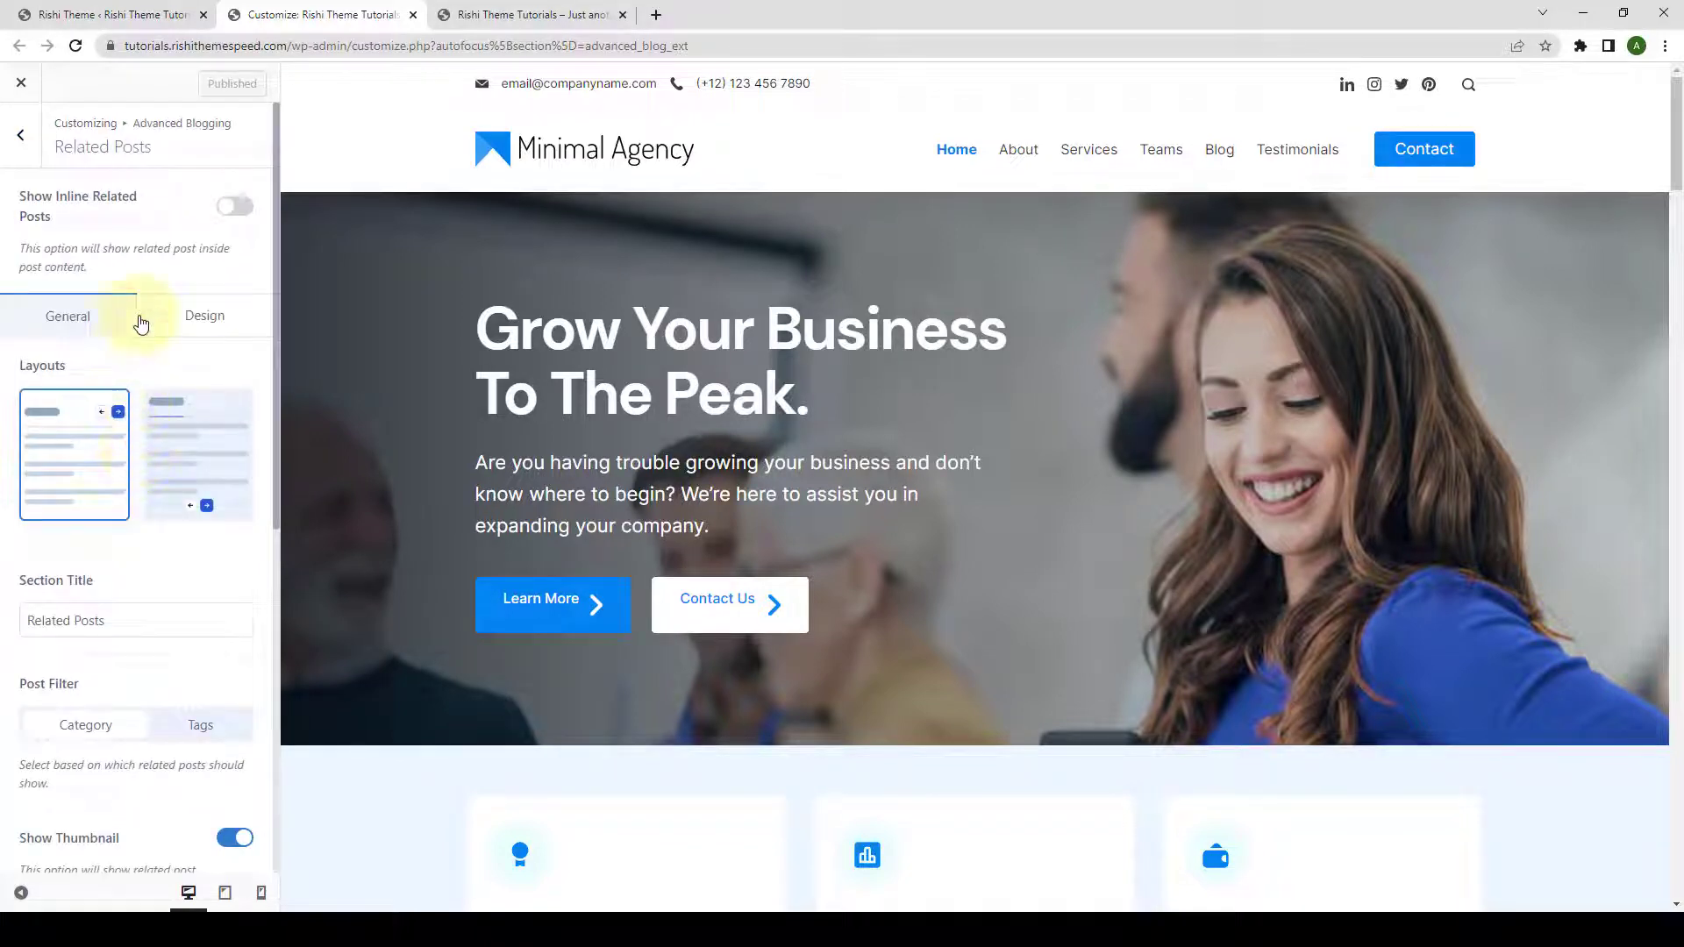
{"action": "mouse_move", "coordinate": [85, 239]}
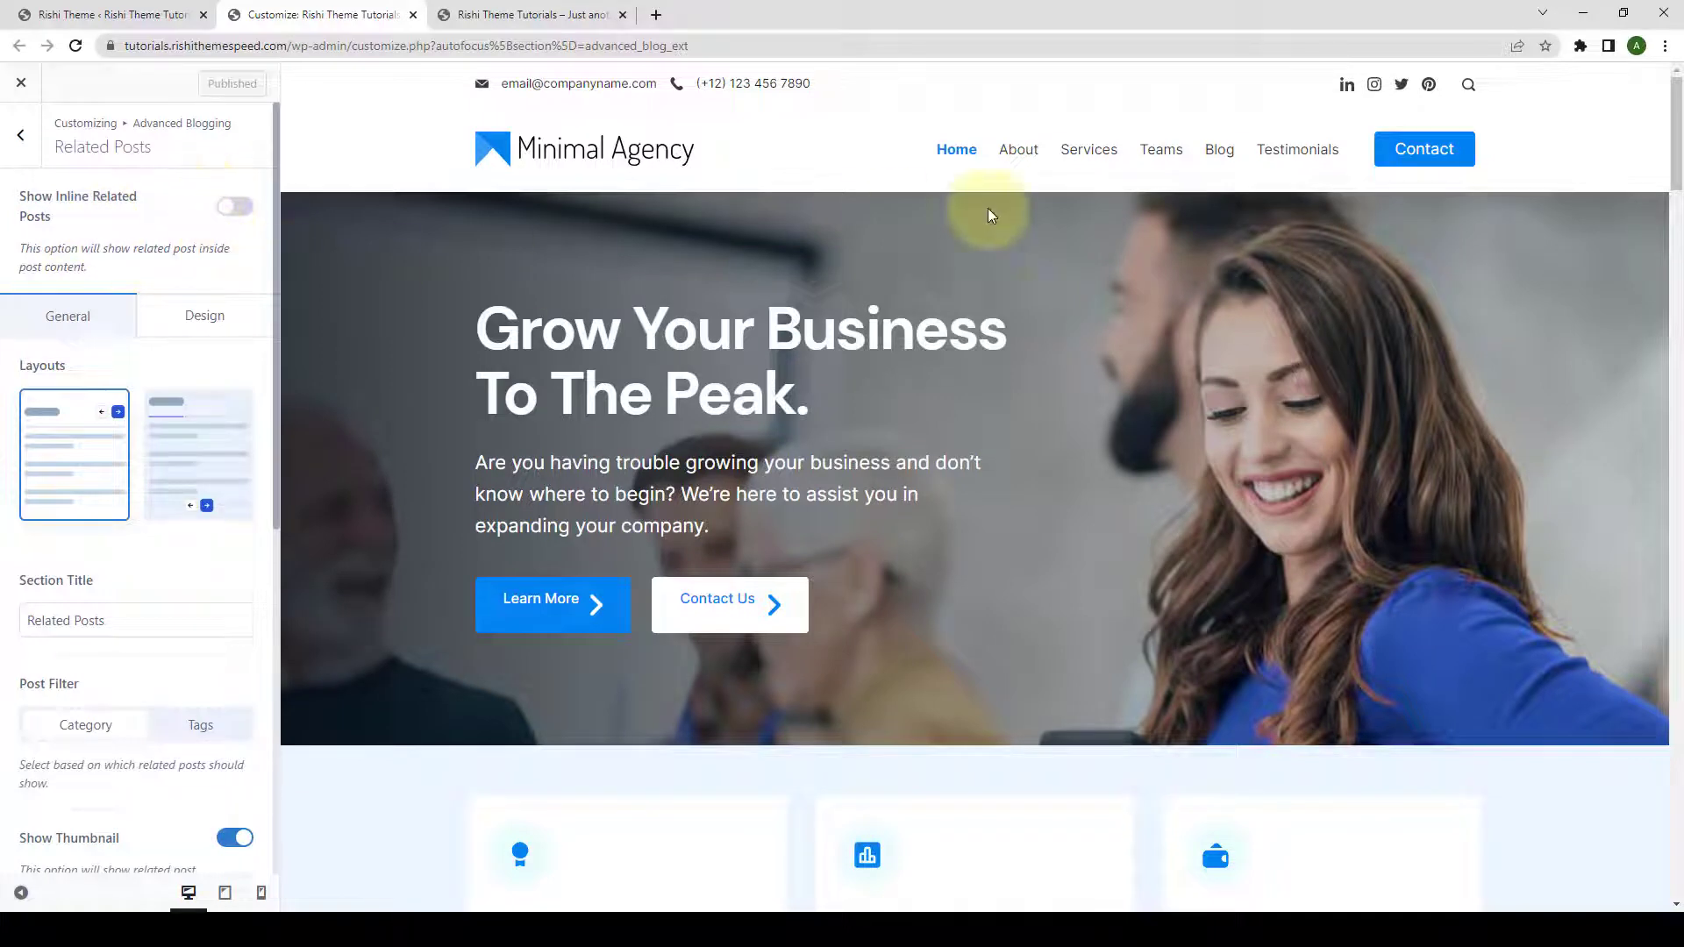
- Show the Personal Growth Plan post in the customizer preview and scroll into its content
{"action": "left_click", "coordinate": [1219, 150]}
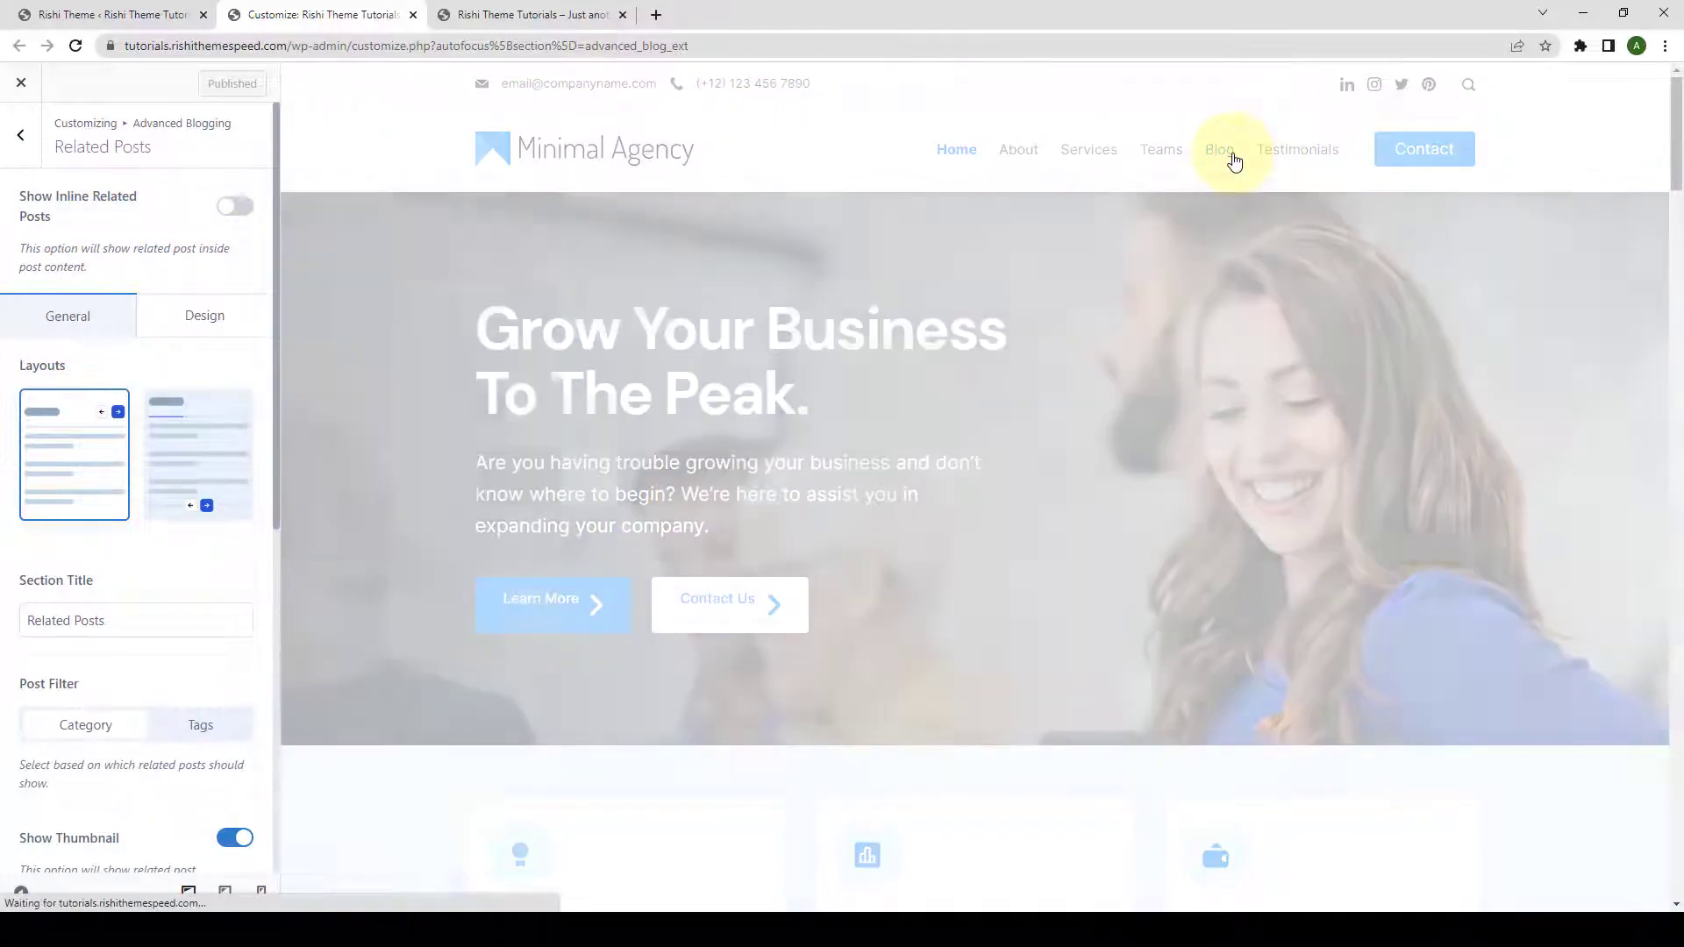
{"action": "left_click", "coordinate": [1219, 149]}
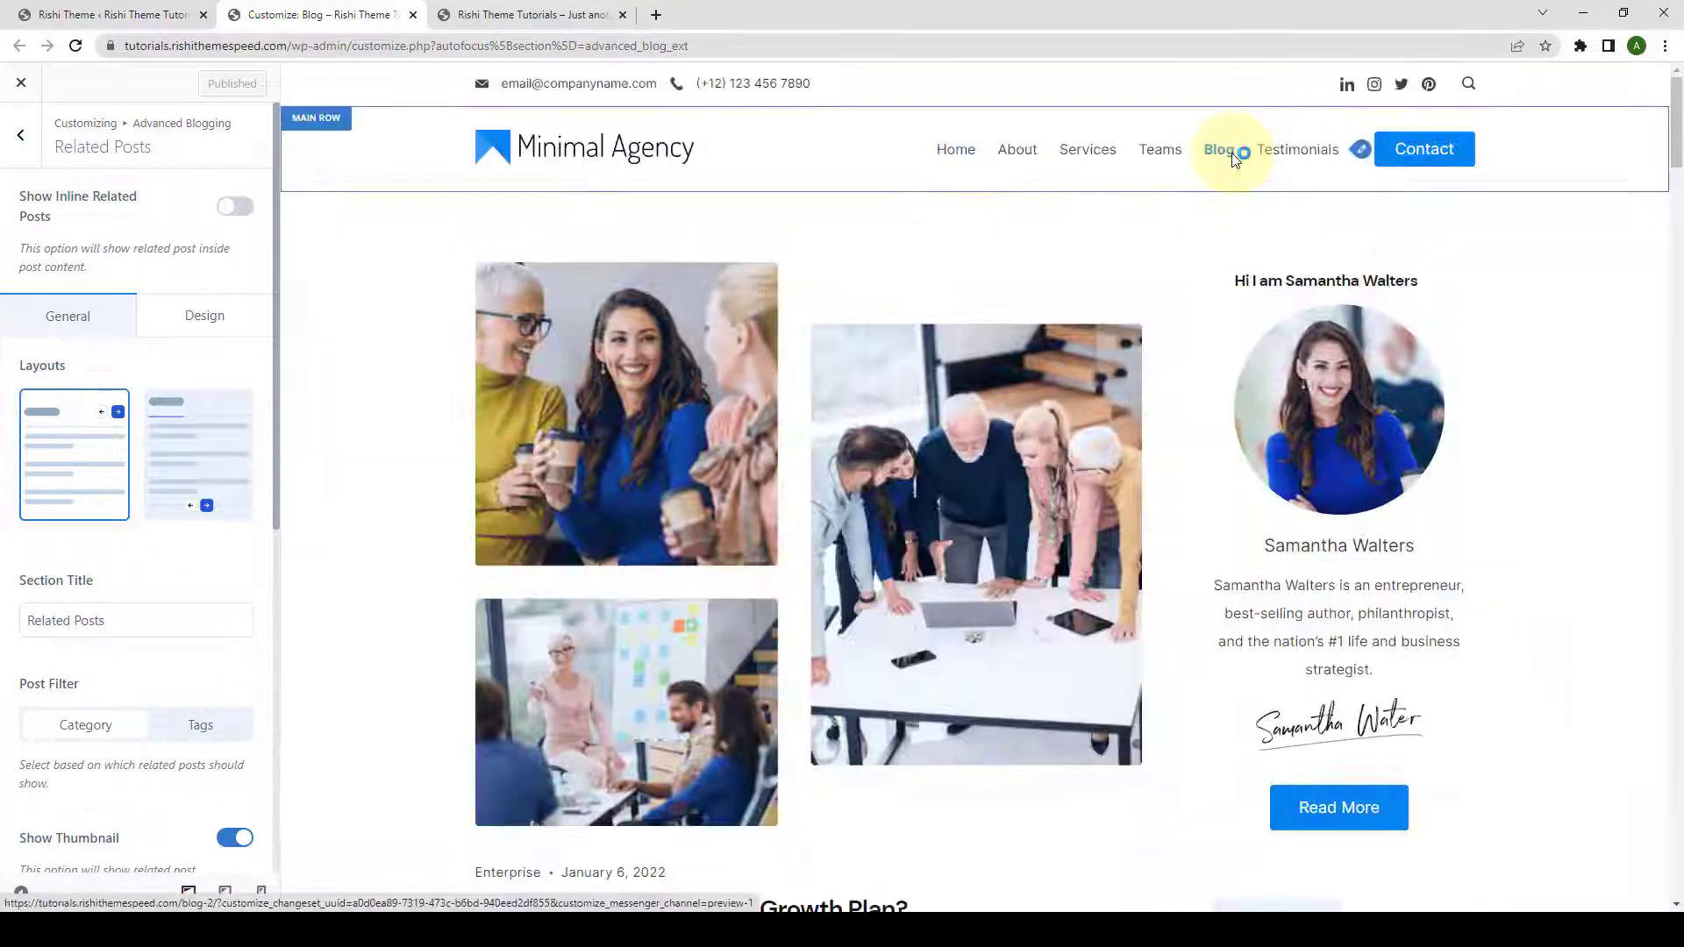
{"action": "scroll", "scroll_direction": "down", "scroll_amount": 3}
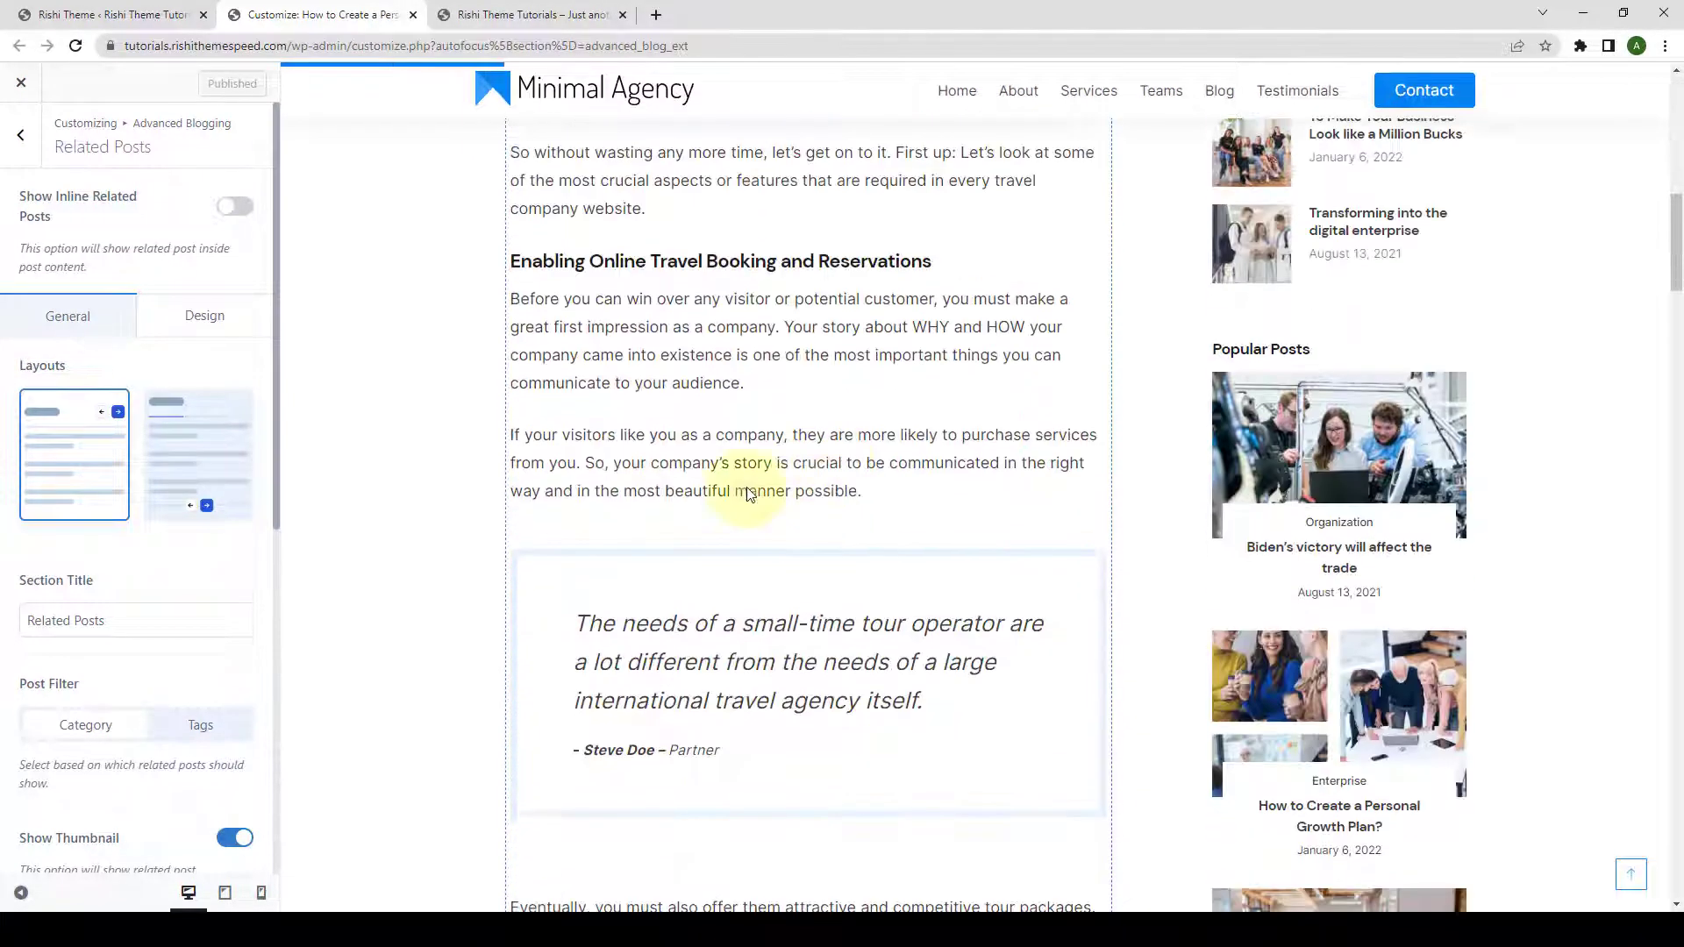
{"action": "left_click", "coordinate": [233, 205]}
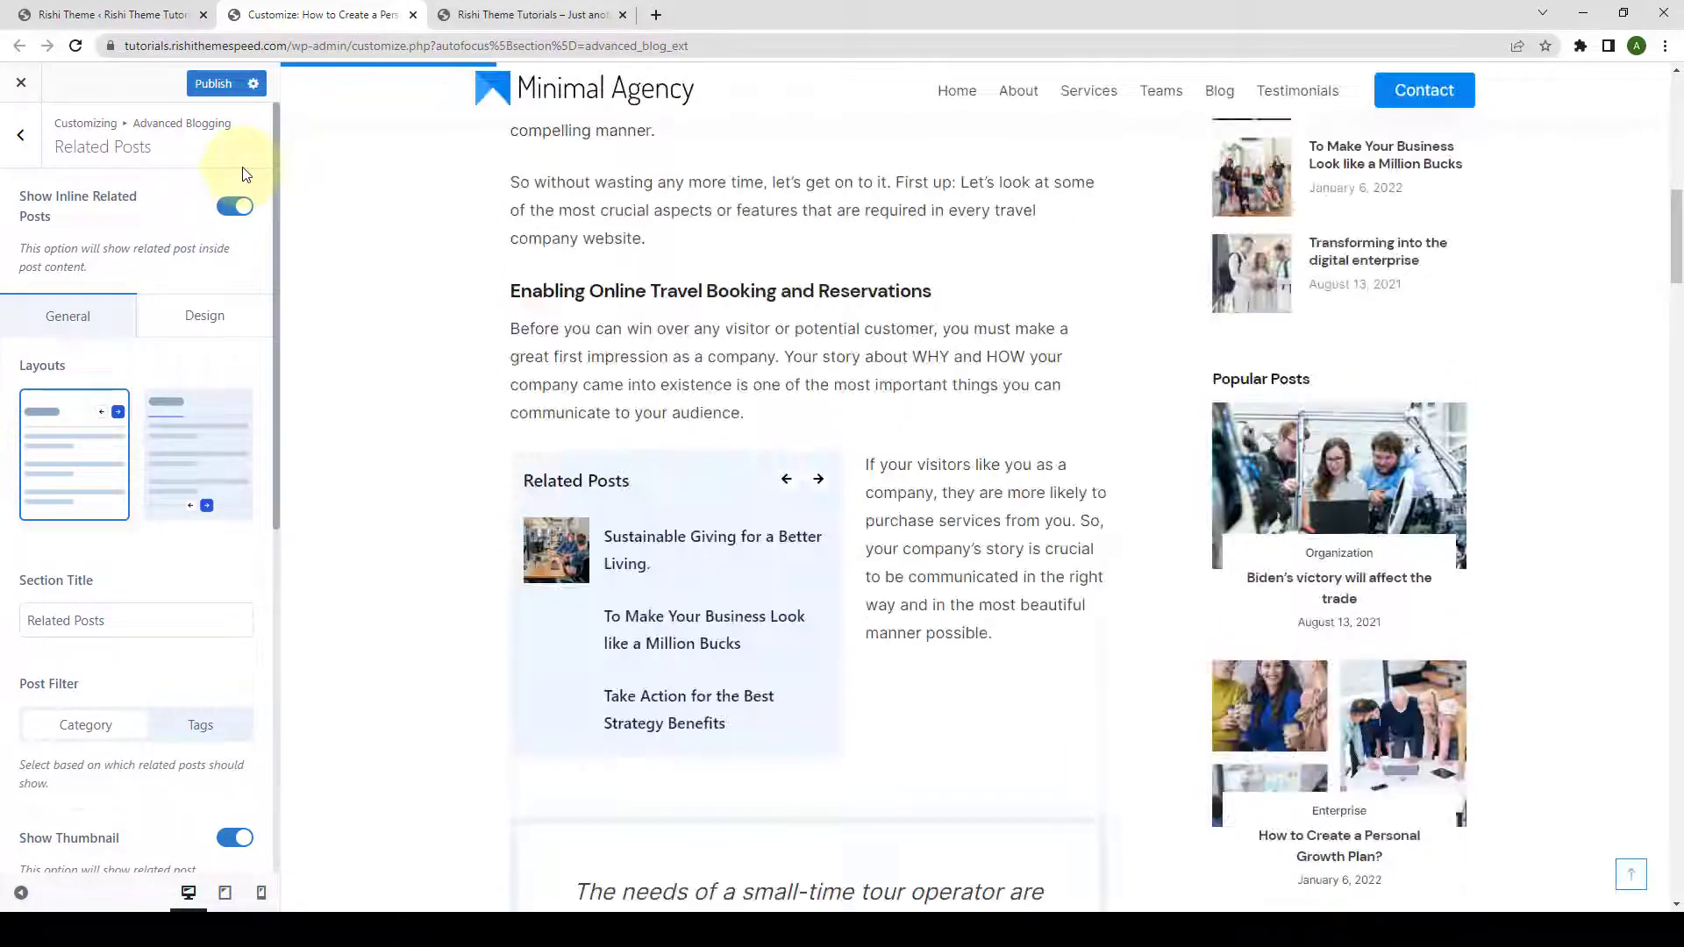
- Switch on Show Inline Related Posts and browse the slider that appears inside the post
{"action": "left_click", "coordinate": [817, 481]}
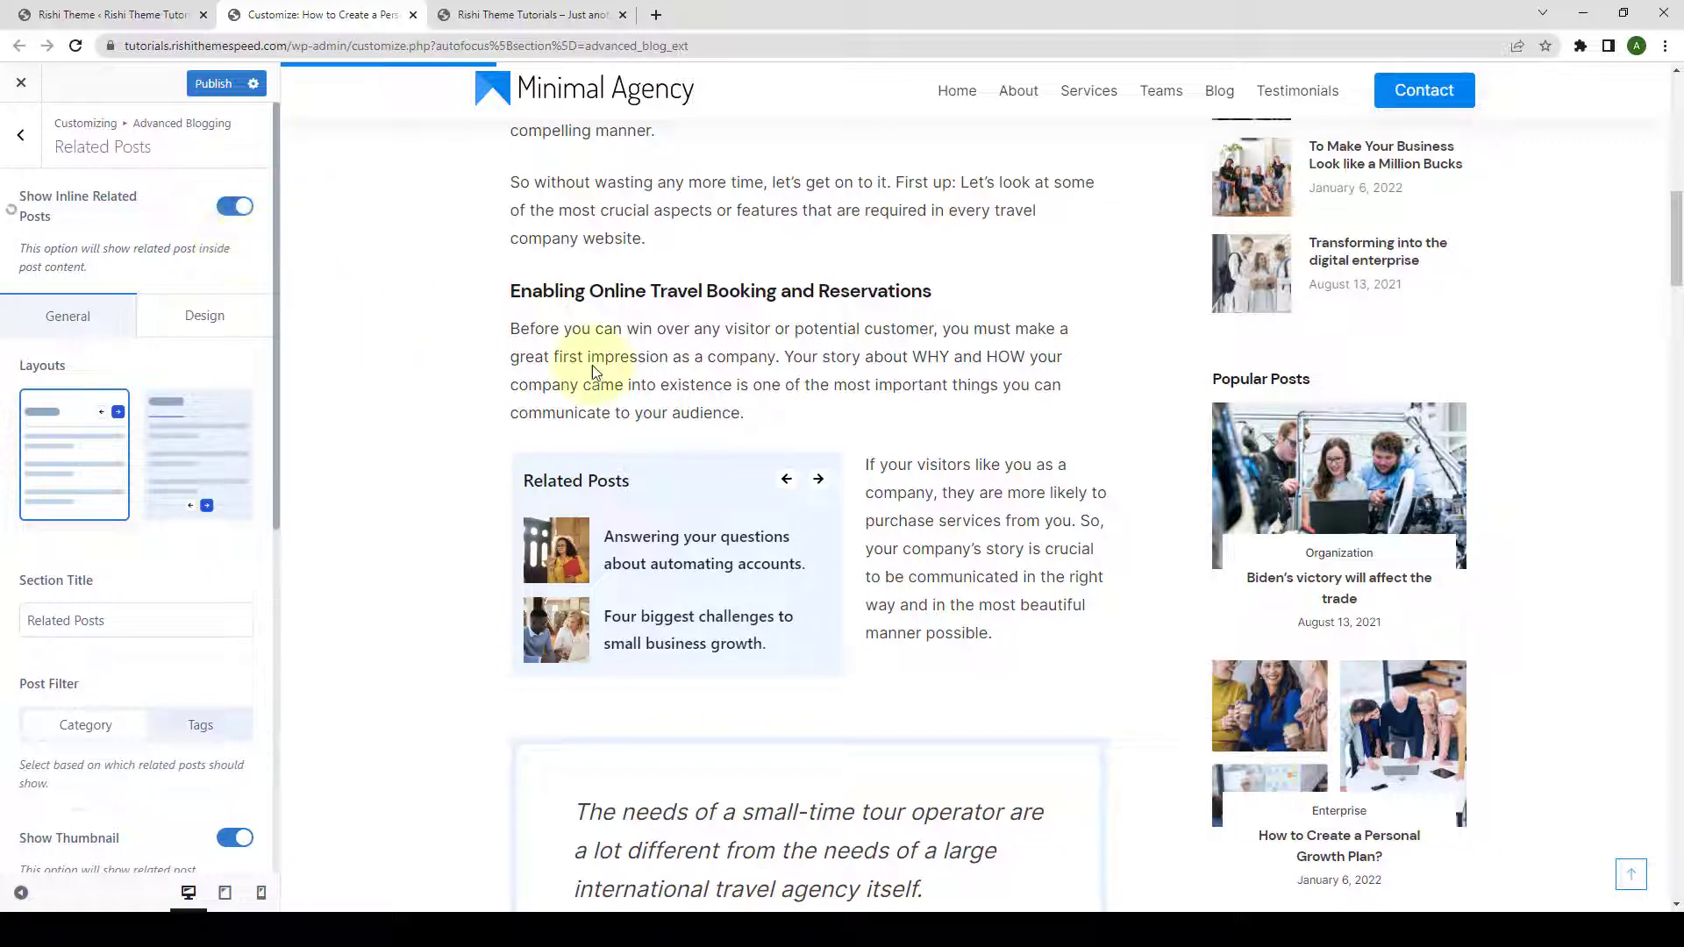
{"action": "scroll", "scroll_direction": "down", "scroll_amount": 3}
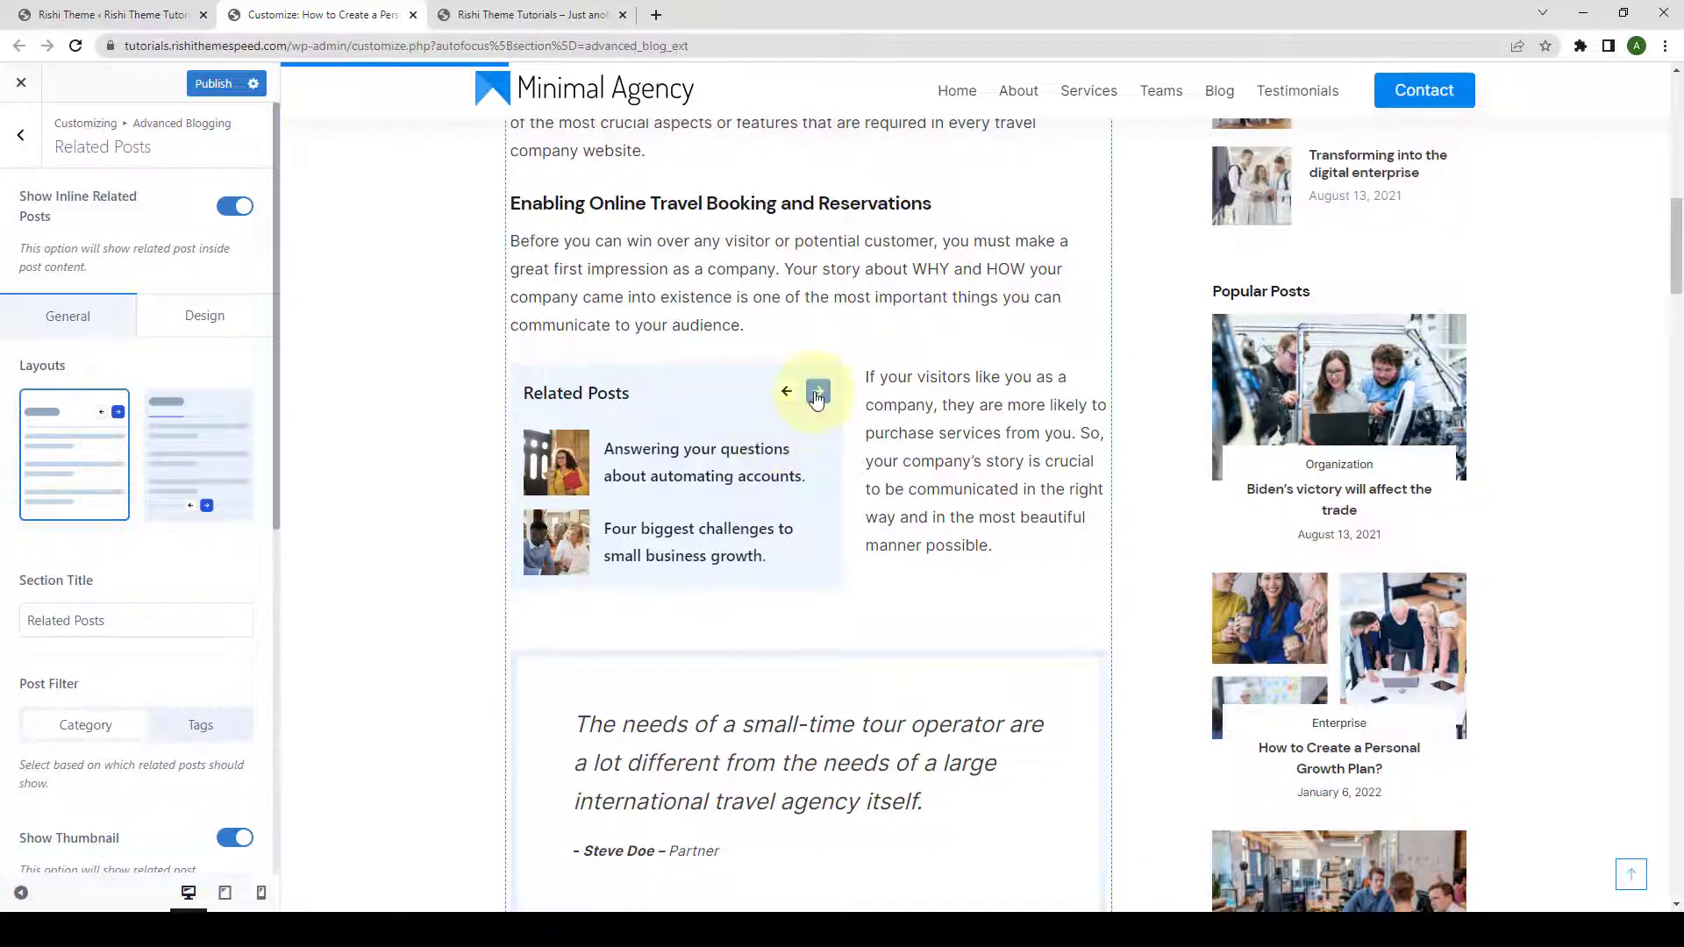
{"action": "left_click", "coordinate": [818, 392]}
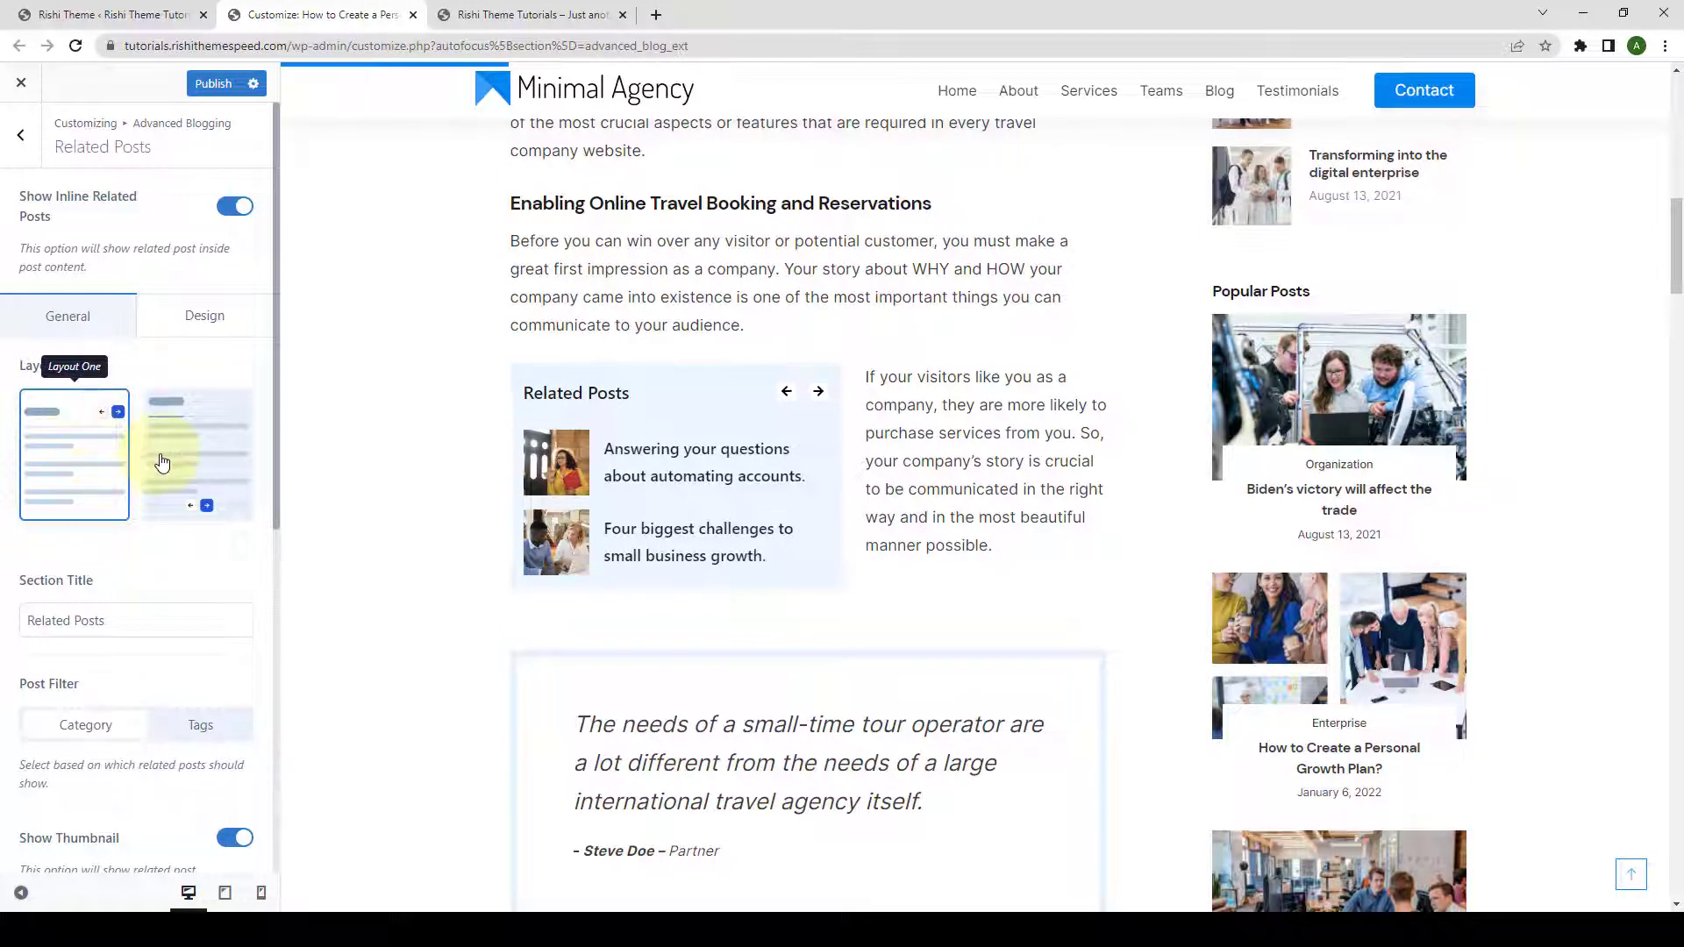
- Choose the first related posts layout and toggle Show Thumbnail off then back on
{"action": "left_click", "coordinate": [198, 455]}
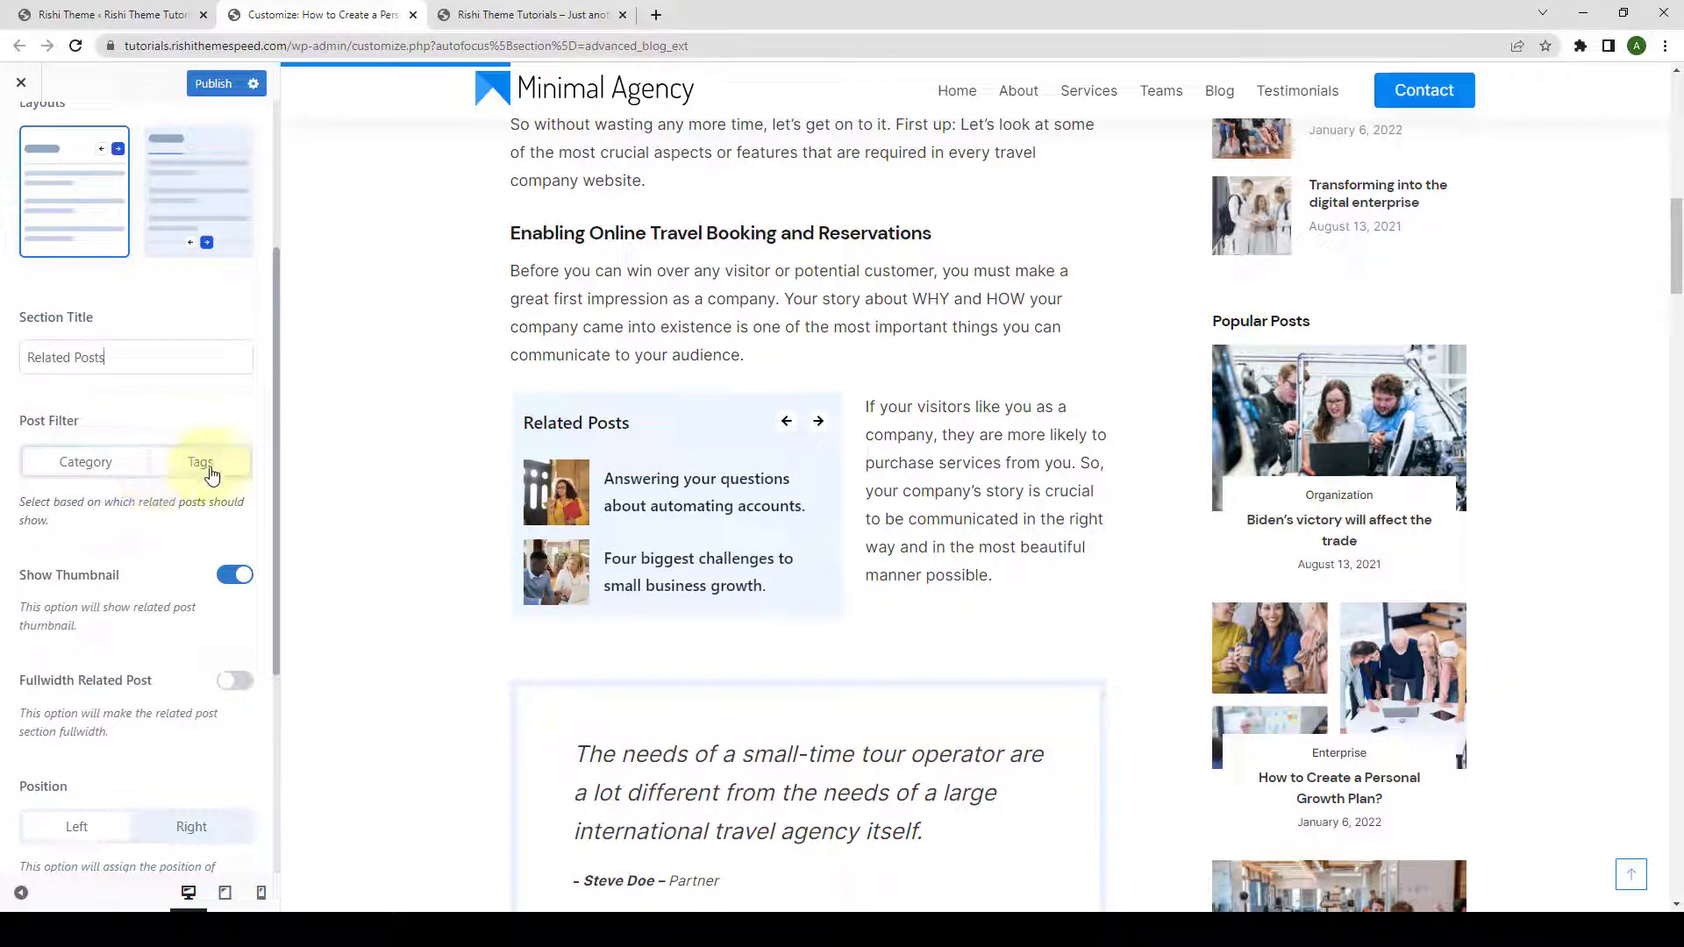
{"action": "left_click", "coordinate": [84, 462]}
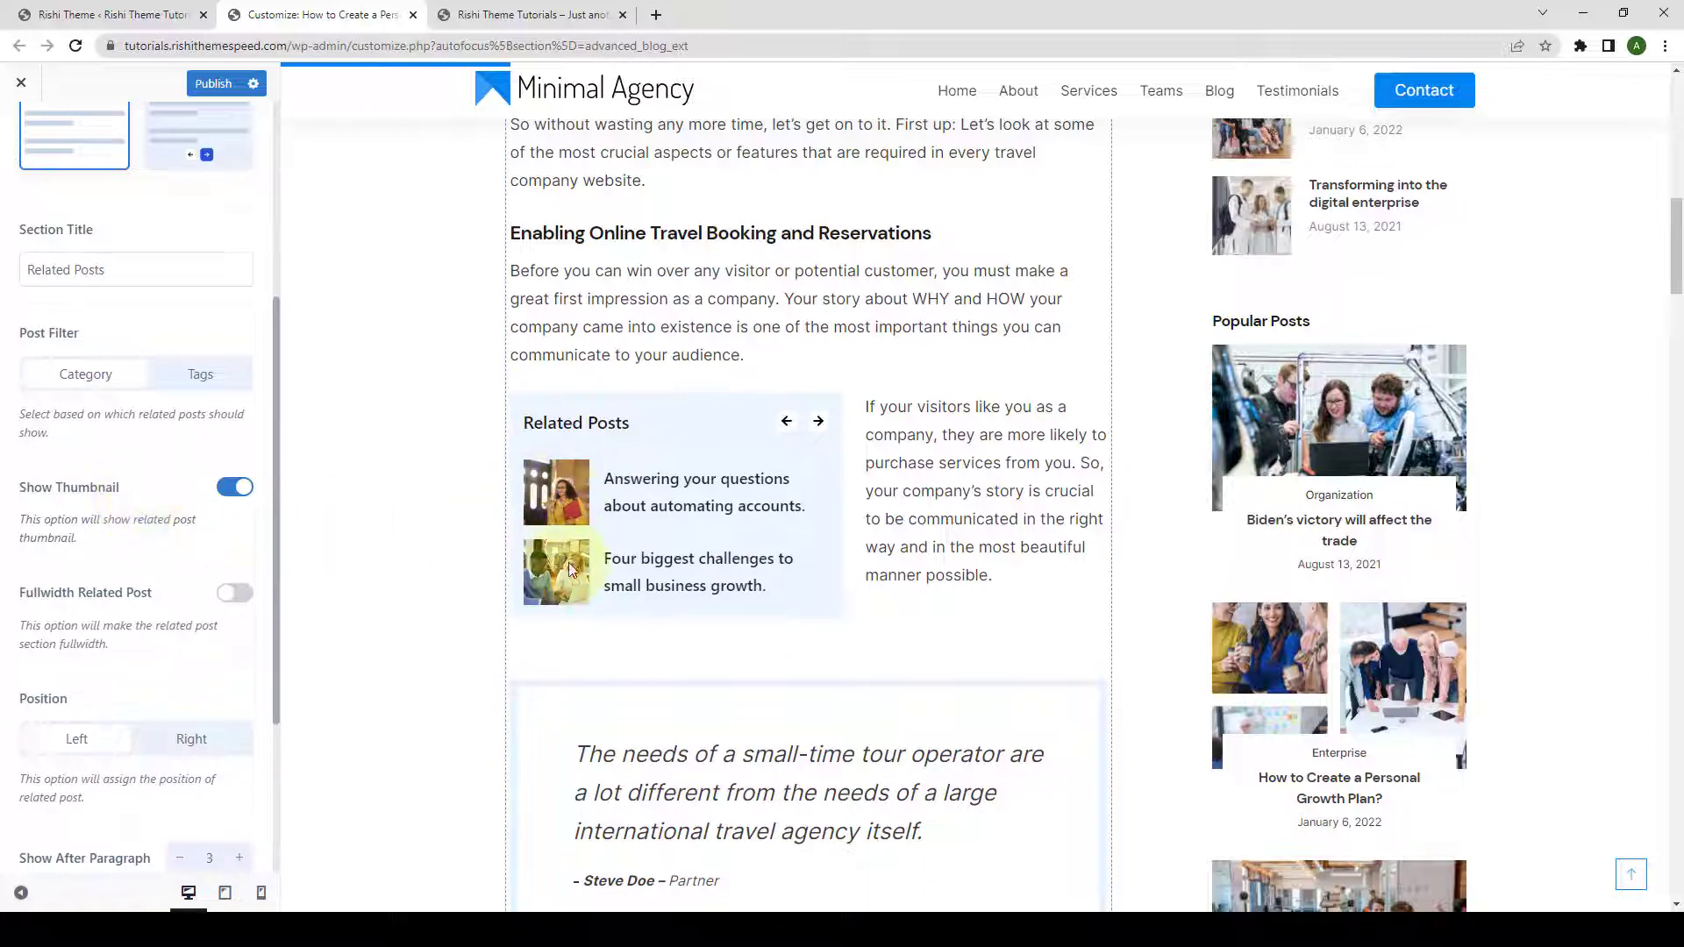
{"action": "left_click", "coordinate": [234, 486]}
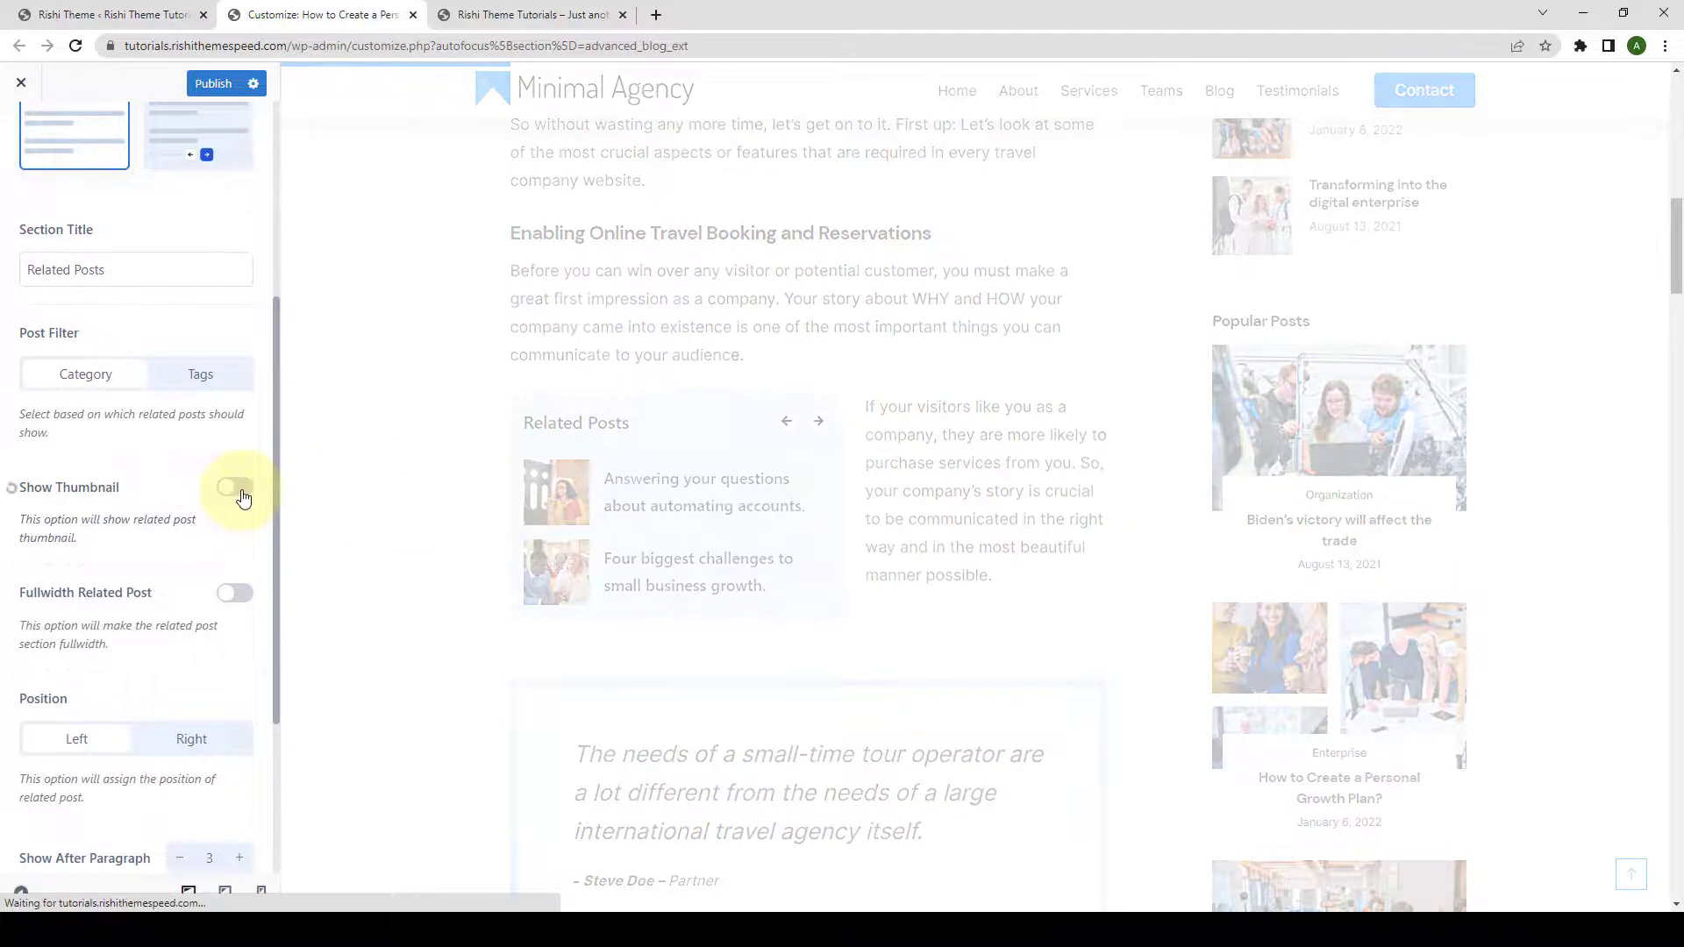
{"action": "left_click", "coordinate": [233, 488]}
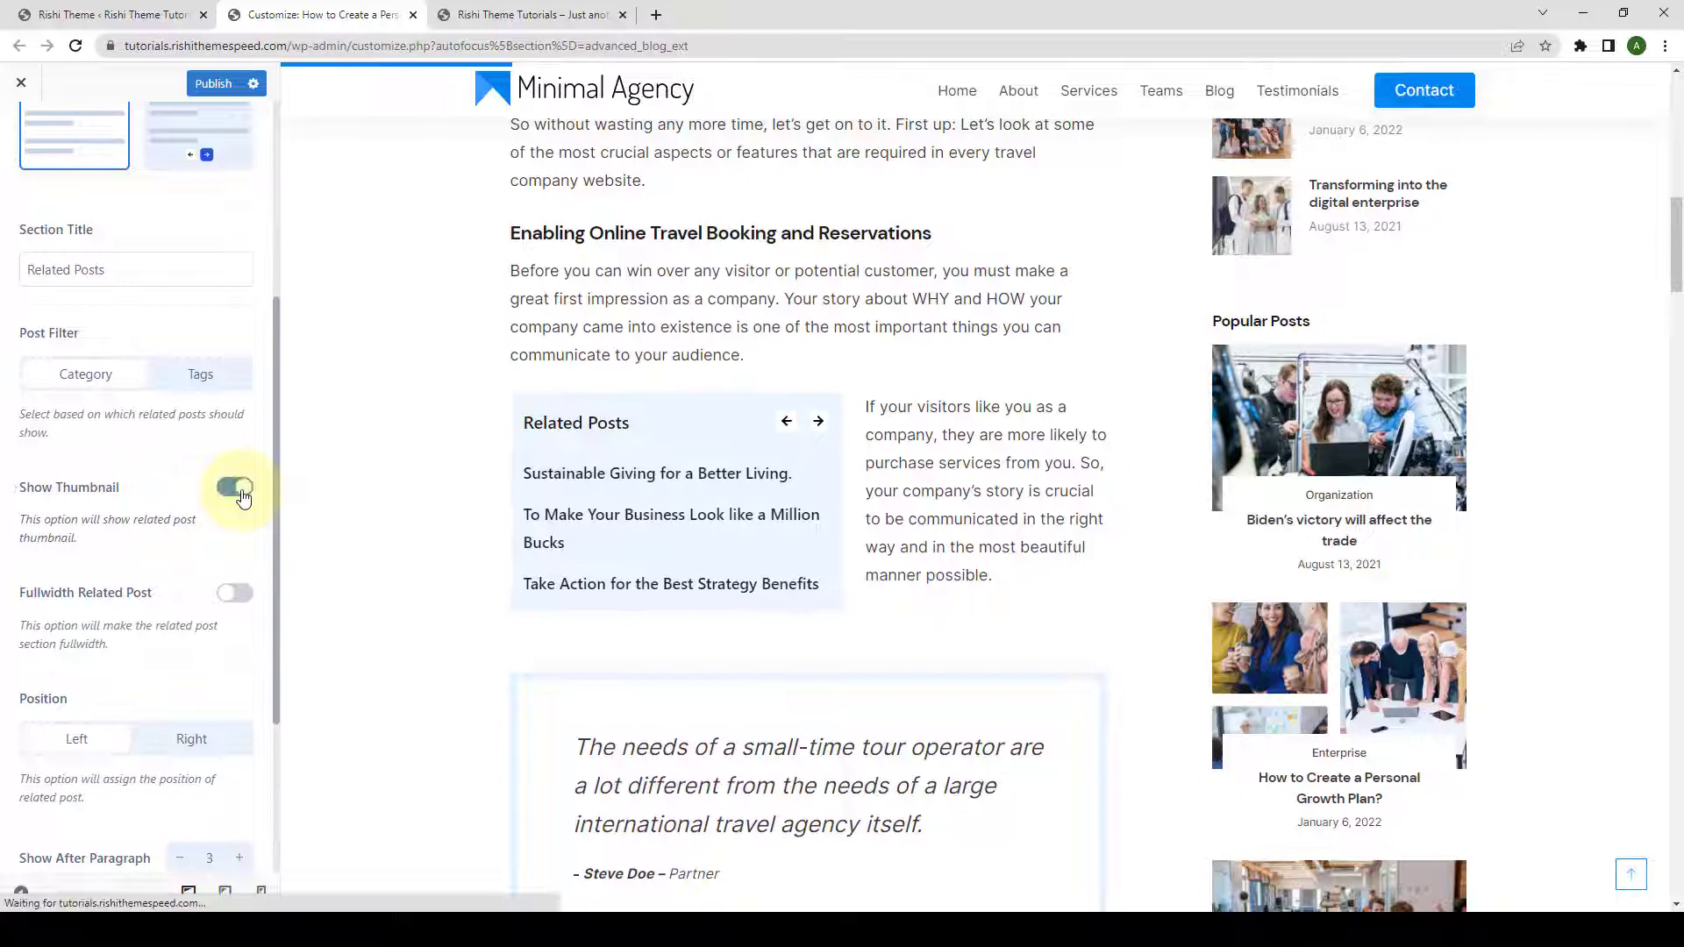
{"action": "left_click", "coordinate": [233, 486]}
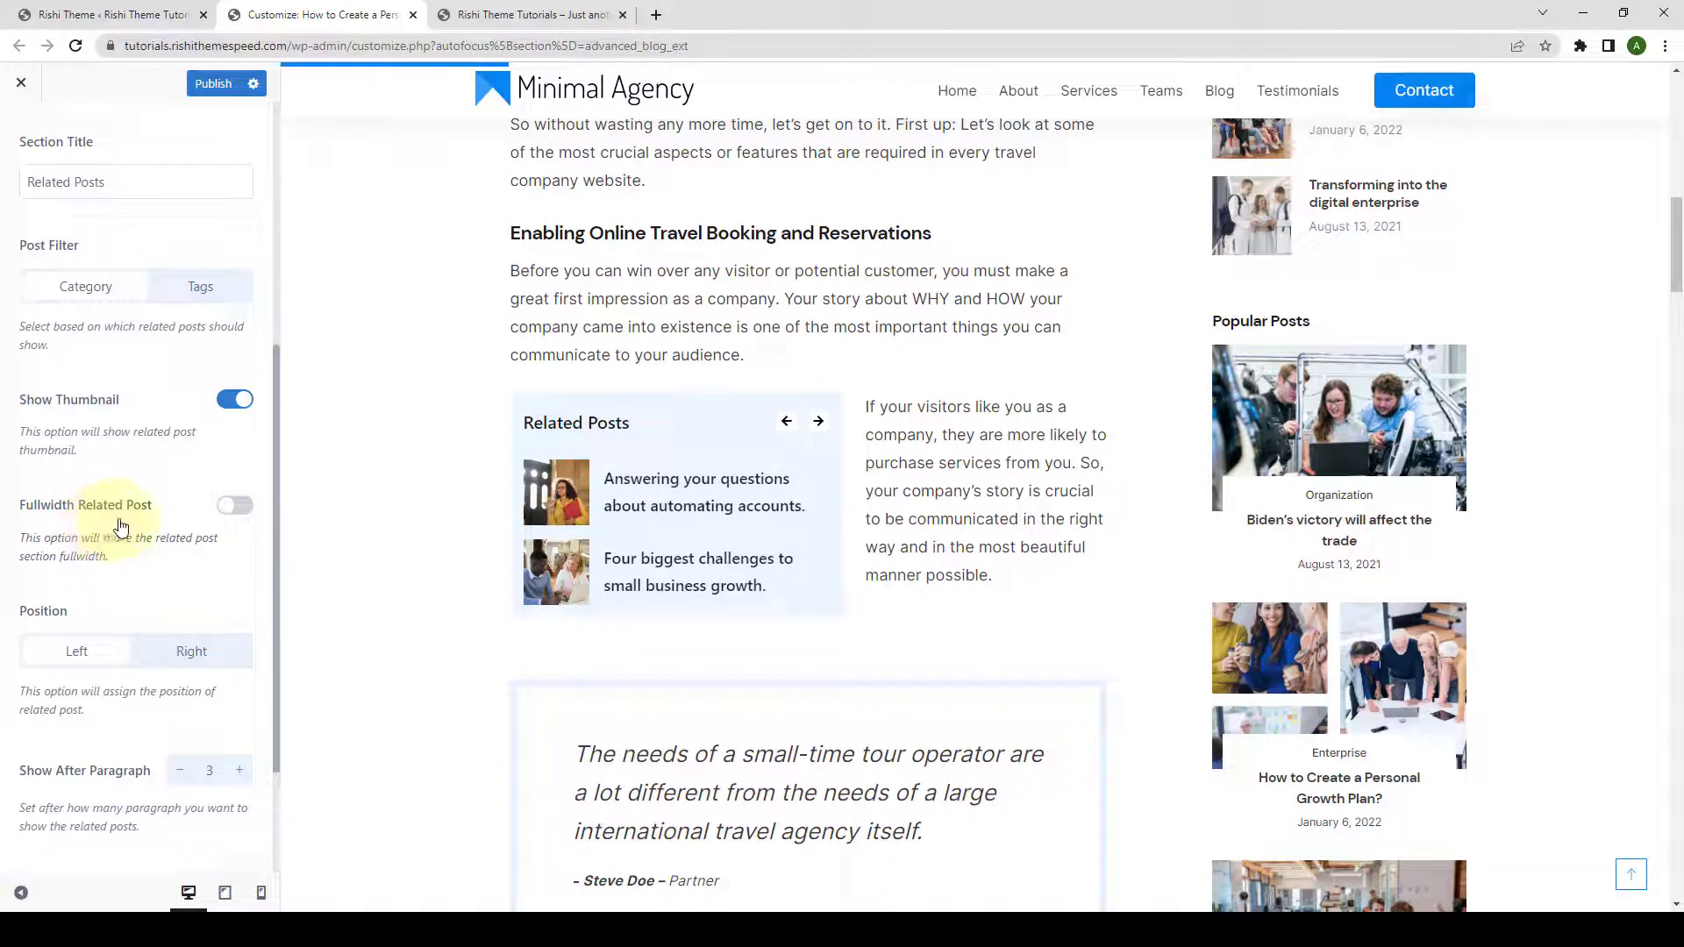
{"action": "left_click", "coordinate": [234, 505]}
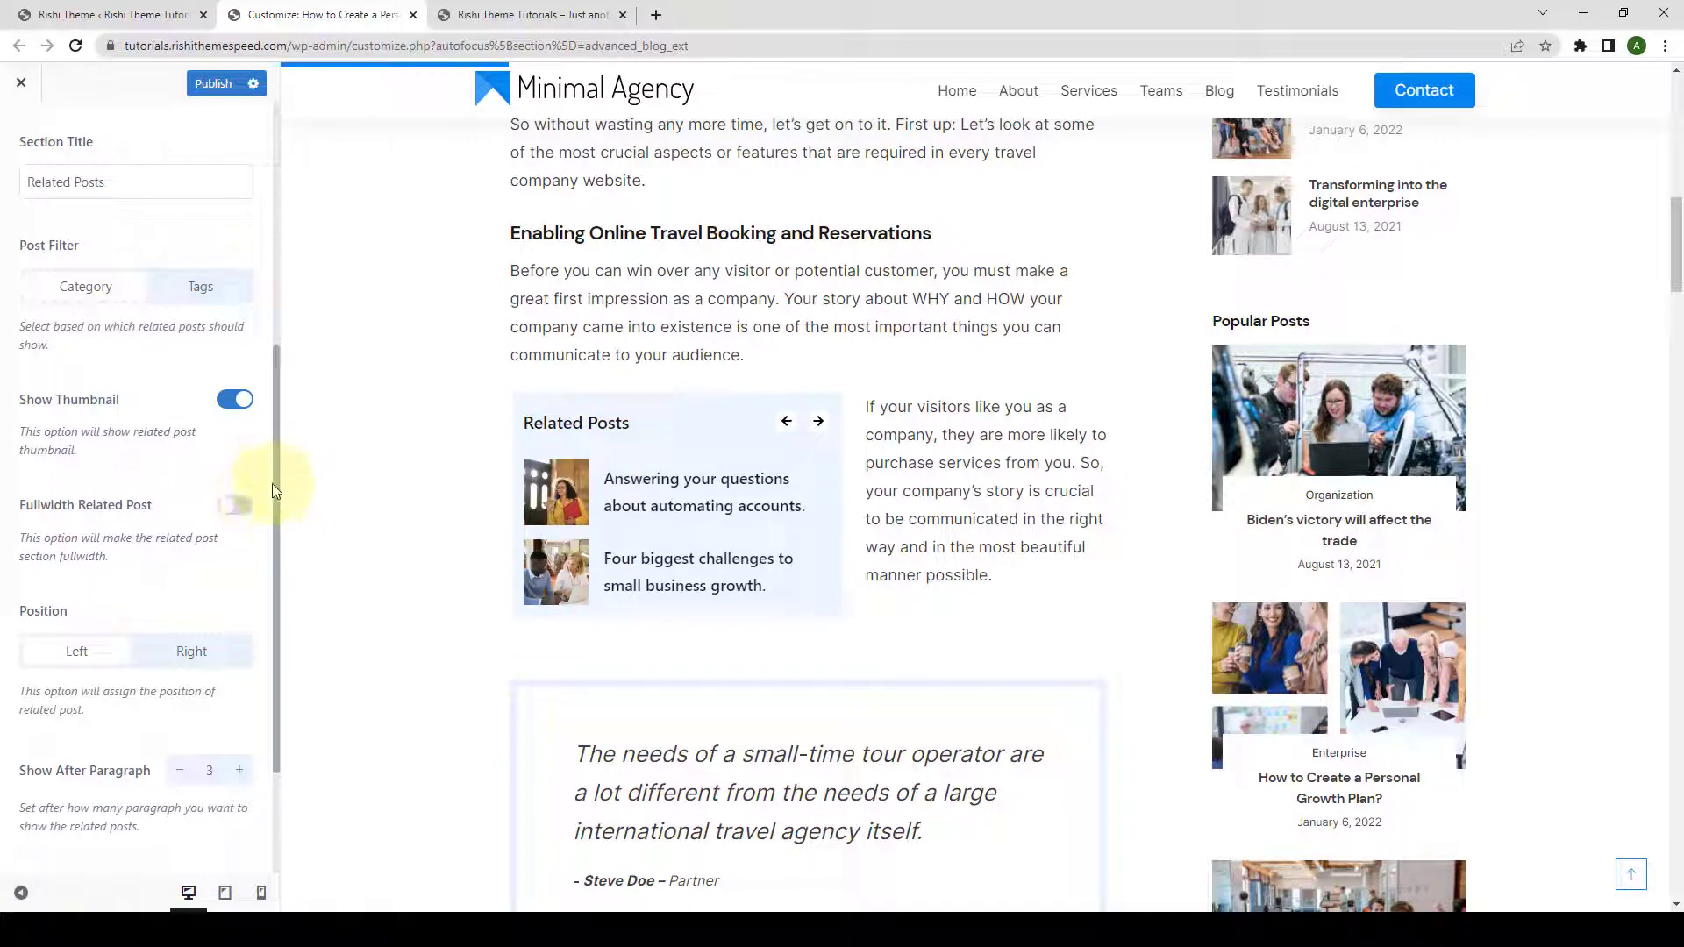
- Turn on Fullwidth Related Post and raise Show After Paragraph from 2 up to 6
{"action": "left_click", "coordinate": [233, 505]}
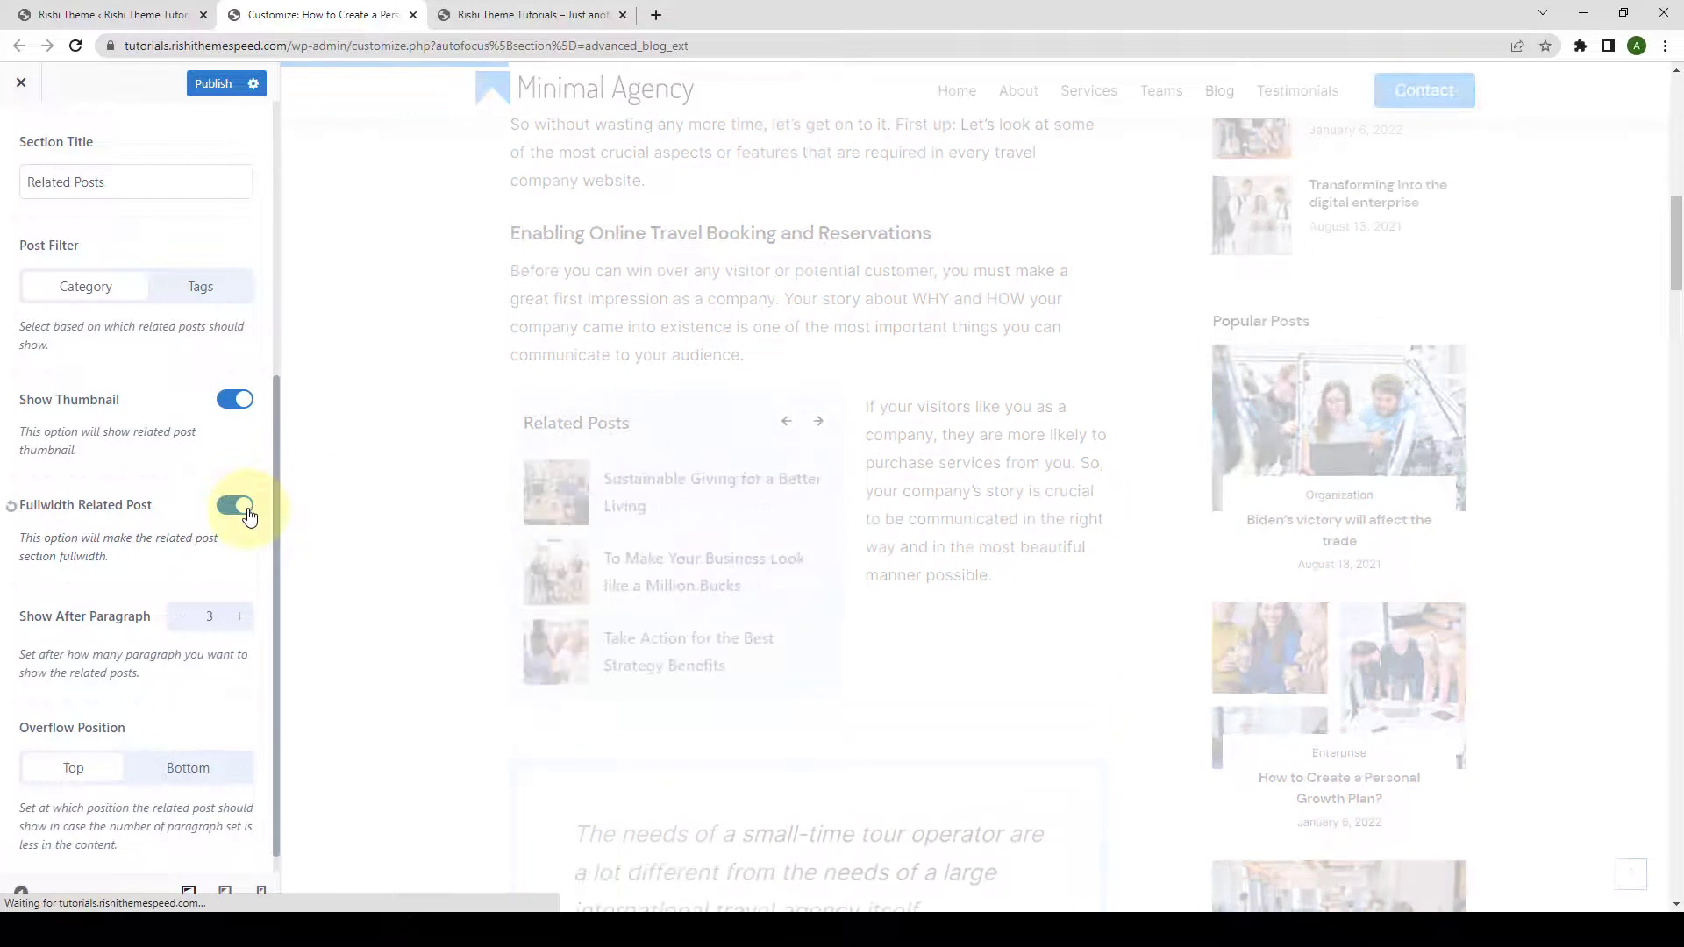
{"action": "left_click", "coordinate": [234, 506]}
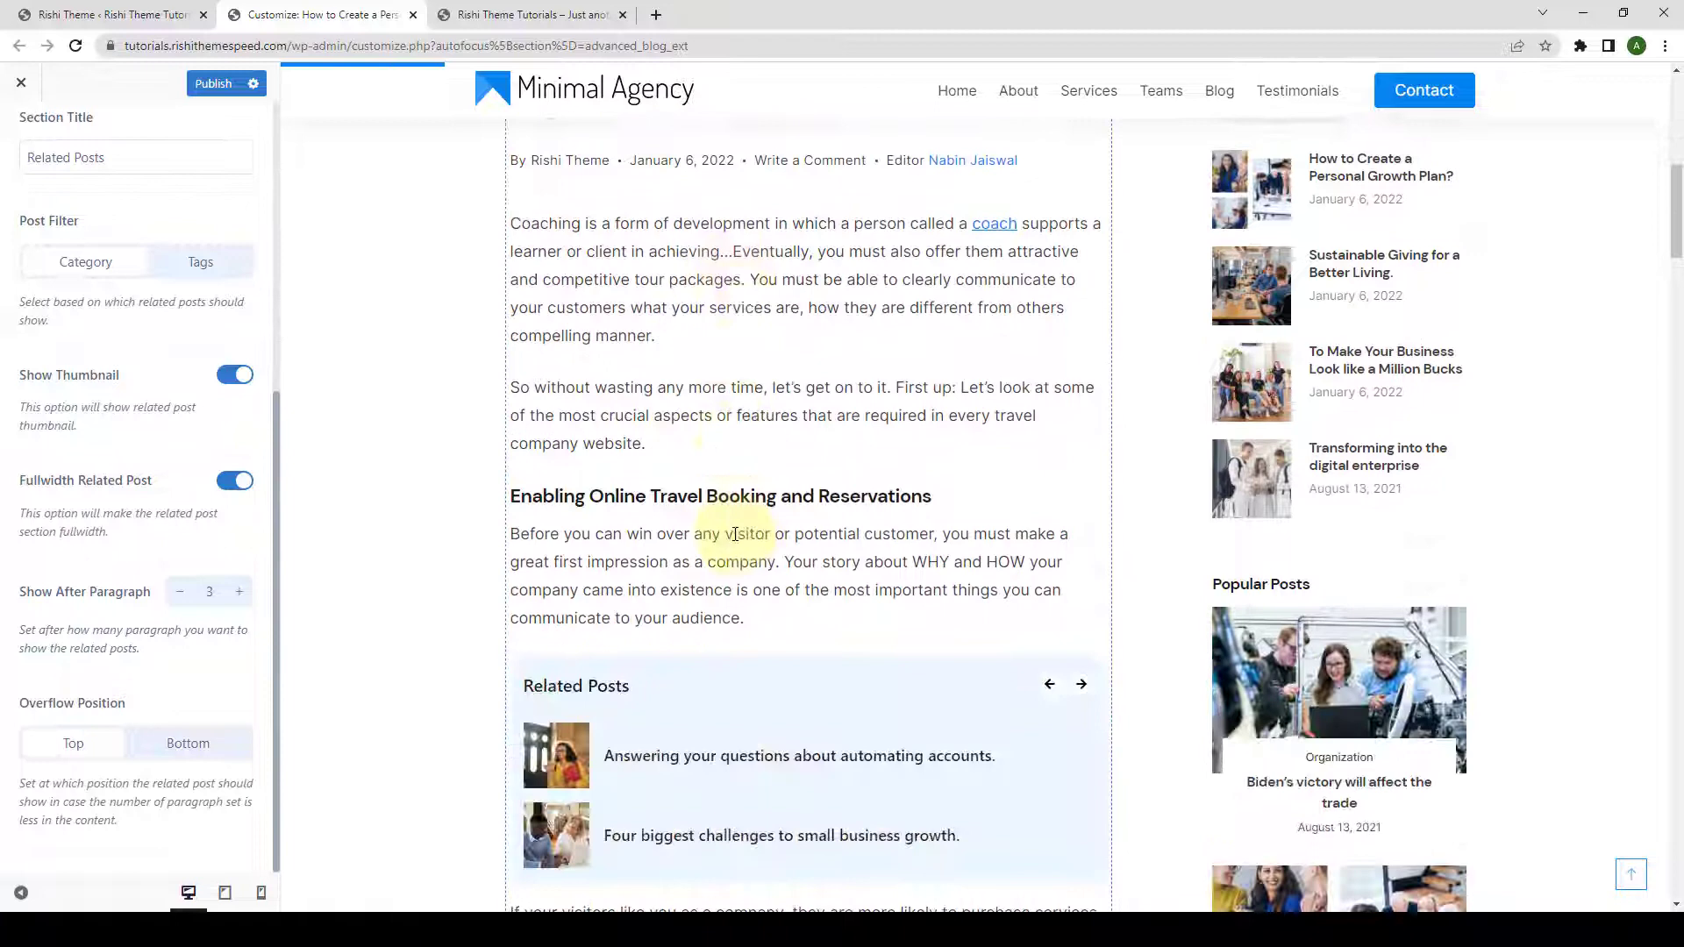
{"action": "left_click", "coordinate": [179, 592]}
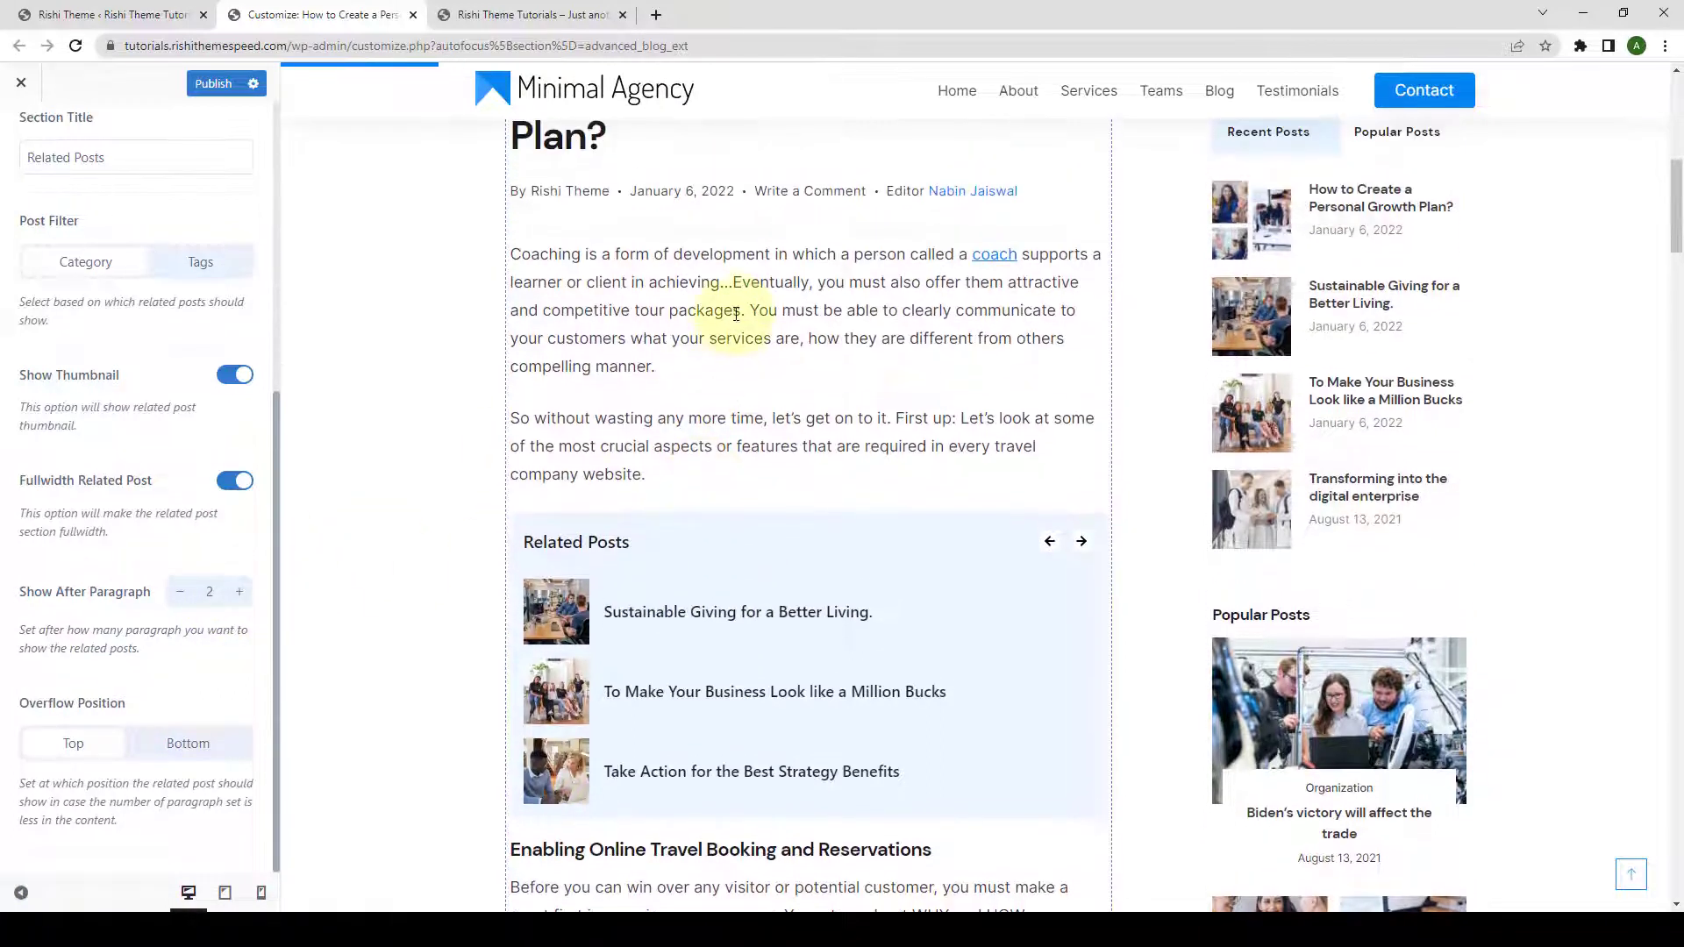
{"action": "left_click", "coordinate": [239, 591]}
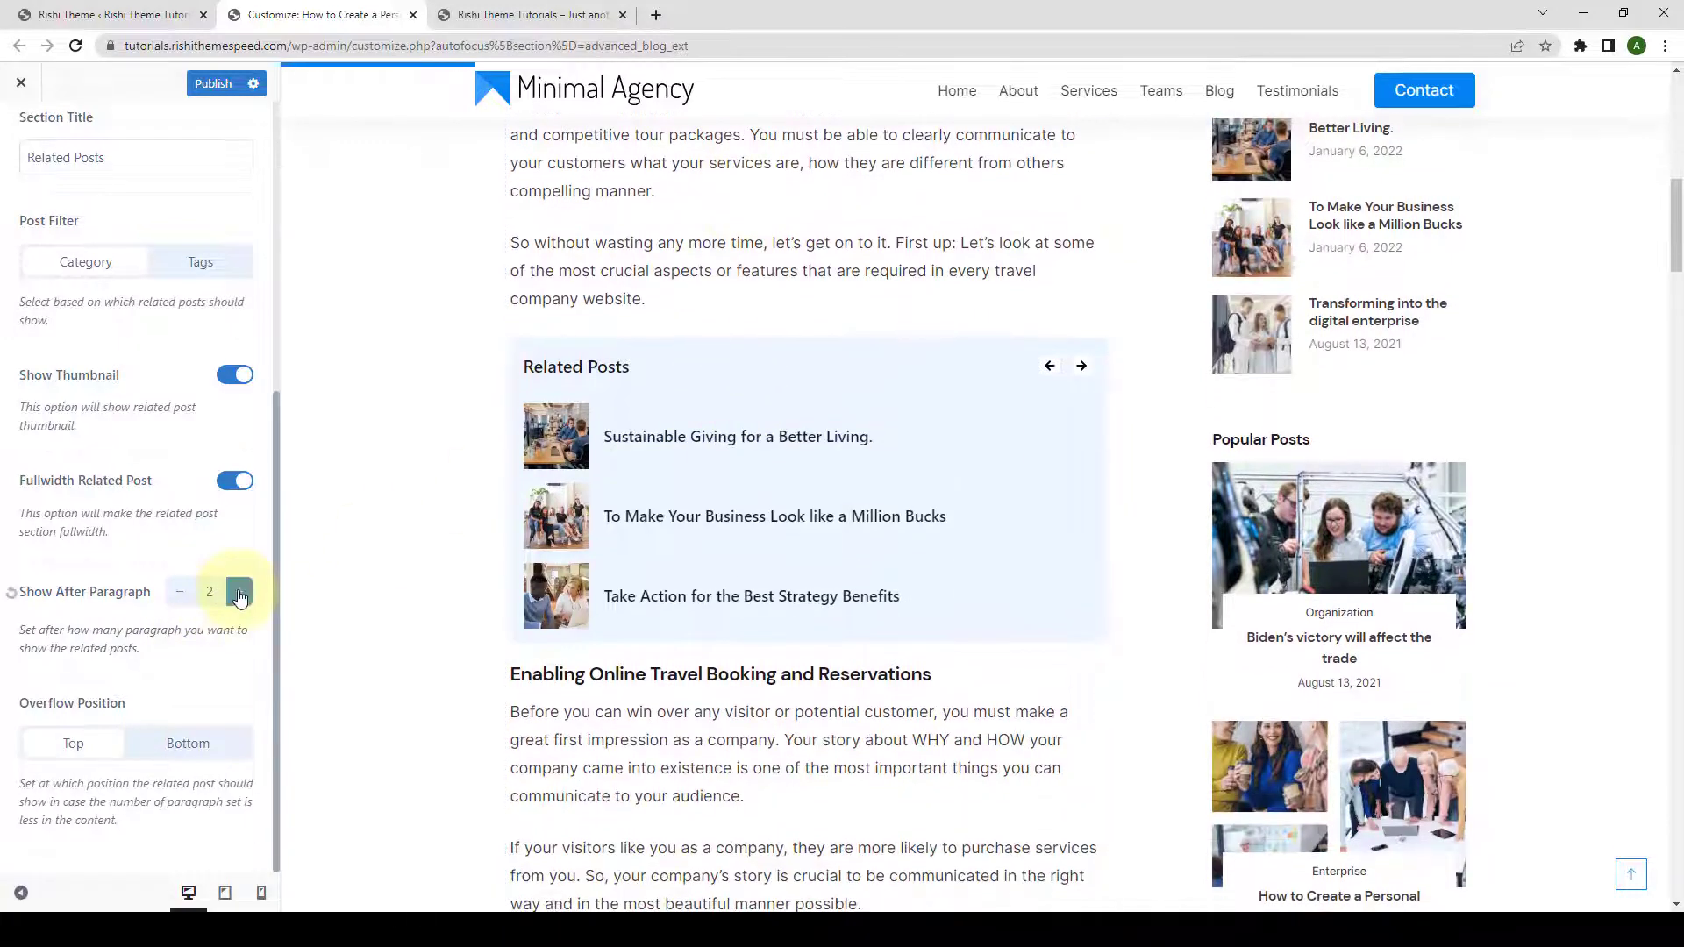
{"action": "left_click", "coordinate": [238, 591]}
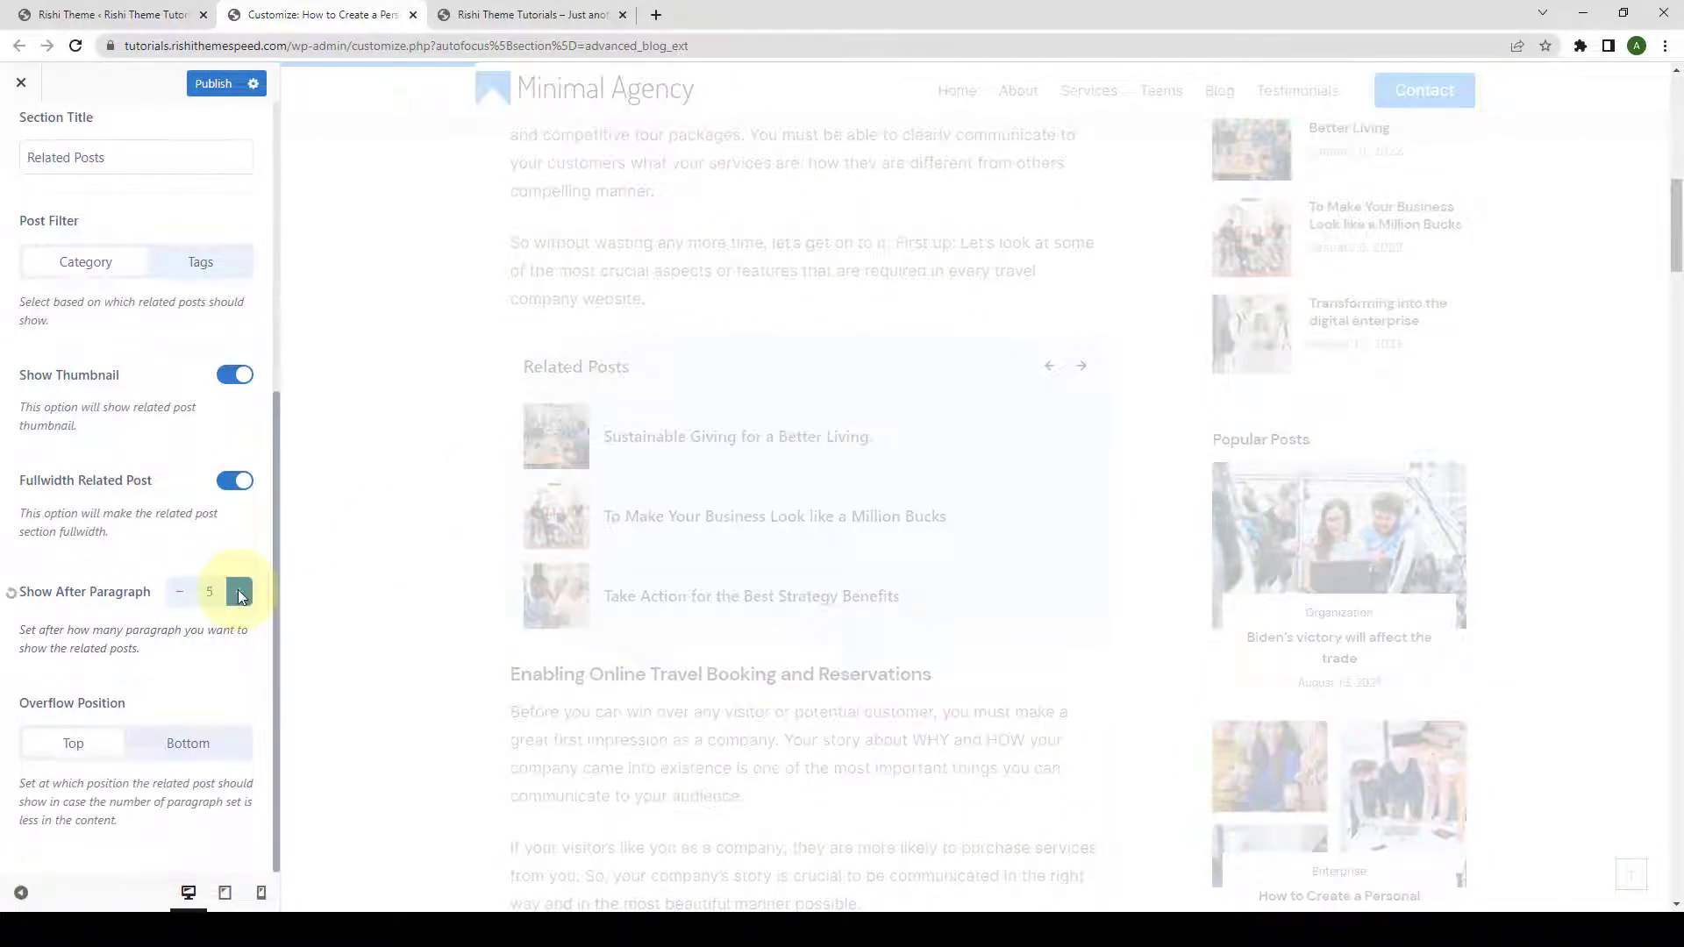
{"action": "left_click", "coordinate": [239, 591]}
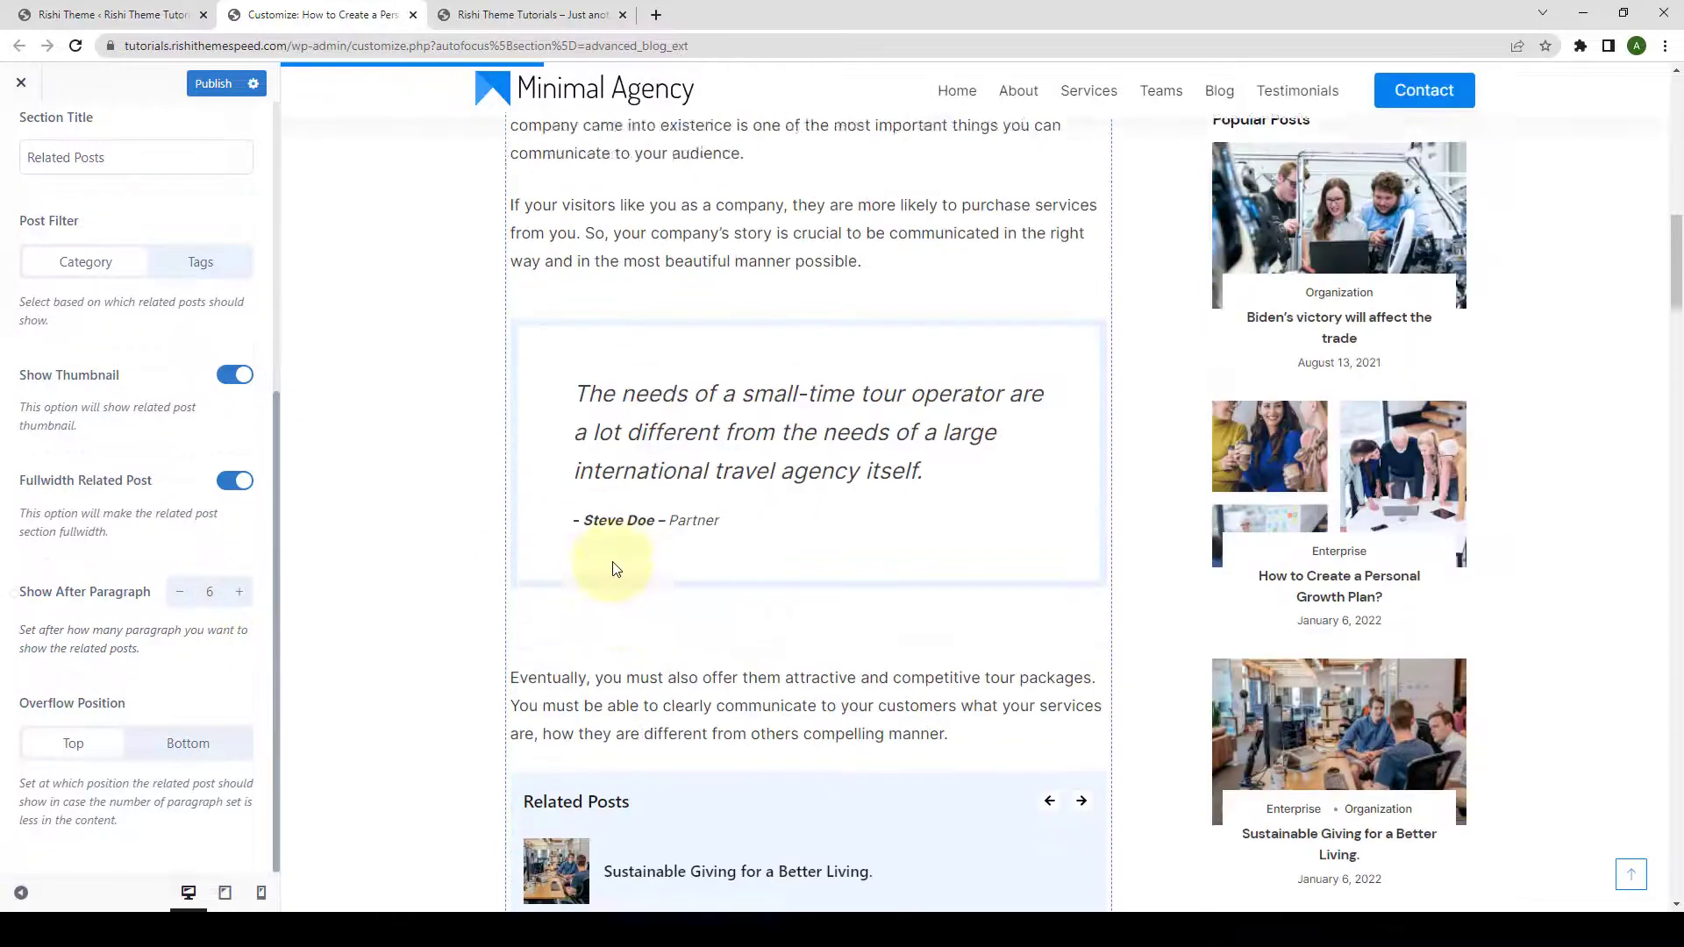
- Bring Show After Paragraph back to 3, keeping the overflow position at top
{"action": "scroll", "scroll_direction": "down", "scroll_amount": 3}
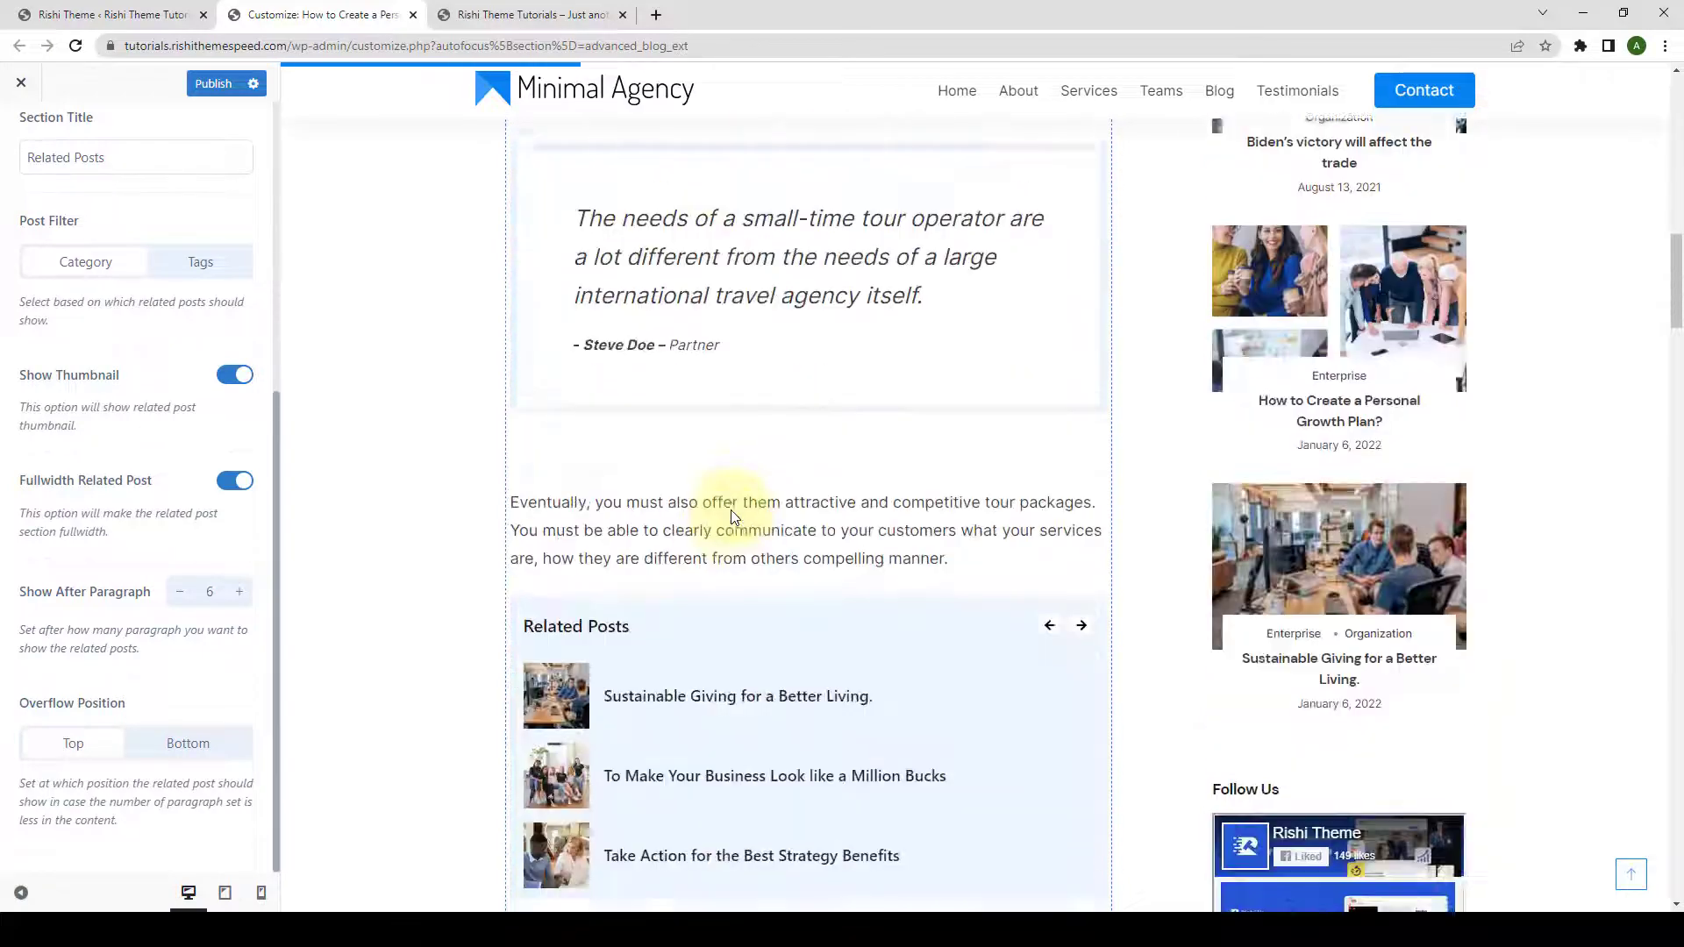
{"action": "left_click", "coordinate": [179, 591]}
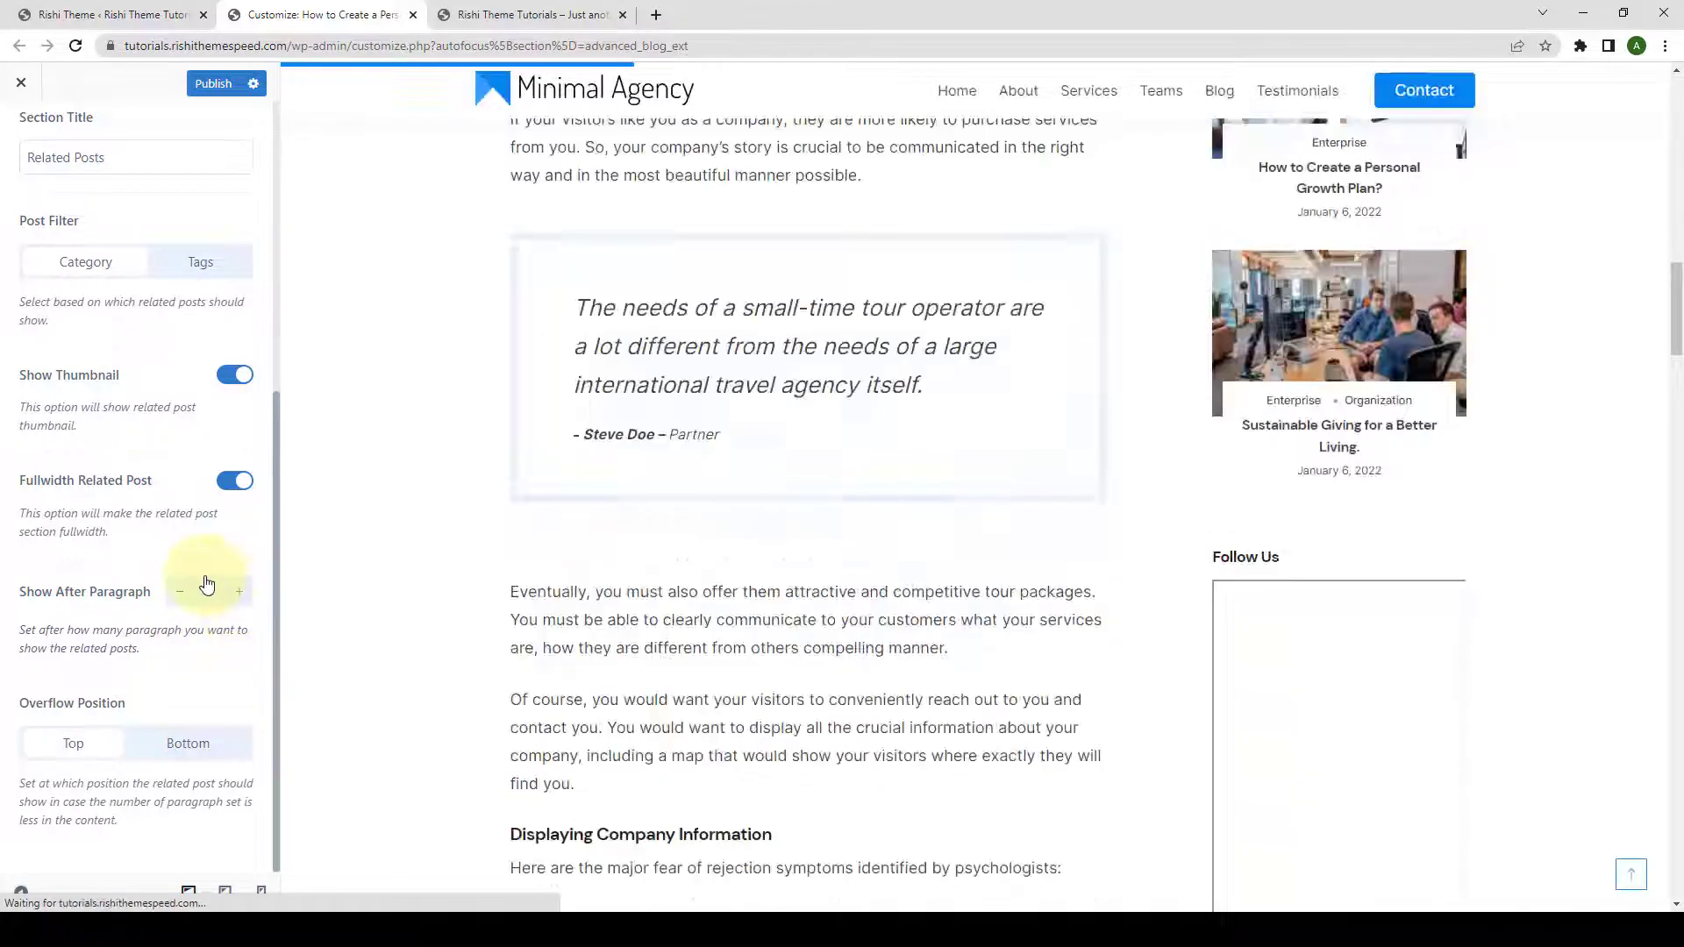
{"action": "left_click", "coordinate": [239, 591]}
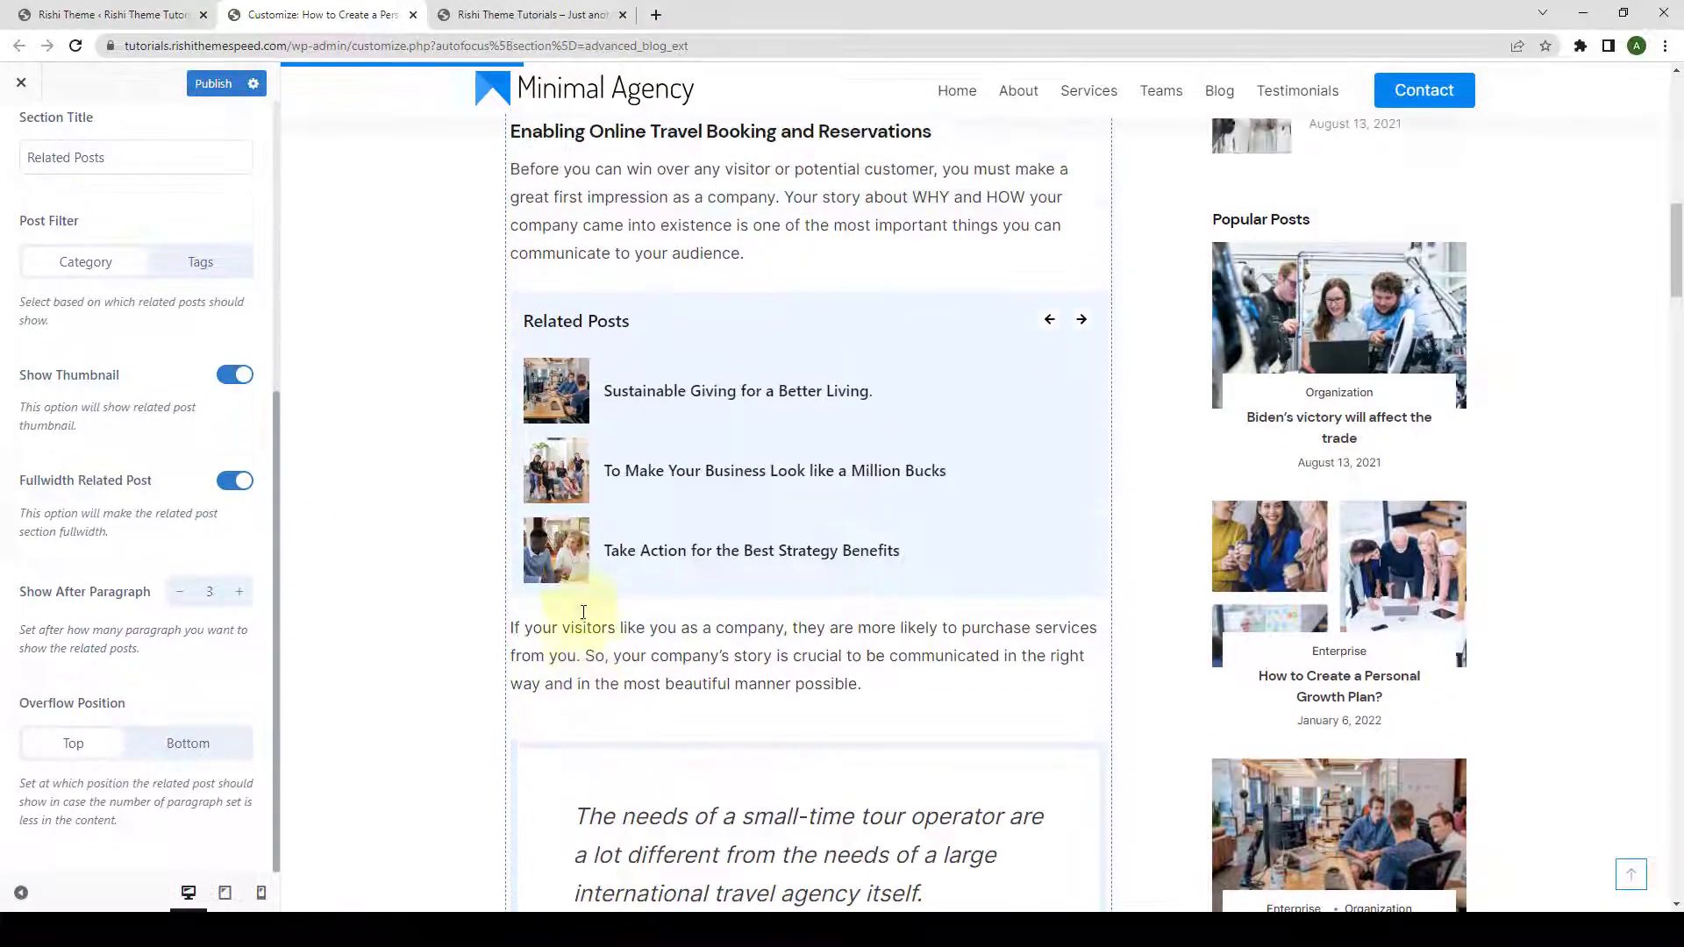
{"action": "scroll", "scroll_direction": "down", "scroll_amount": 3}
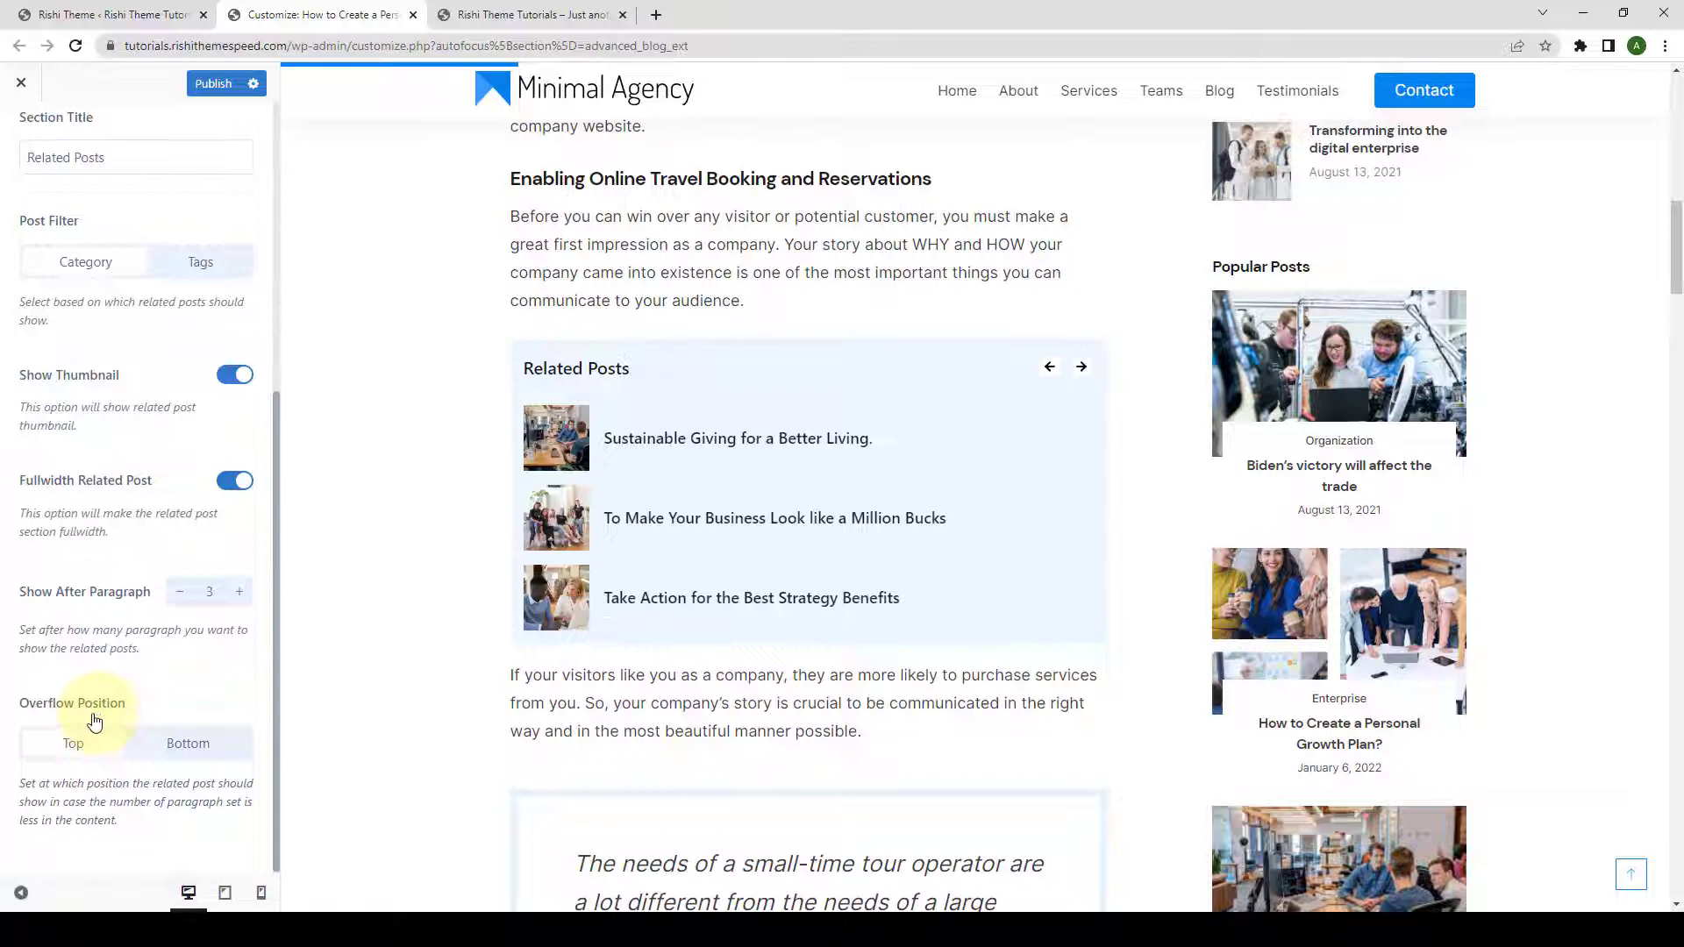
{"action": "left_click", "coordinate": [1082, 366]}
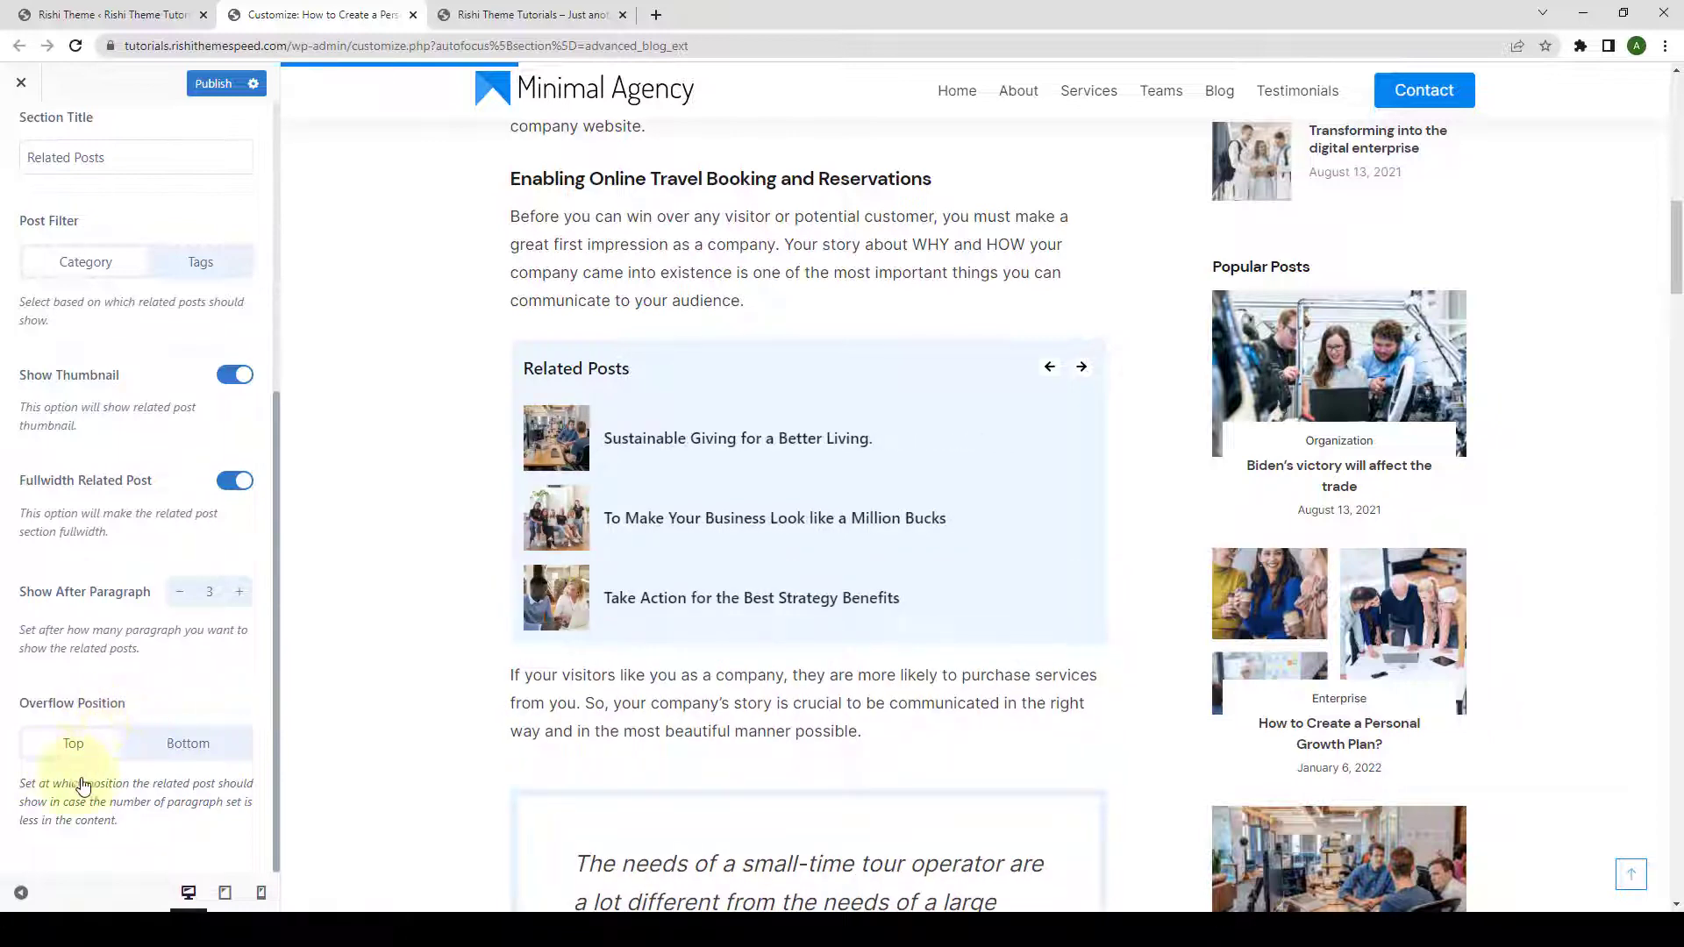
{"action": "left_click", "coordinate": [187, 744]}
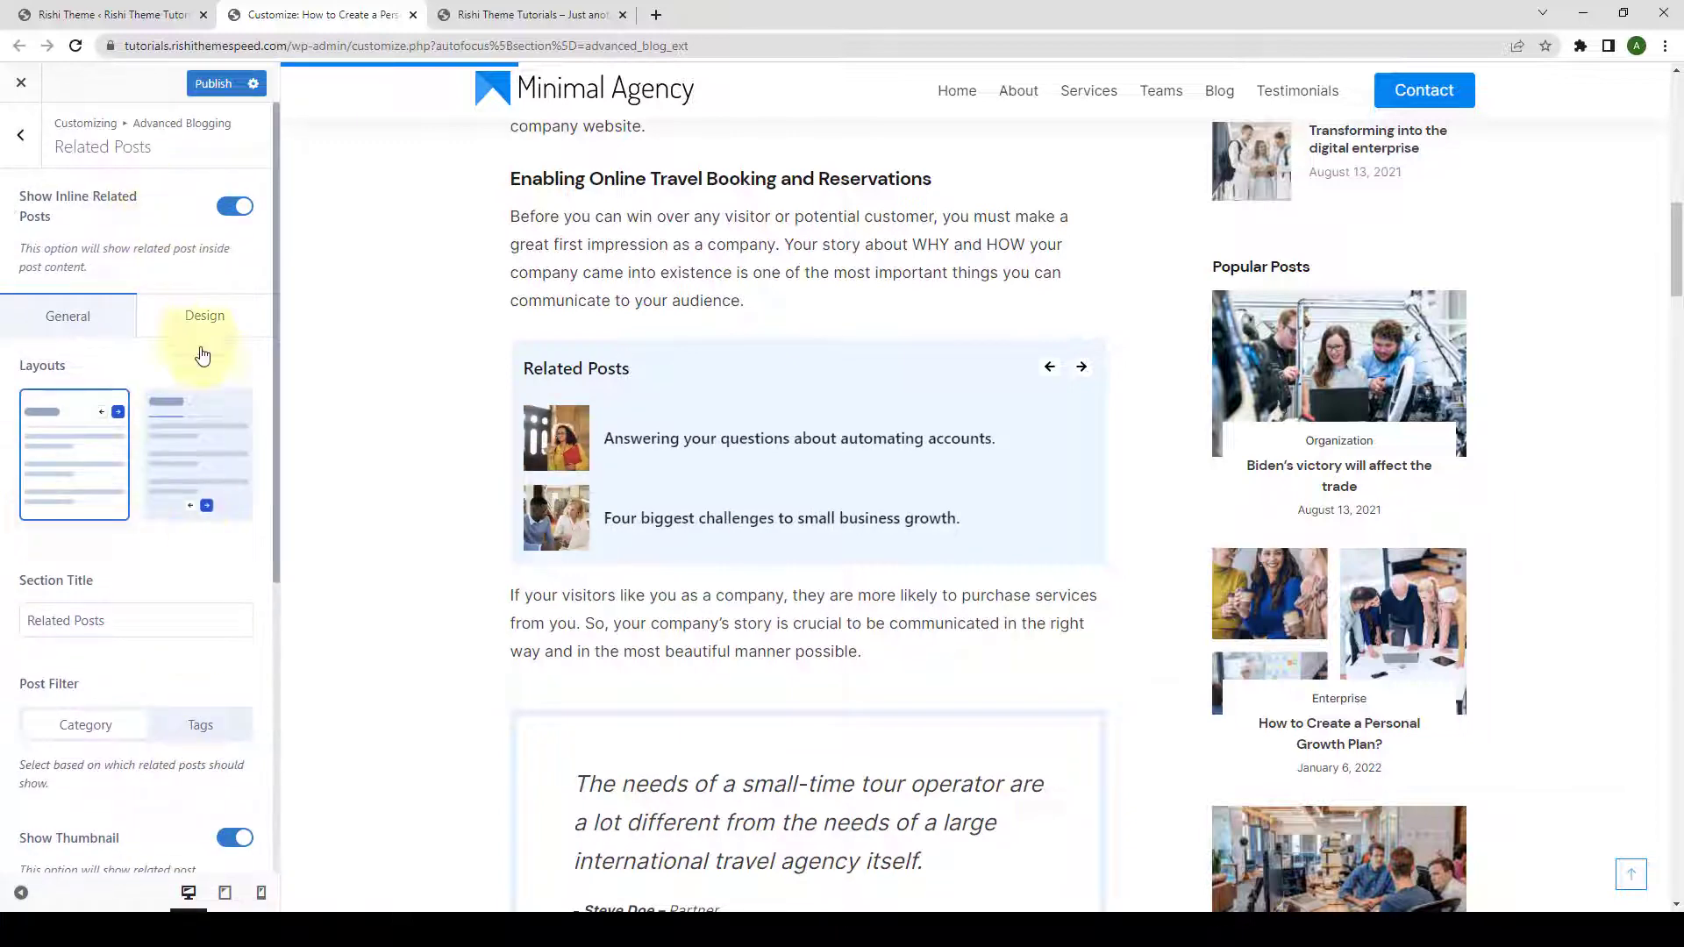
- In the Design settings, set the Related Posts Title Font size to 26px
{"action": "left_click", "coordinate": [203, 314]}
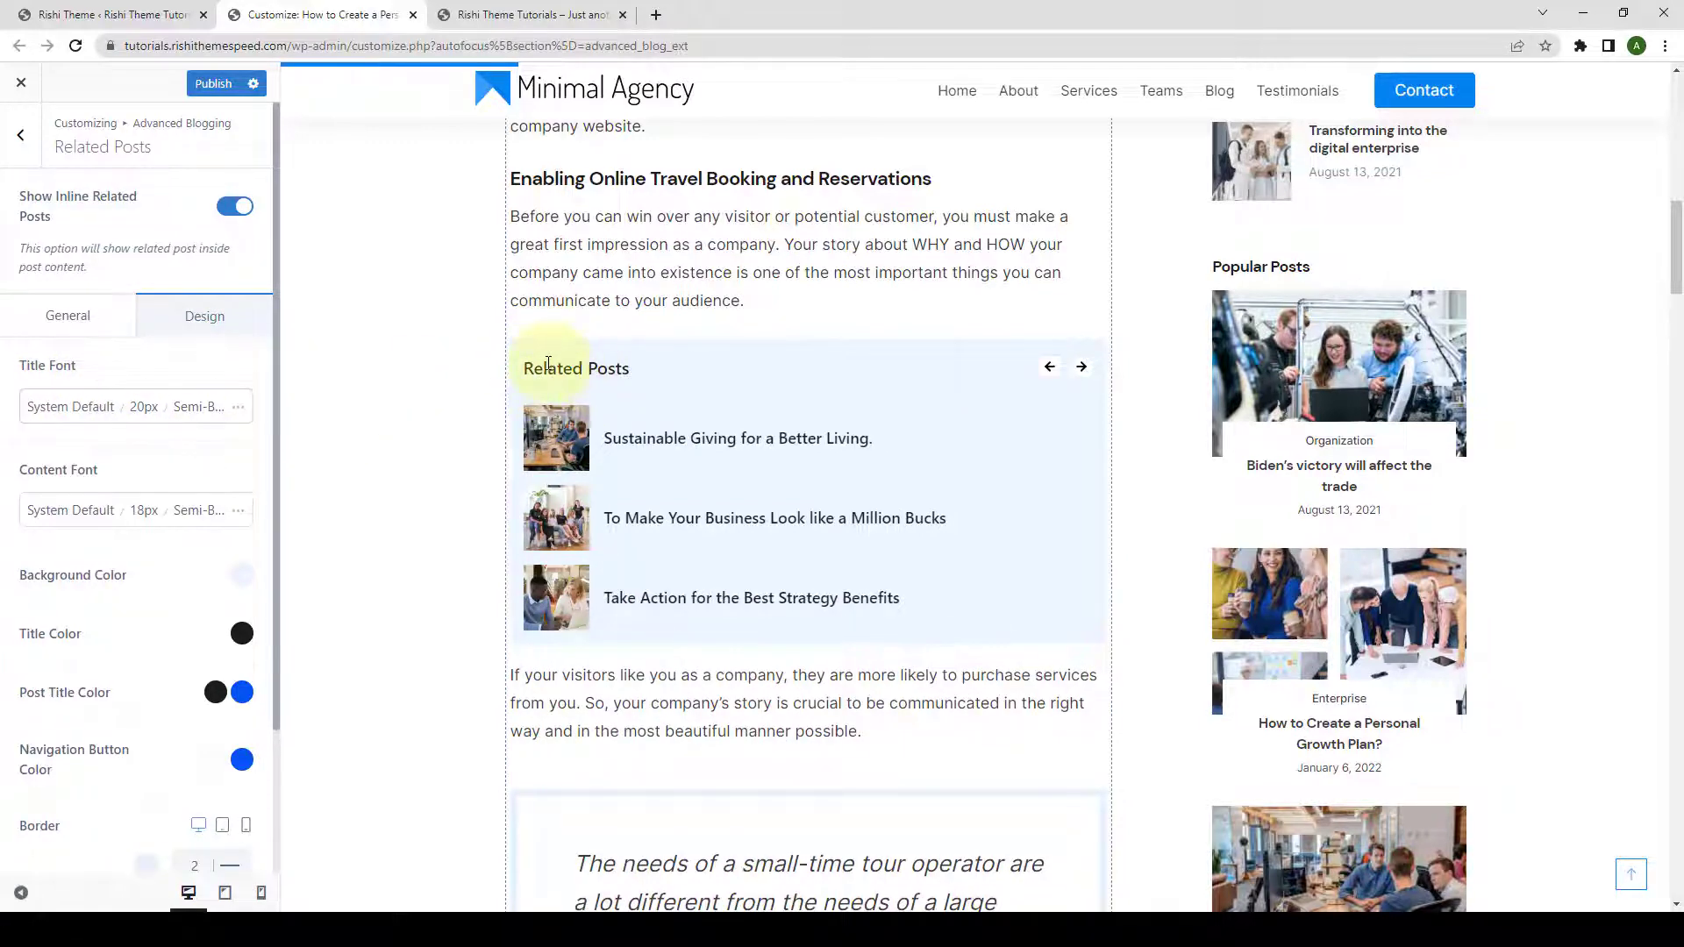
{"action": "left_click", "coordinate": [1080, 366]}
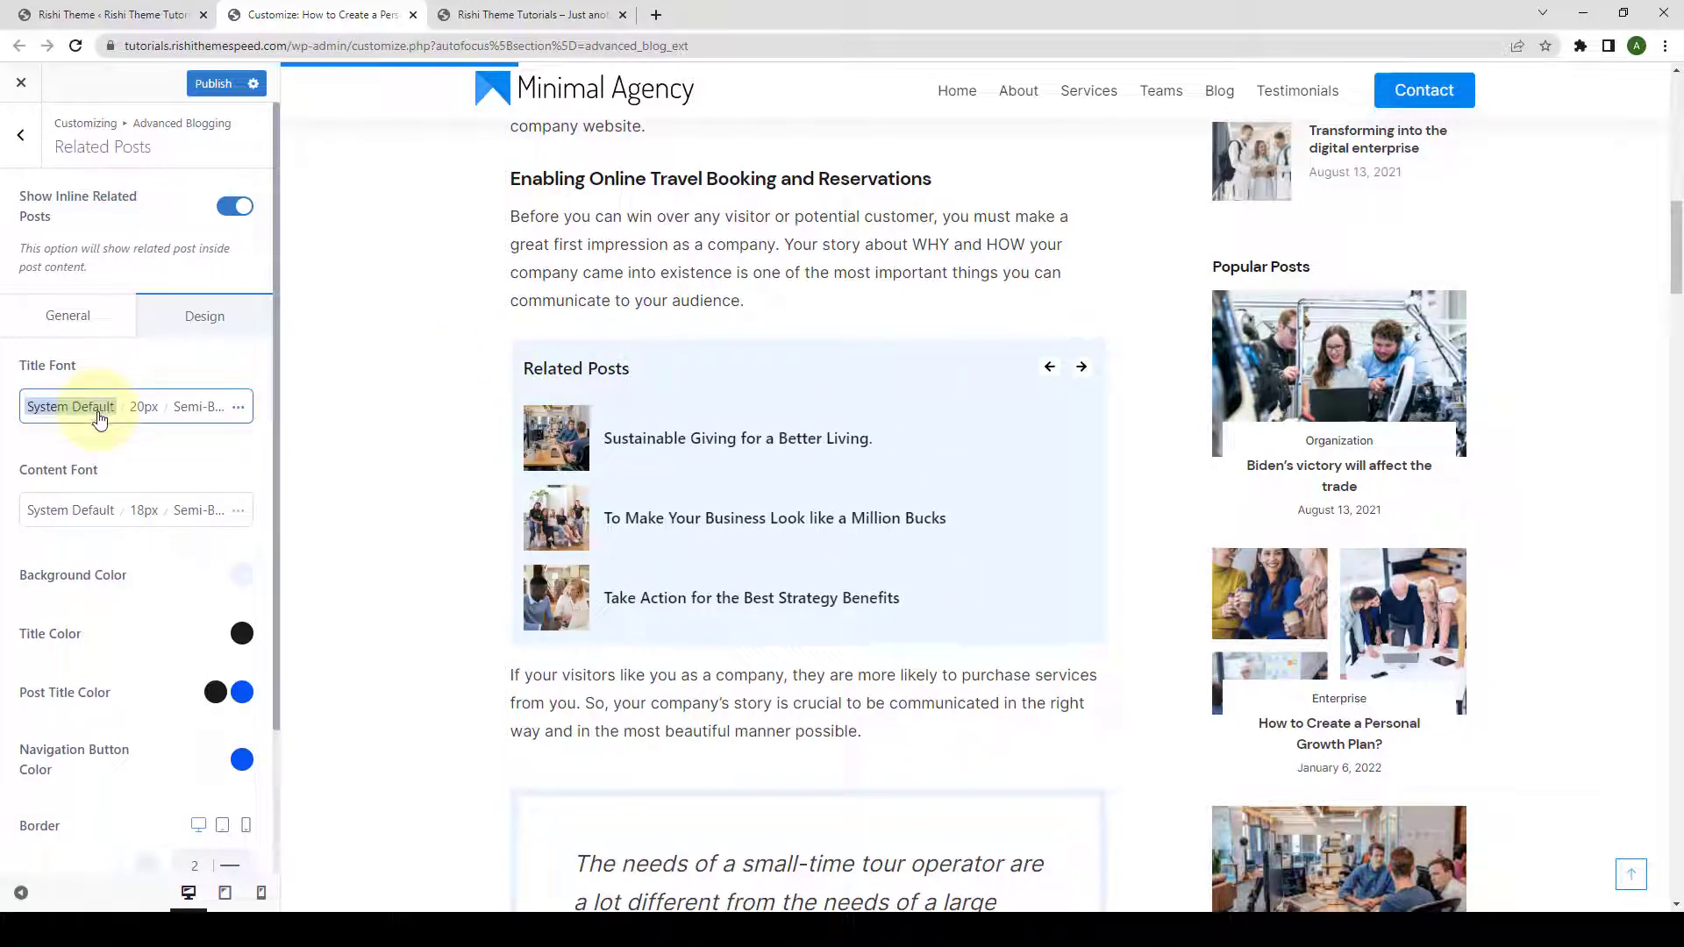
{"action": "left_click", "coordinate": [70, 406]}
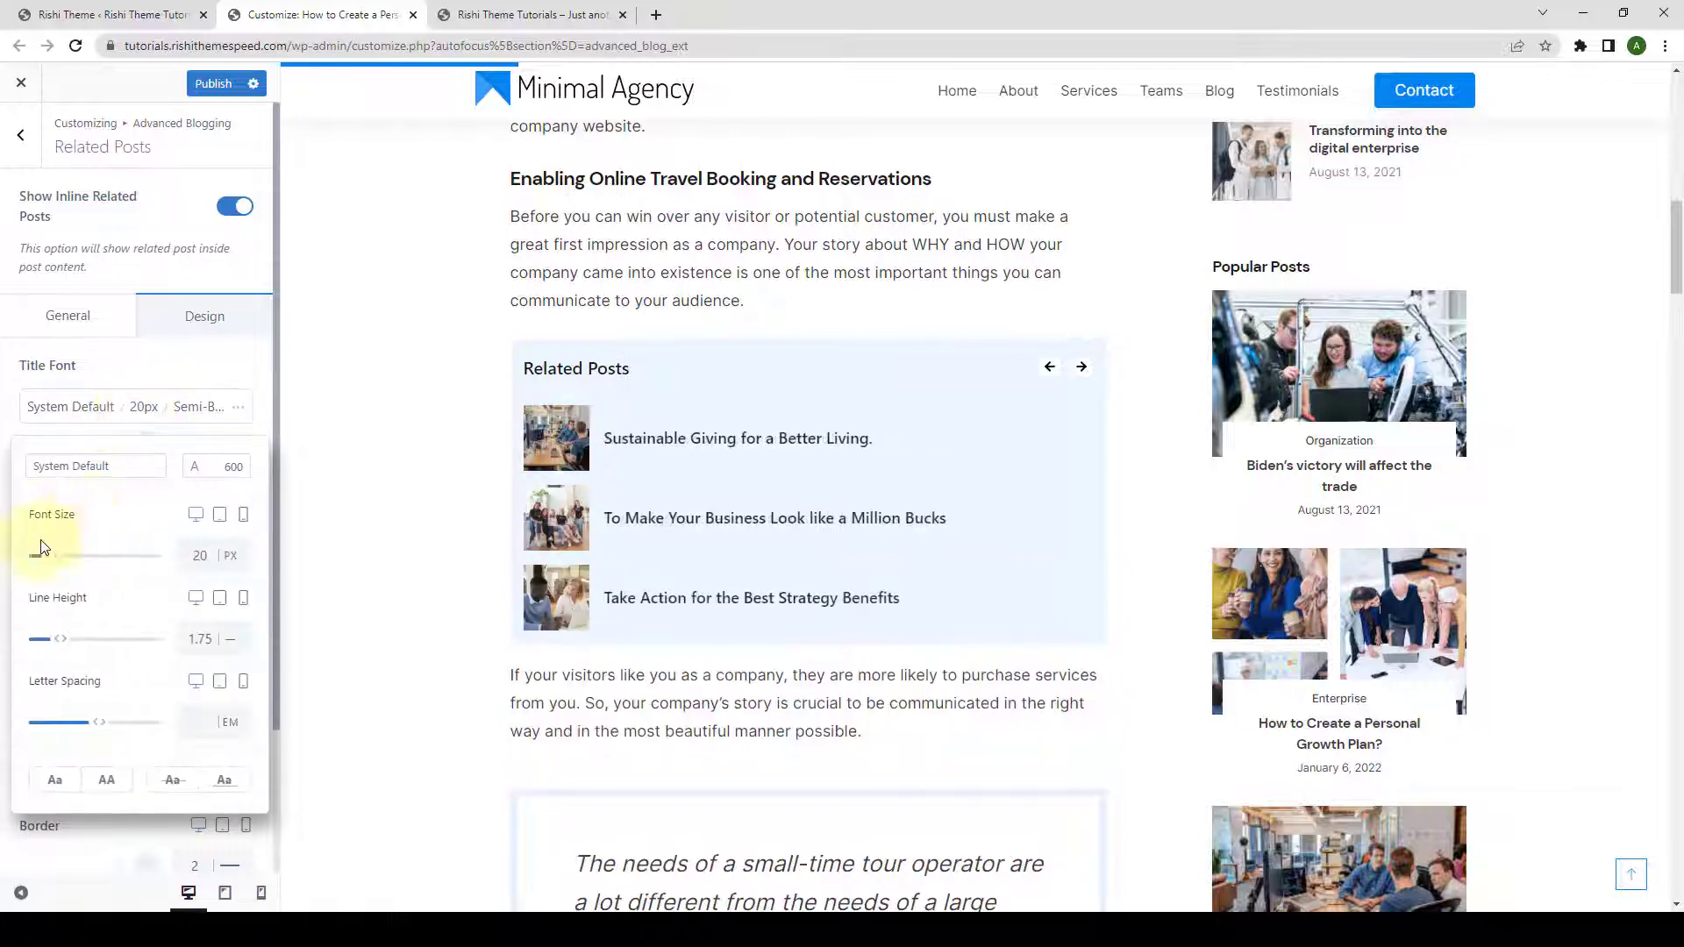
{"action": "left_click_drag", "start_coordinate": [37, 556], "coordinate": [63, 556]}
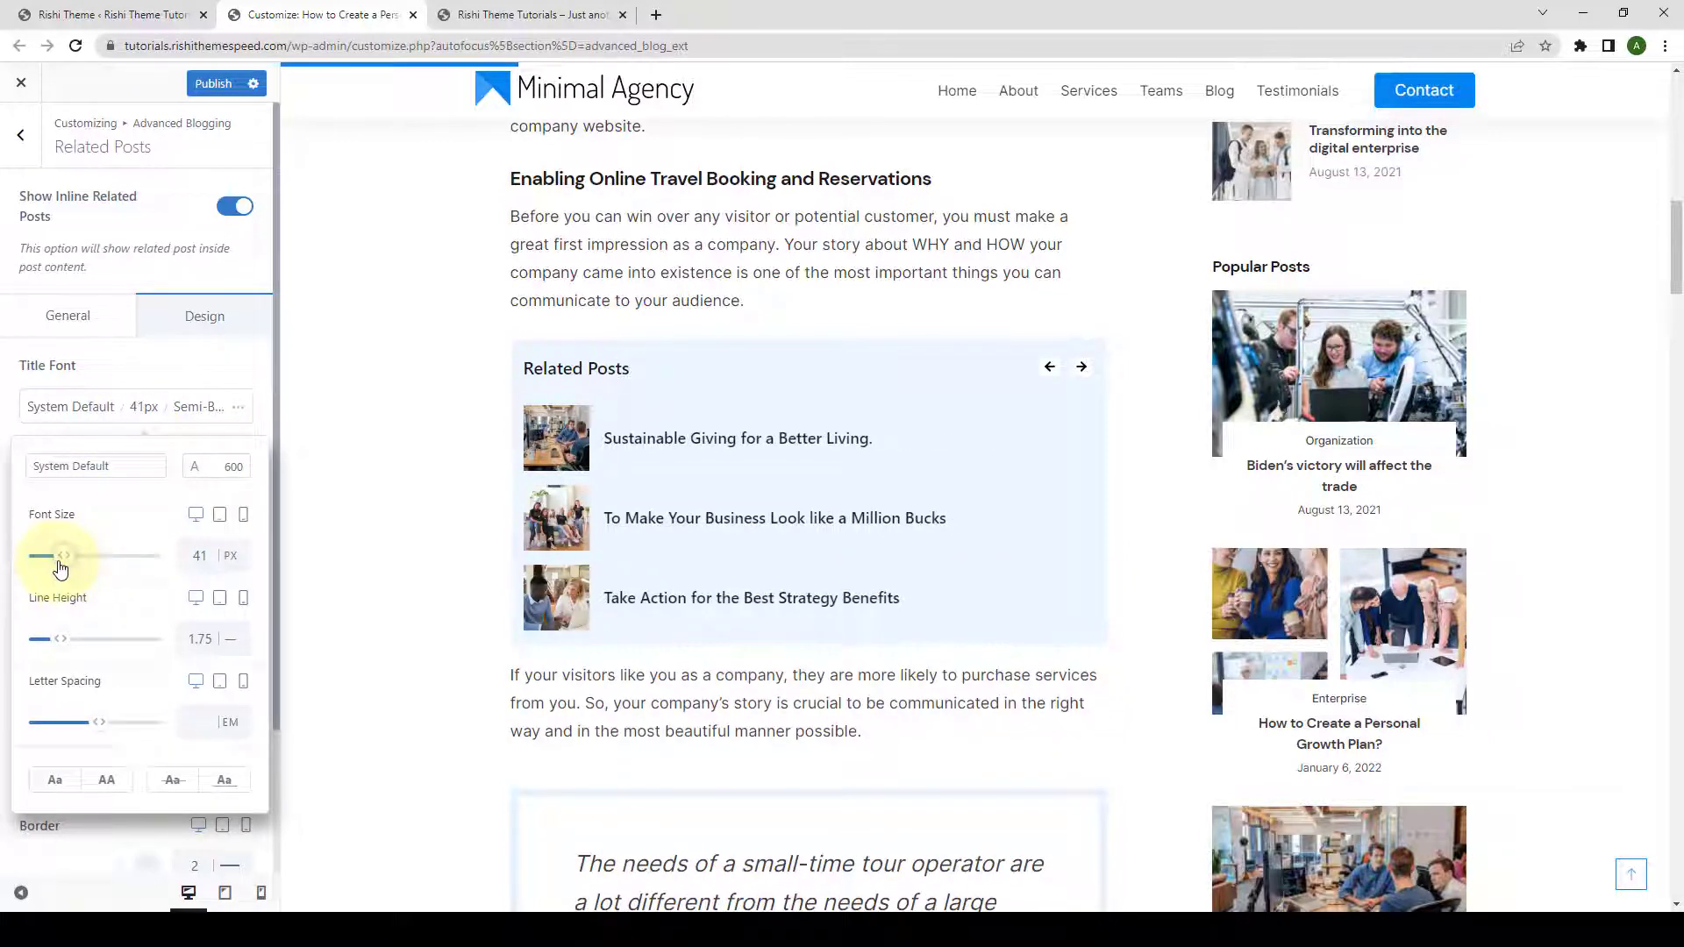
{"action": "left_click_drag", "start_coordinate": [61, 556], "coordinate": [40, 556]}
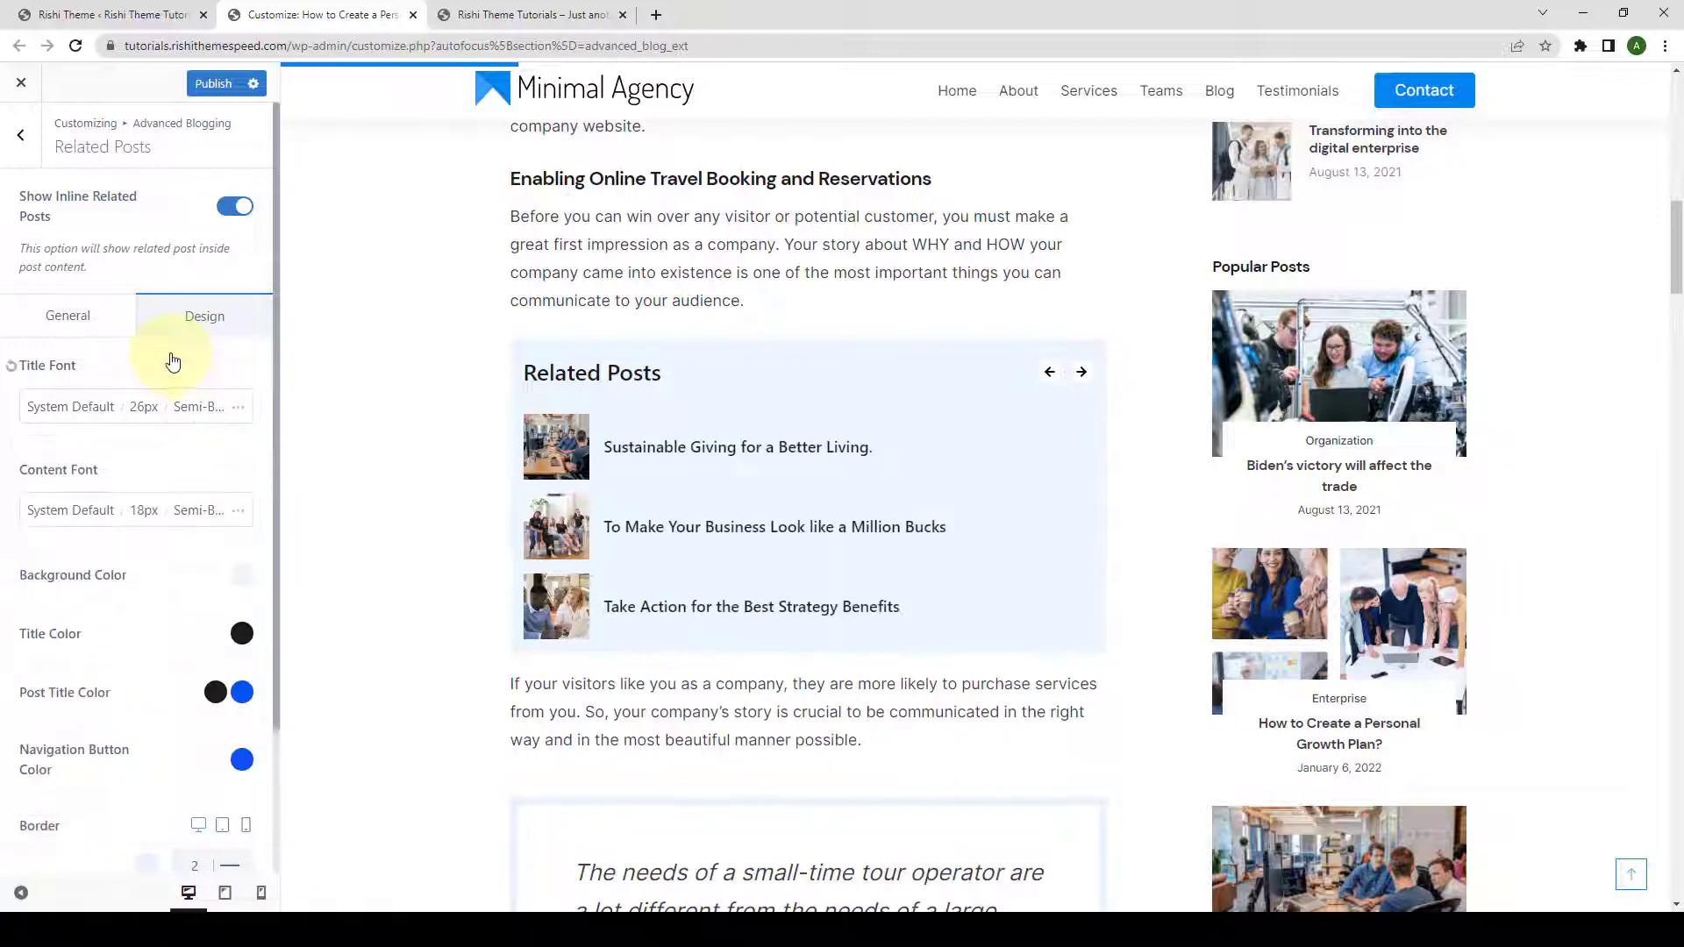
- Set the related posts Content Font size to 23px
{"action": "left_click", "coordinate": [71, 510]}
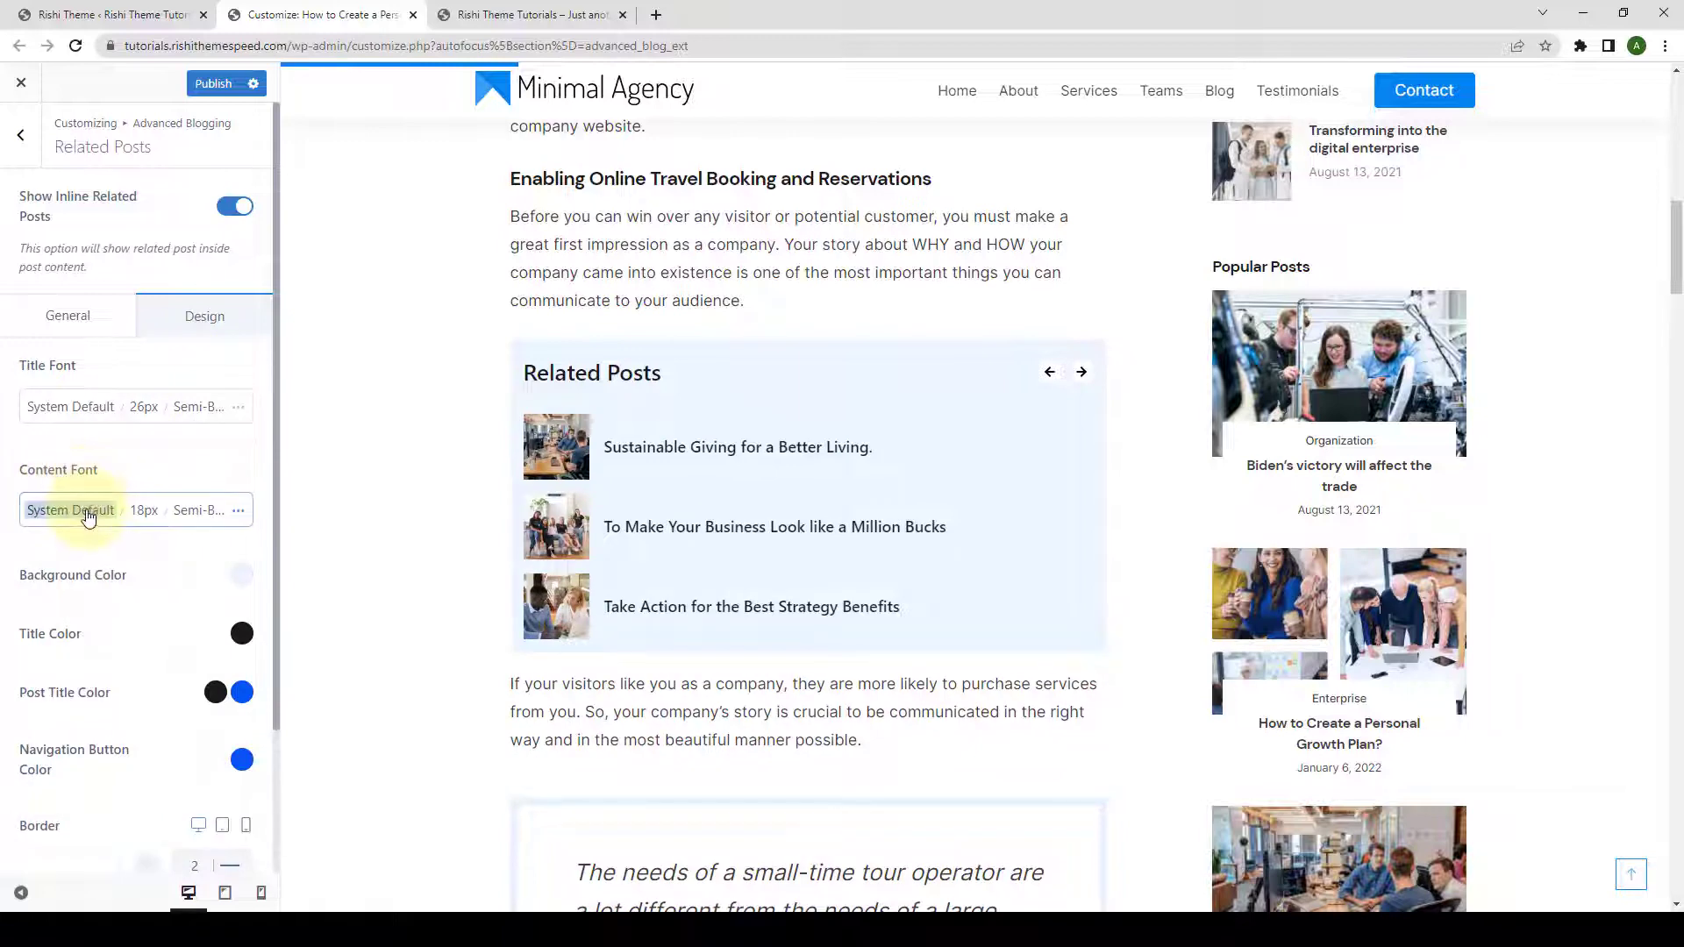
{"action": "left_click", "coordinate": [71, 510]}
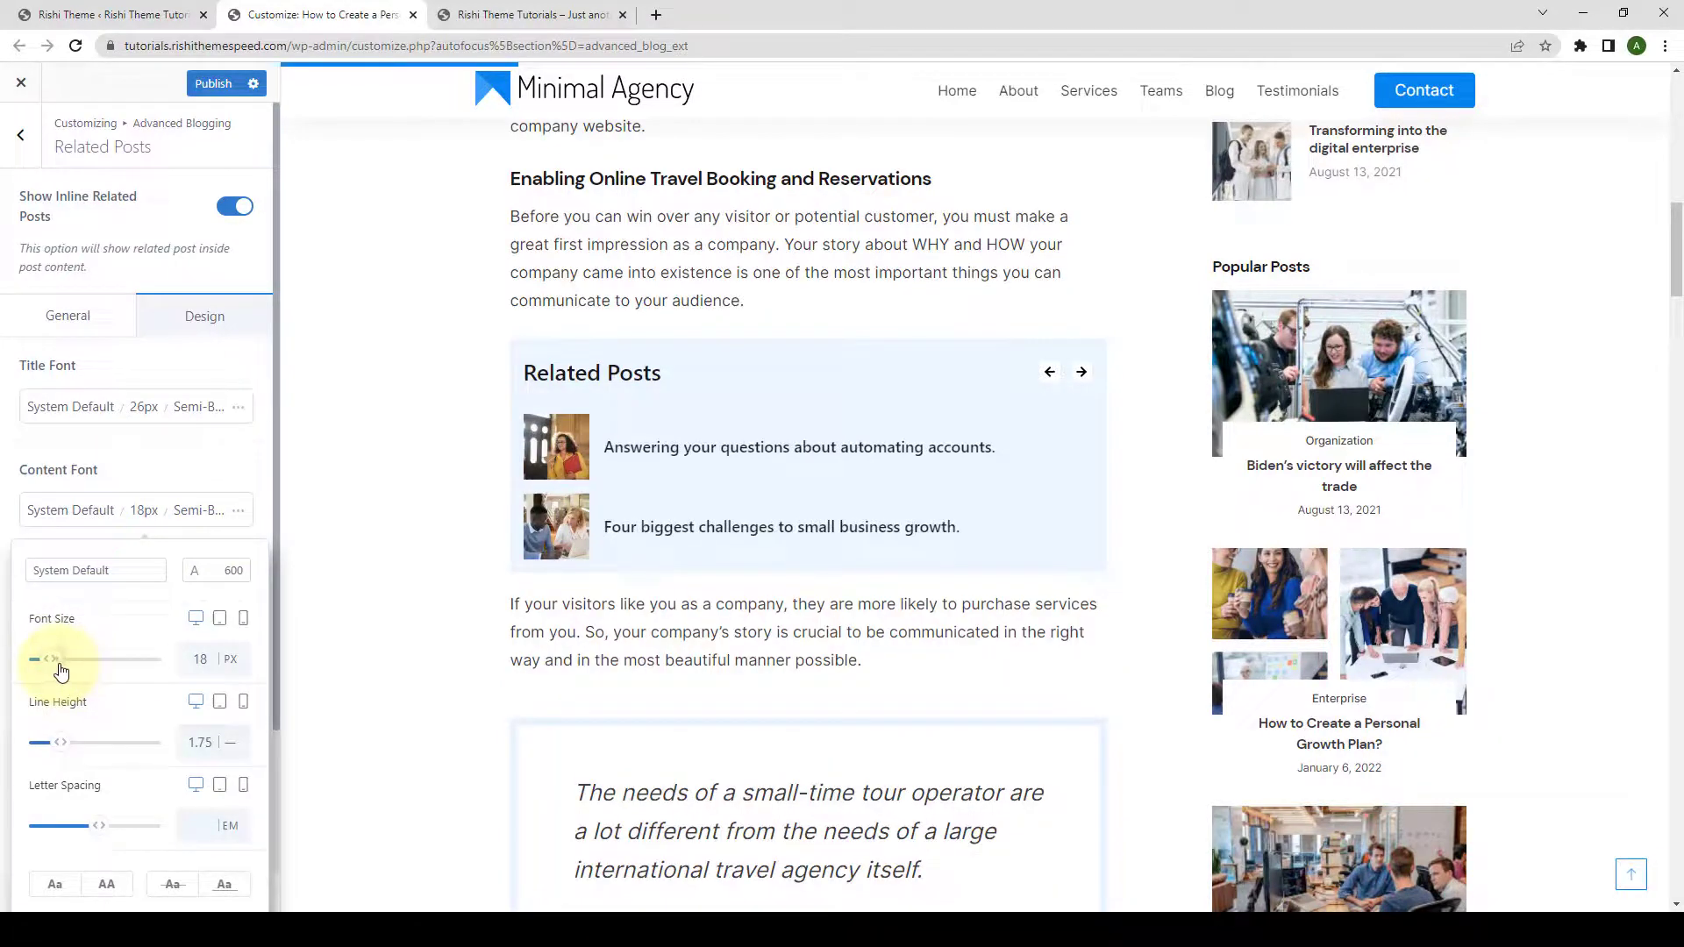
{"action": "left_click_drag", "start_coordinate": [51, 658], "coordinate": [10, 658]}
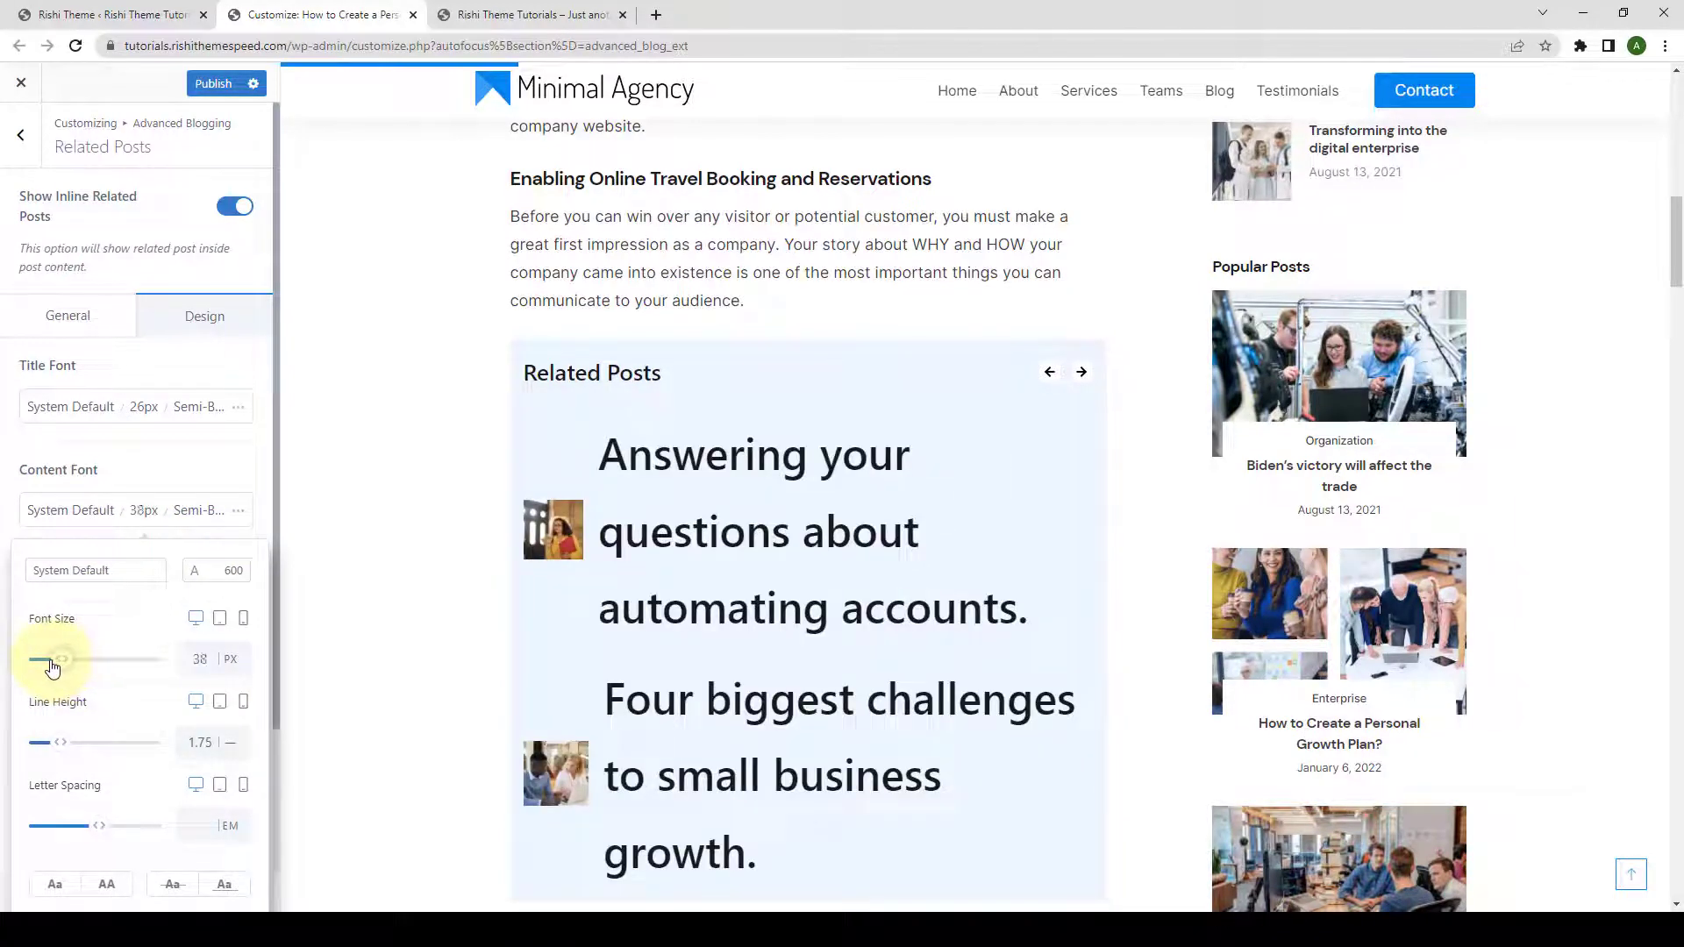
{"action": "left_click_drag", "start_coordinate": [56, 658], "coordinate": [40, 658]}
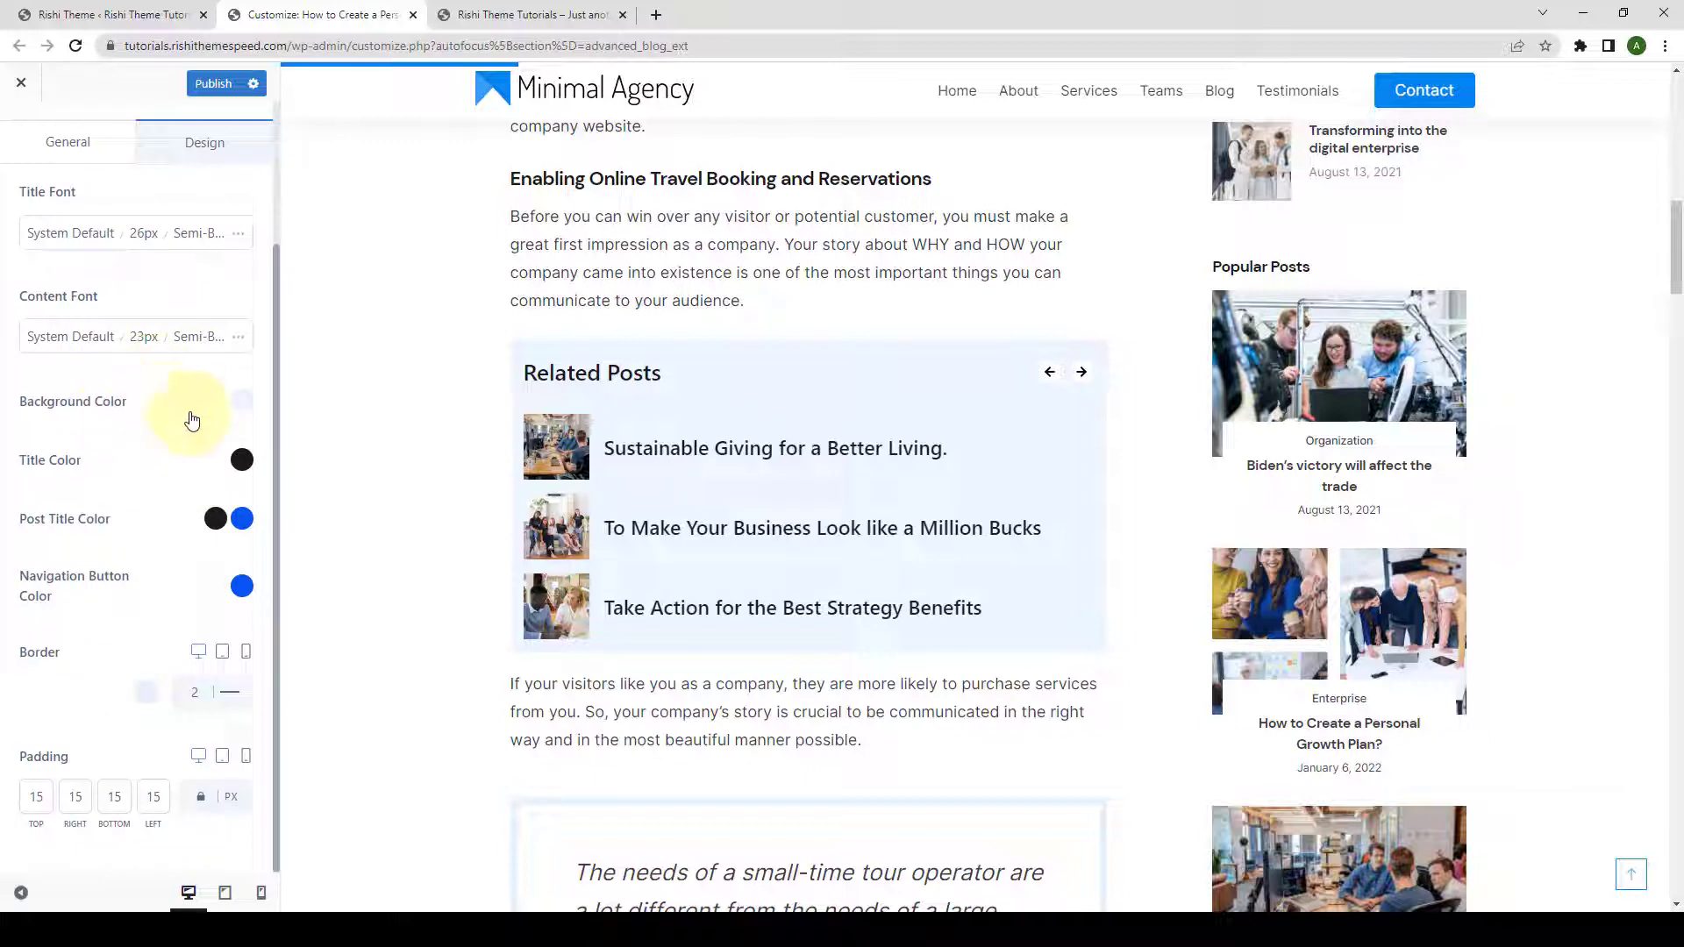
- Pick a light pink Background Color for the Related Posts box
{"action": "left_click", "coordinate": [240, 400]}
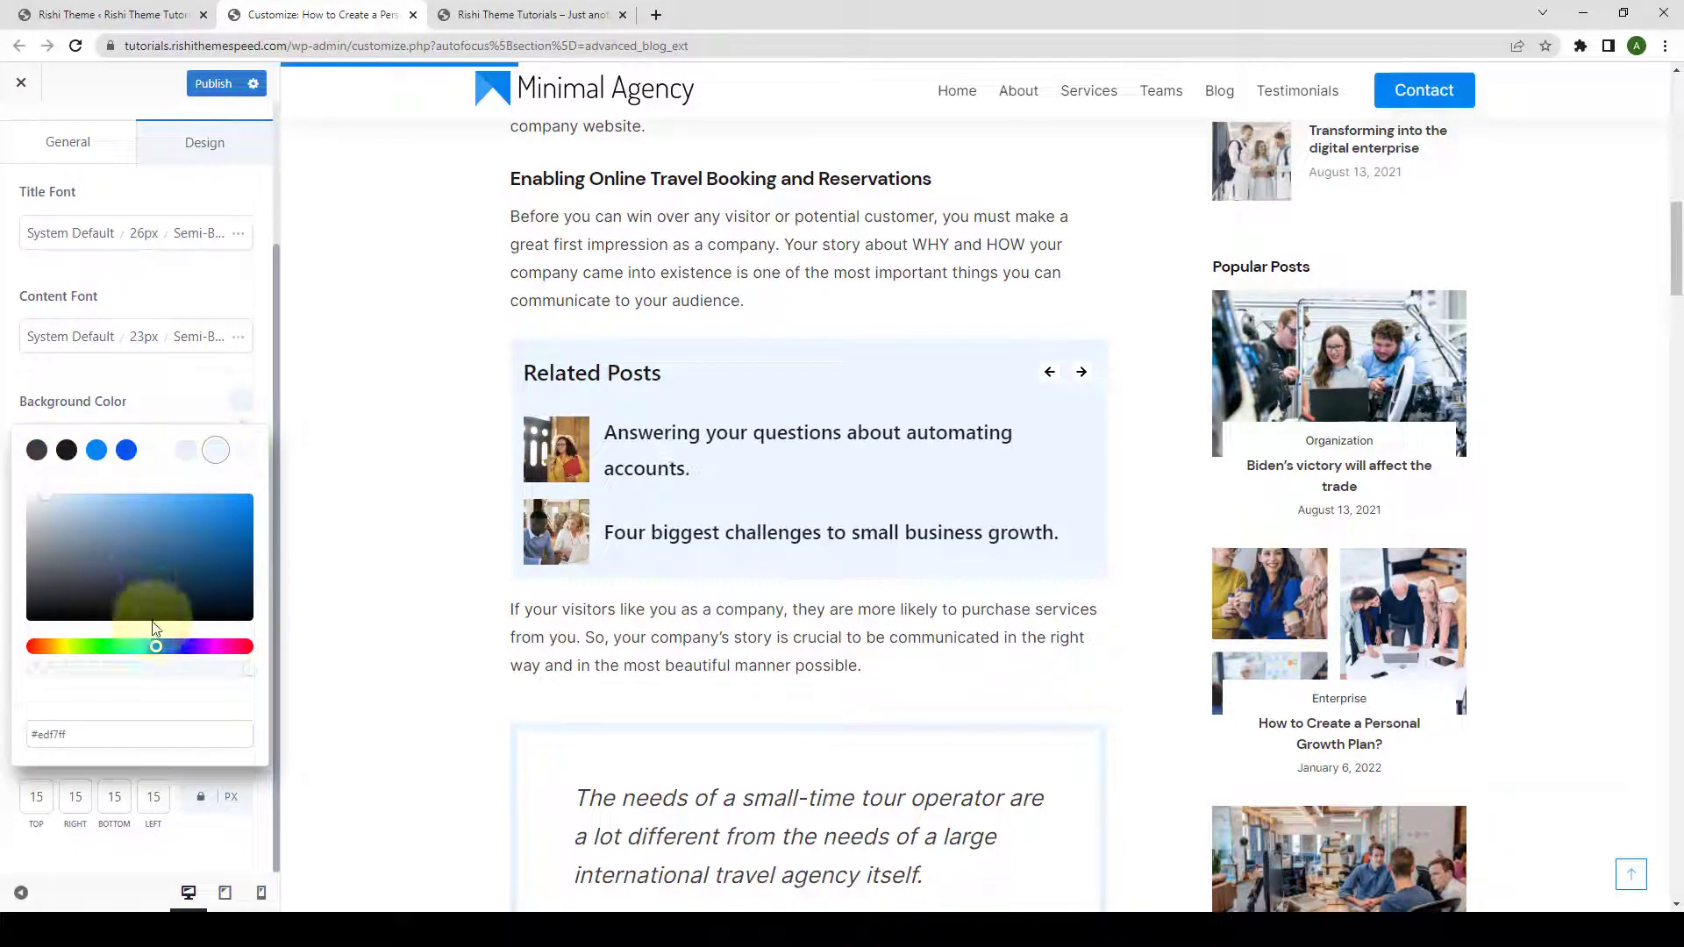
{"action": "left_click_drag", "start_coordinate": [154, 648], "coordinate": [239, 647]}
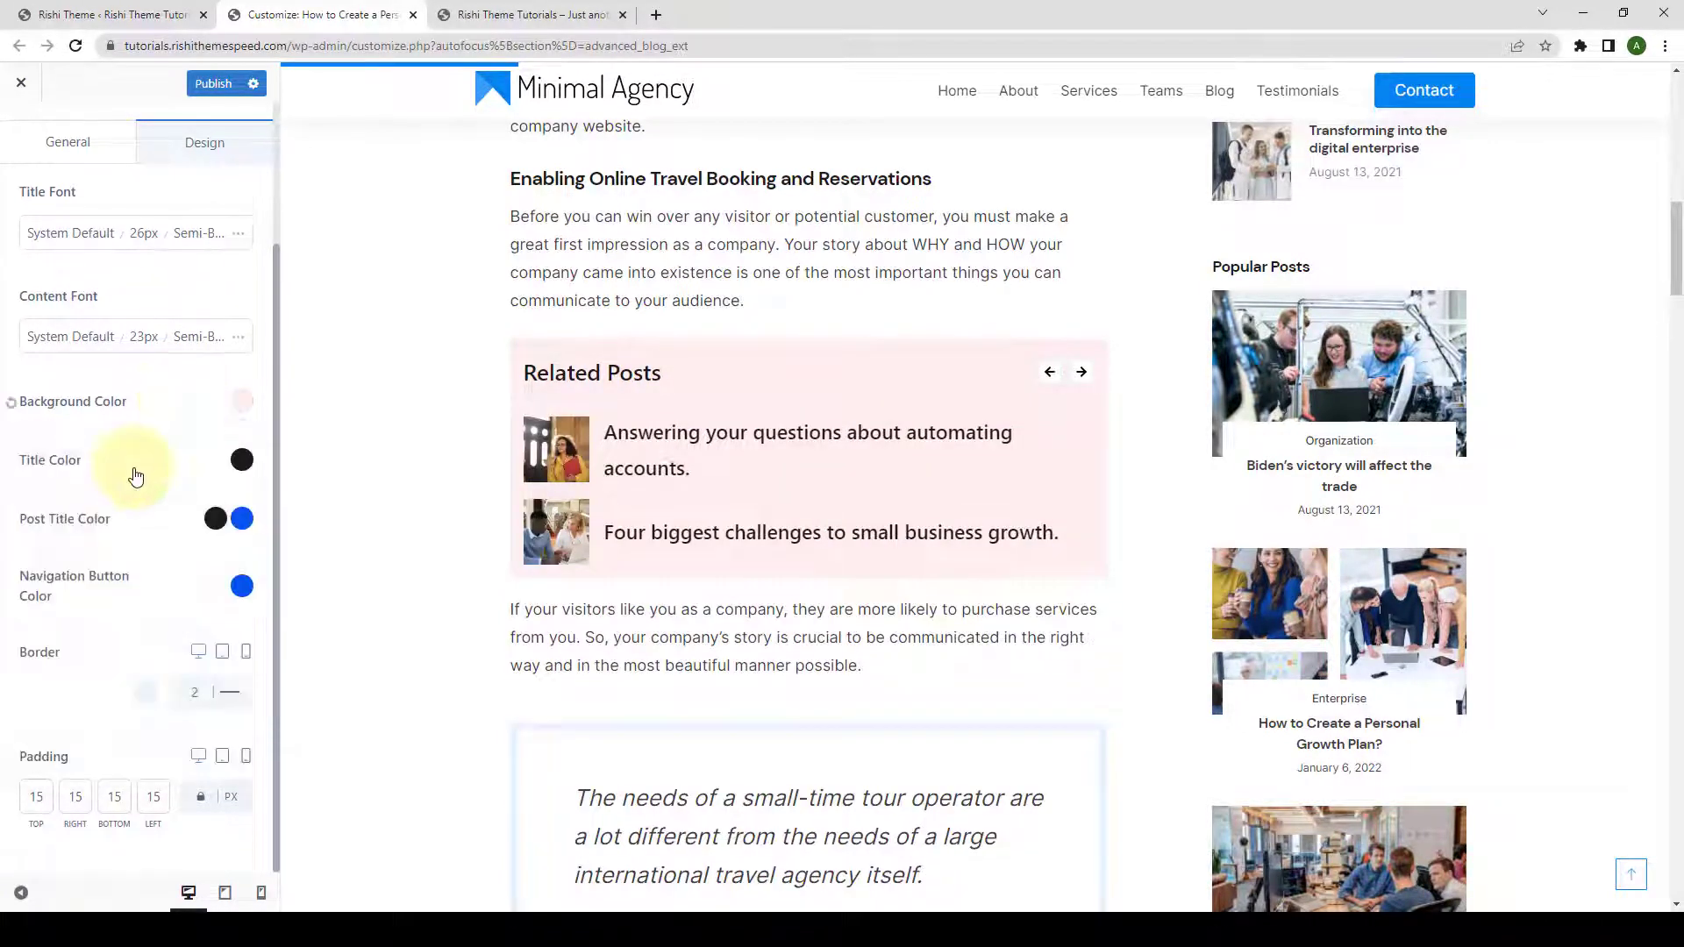
{"action": "left_click", "coordinate": [241, 459]}
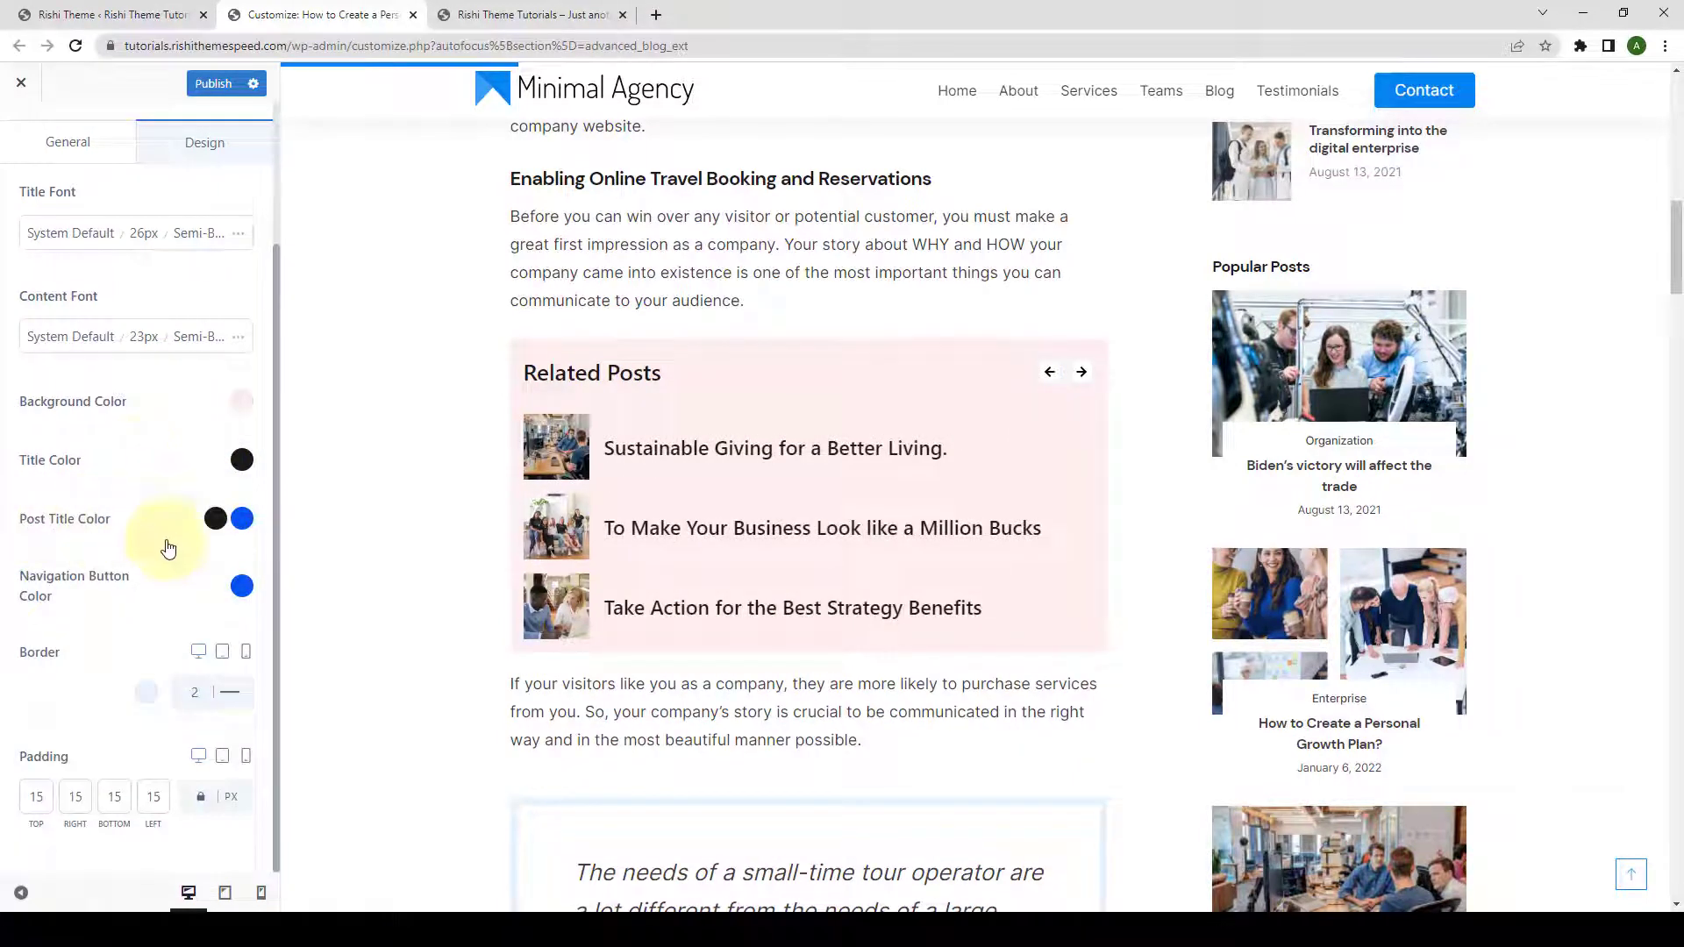
- Review the Post Title Color and Navigation Button Color pickers without changing them
{"action": "left_click", "coordinate": [241, 519]}
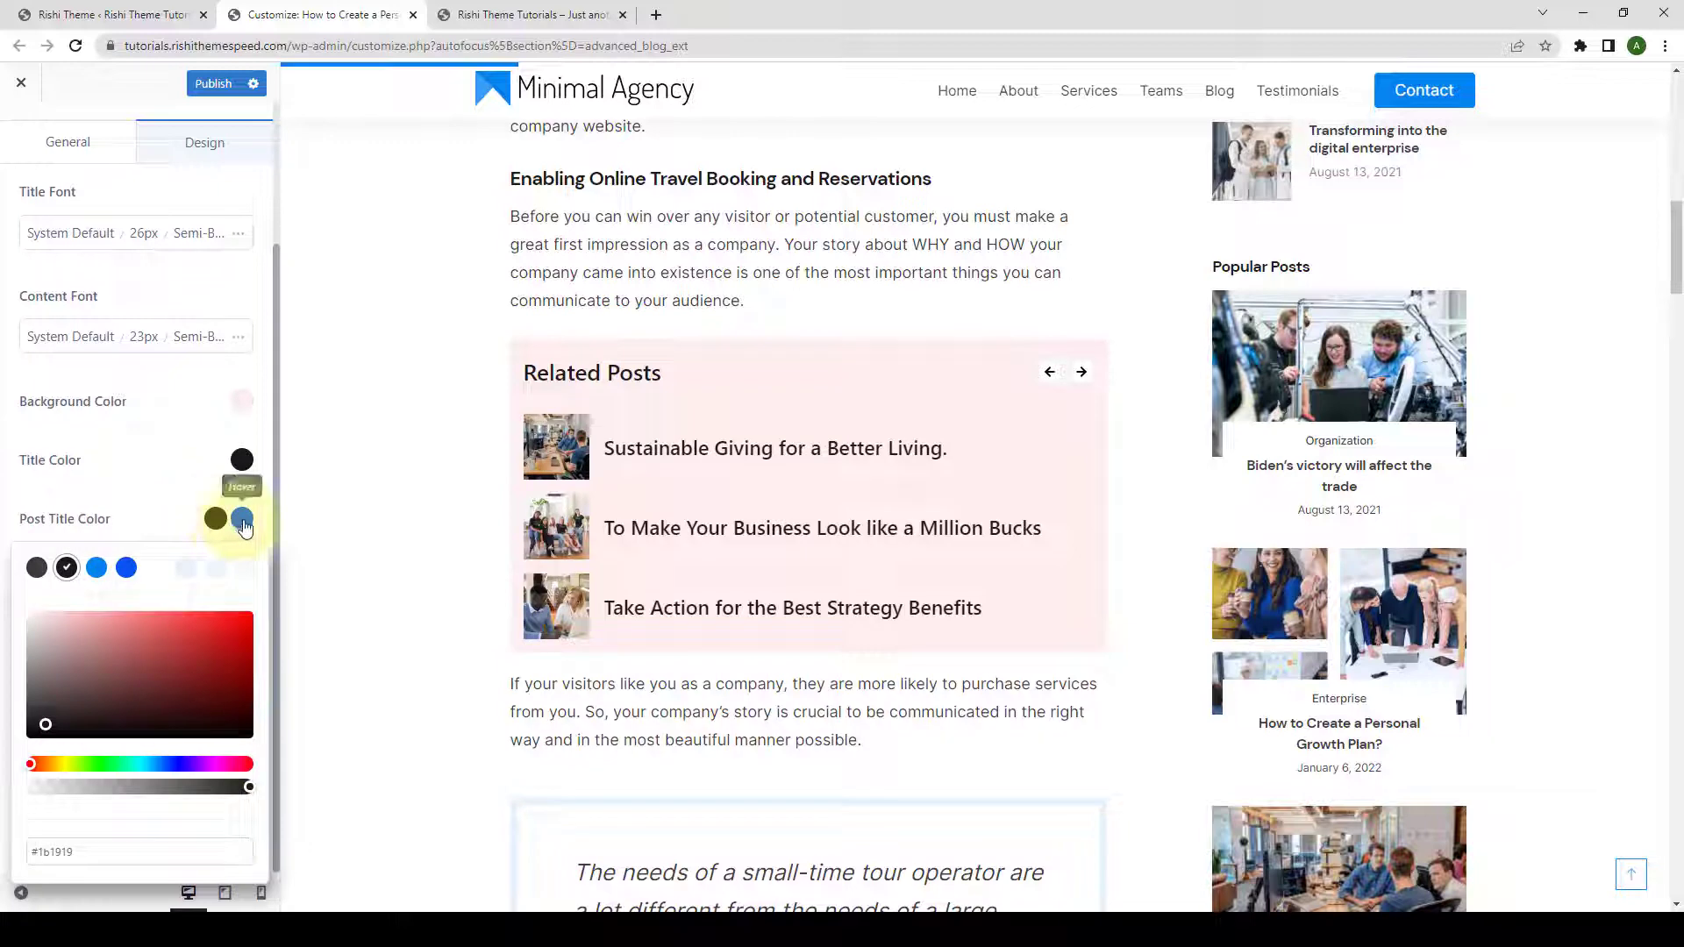
{"action": "left_click", "coordinate": [242, 520]}
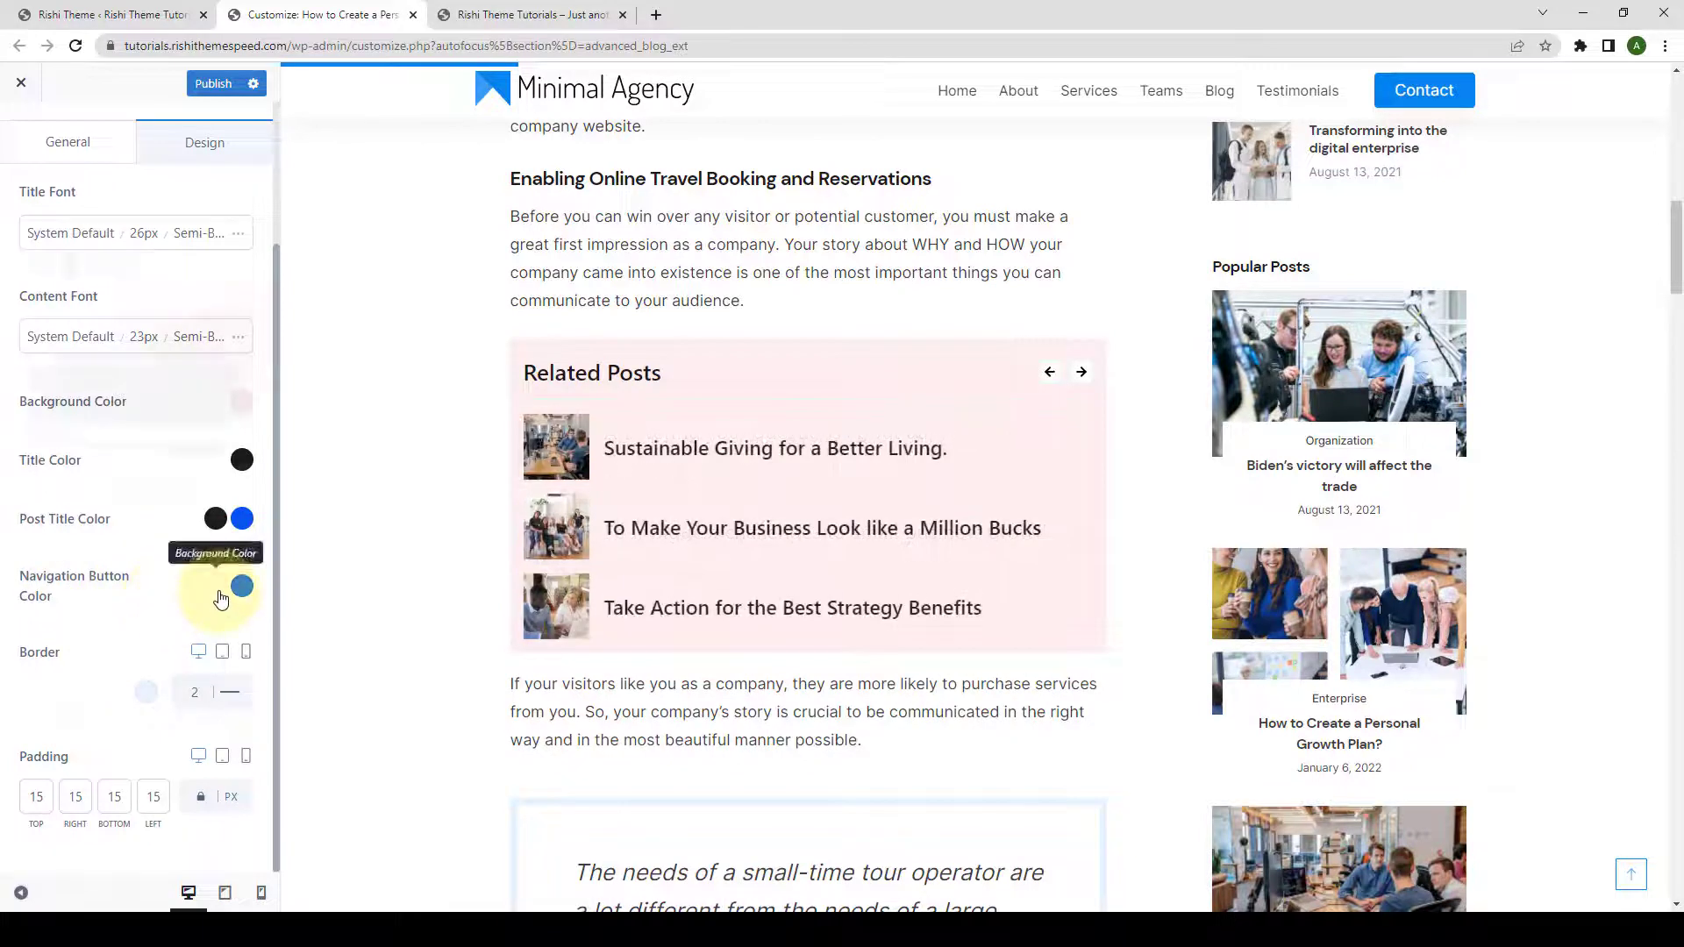
{"action": "left_click", "coordinate": [242, 586]}
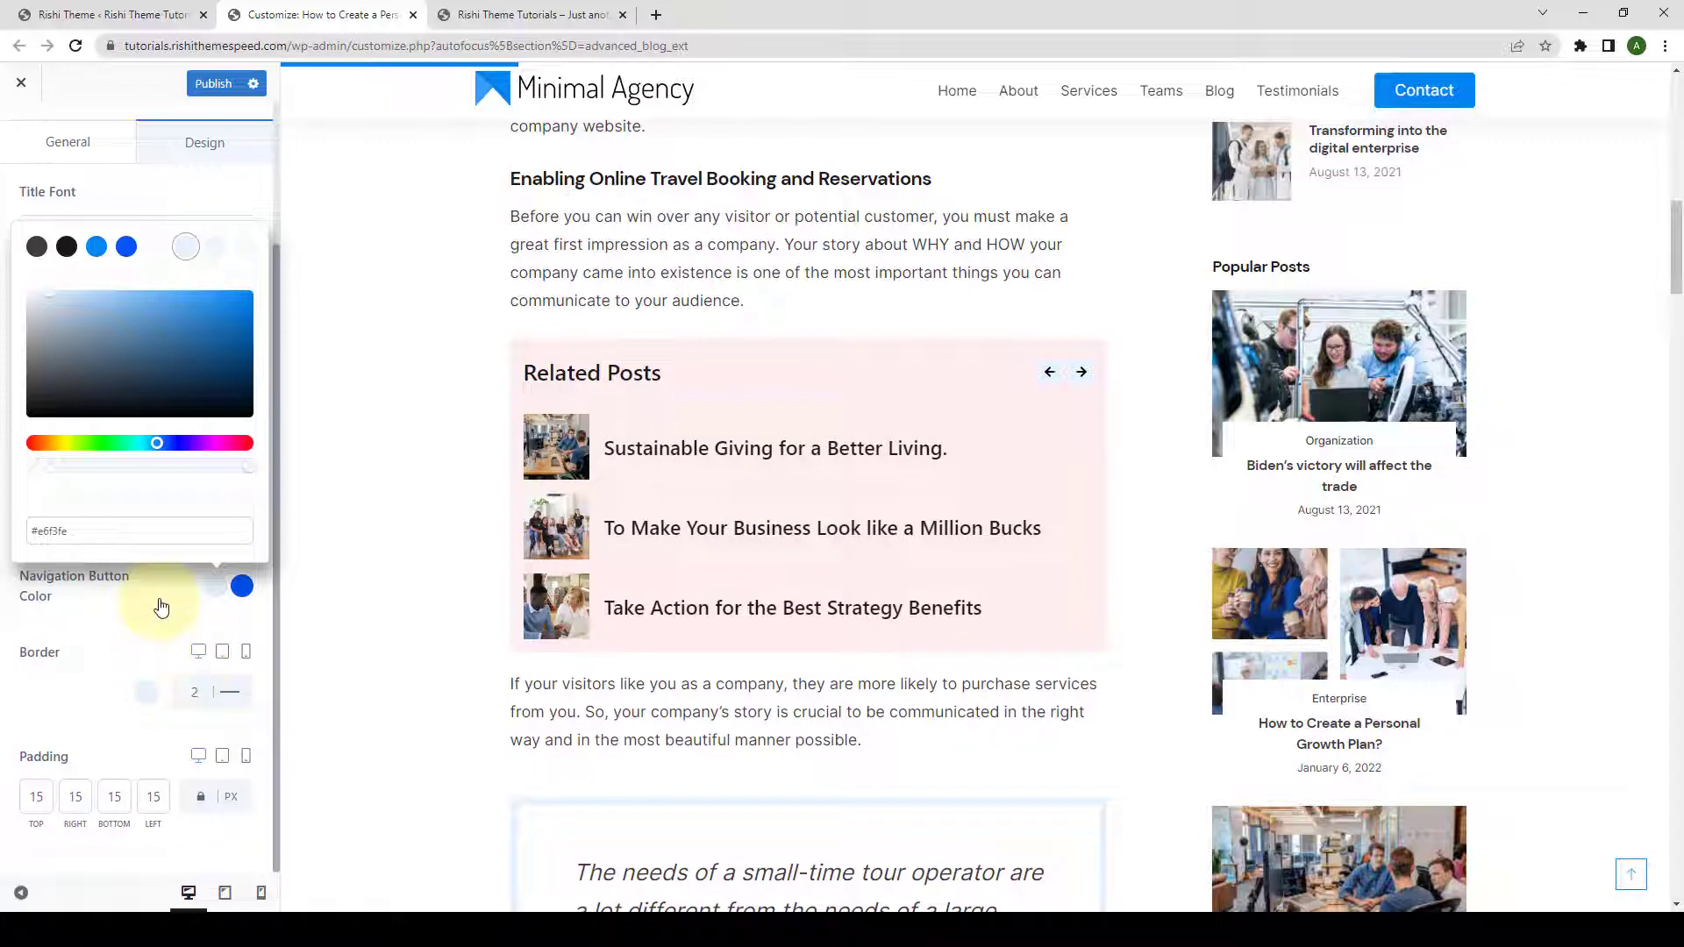
{"action": "left_click", "coordinate": [242, 586]}
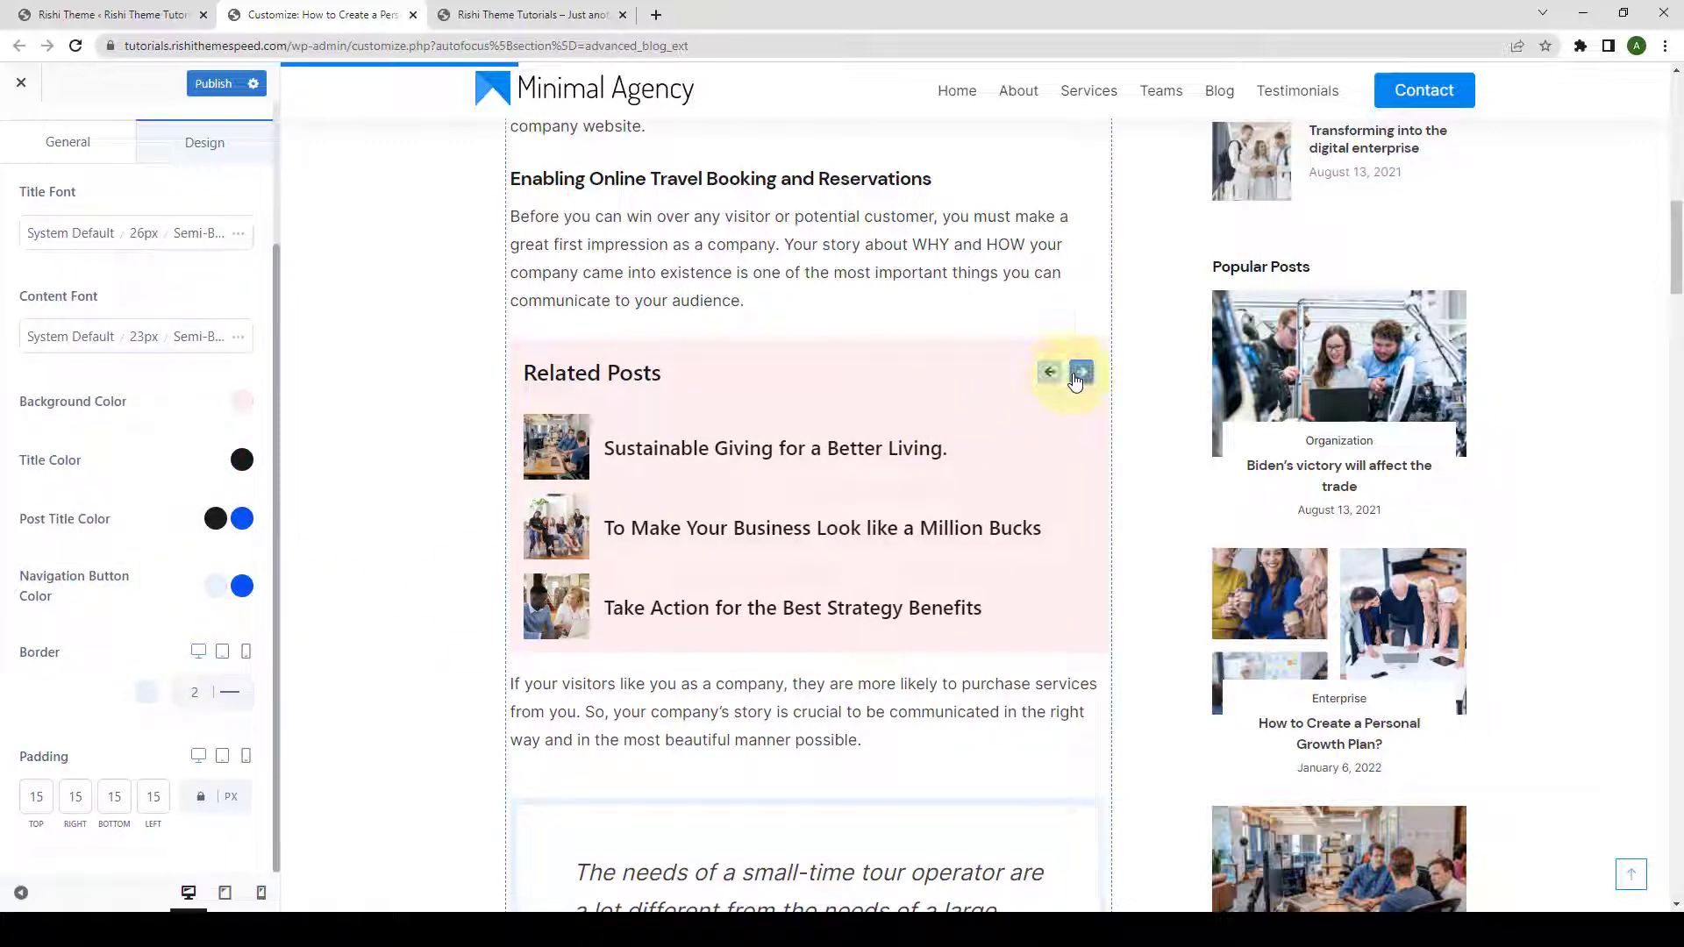
{"action": "mouse_move", "coordinate": [359, 591]}
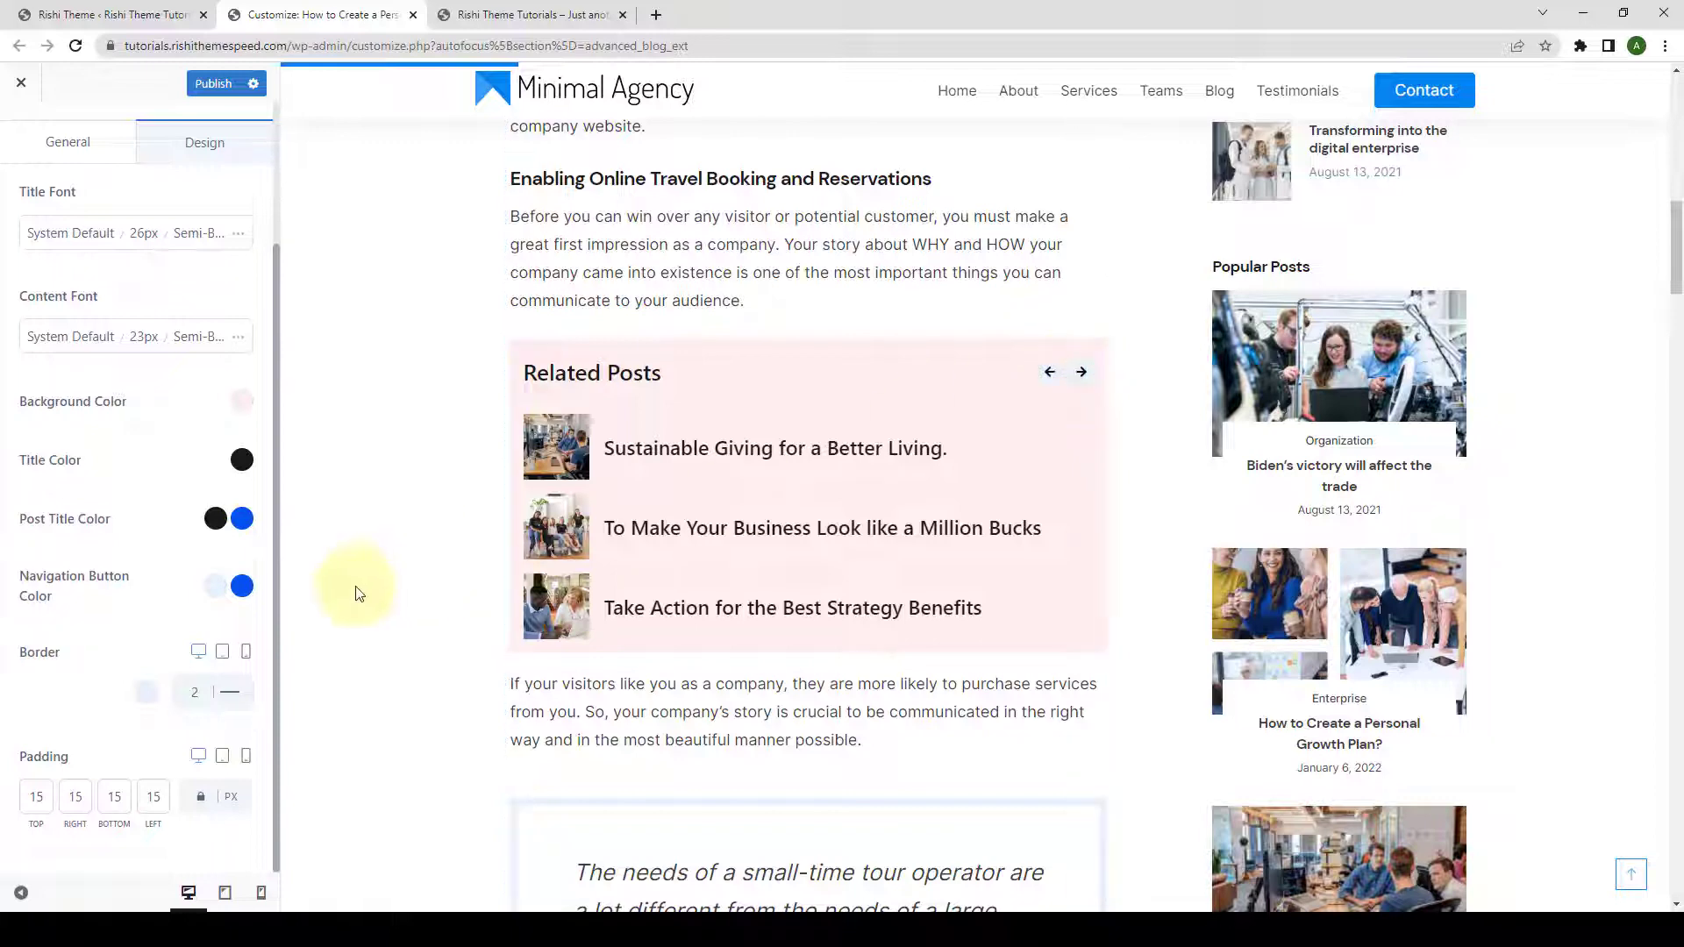
- Set the Related Posts border line style to solid
{"action": "left_click", "coordinate": [1082, 372]}
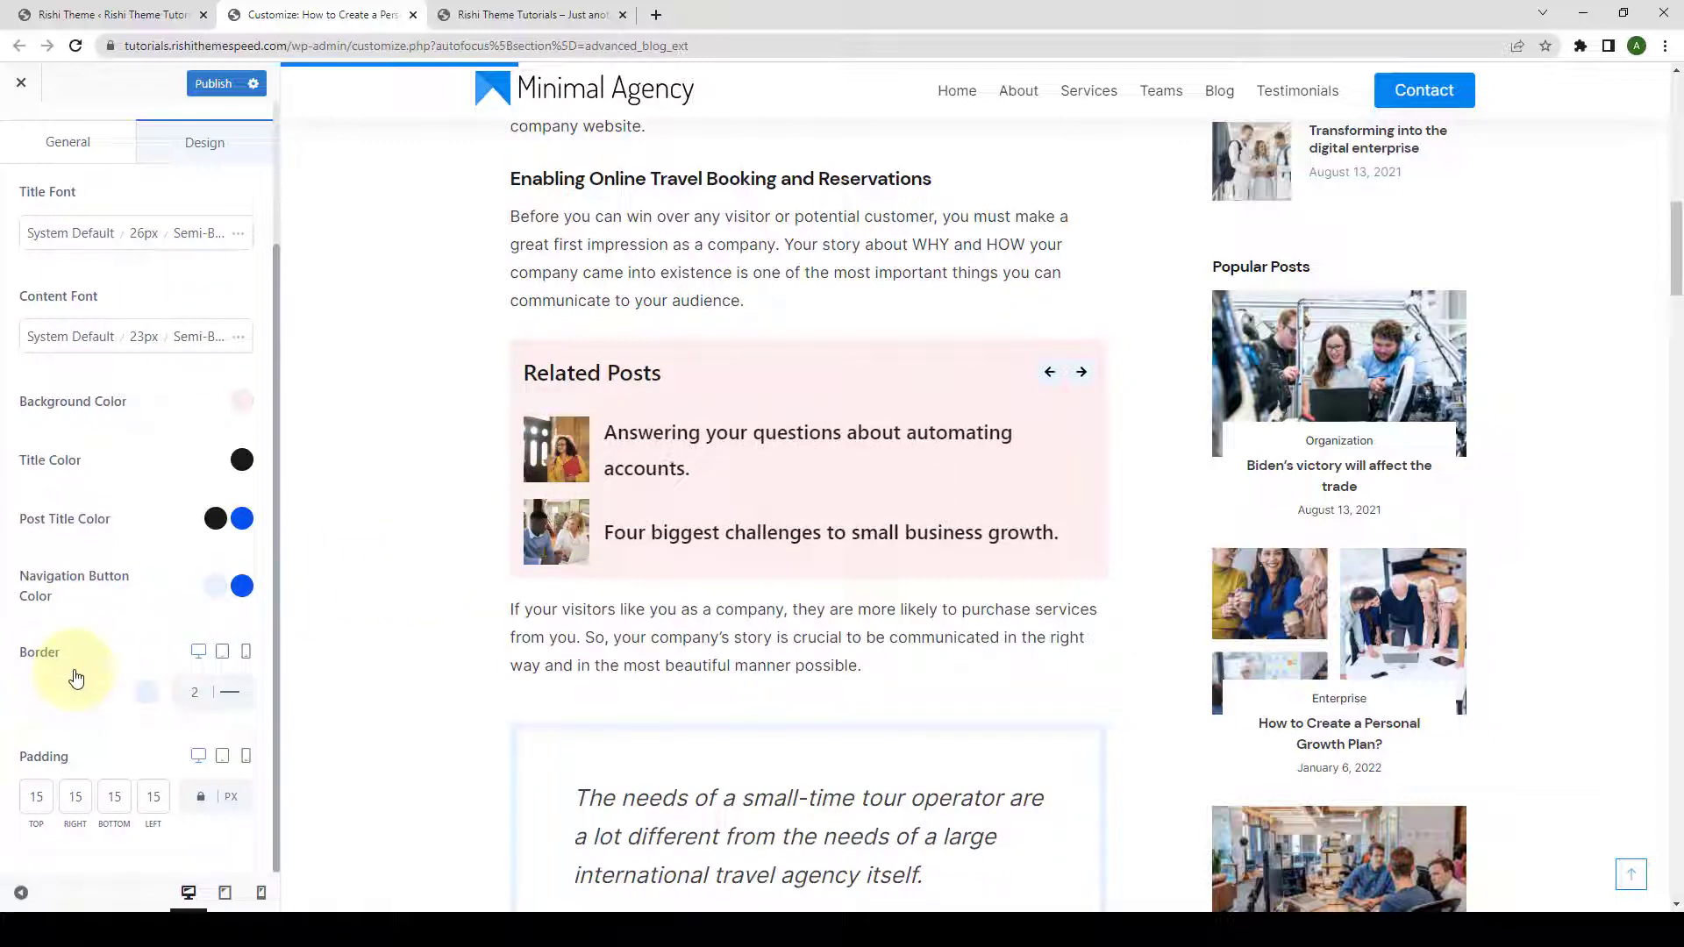
{"action": "left_click", "coordinate": [230, 691]}
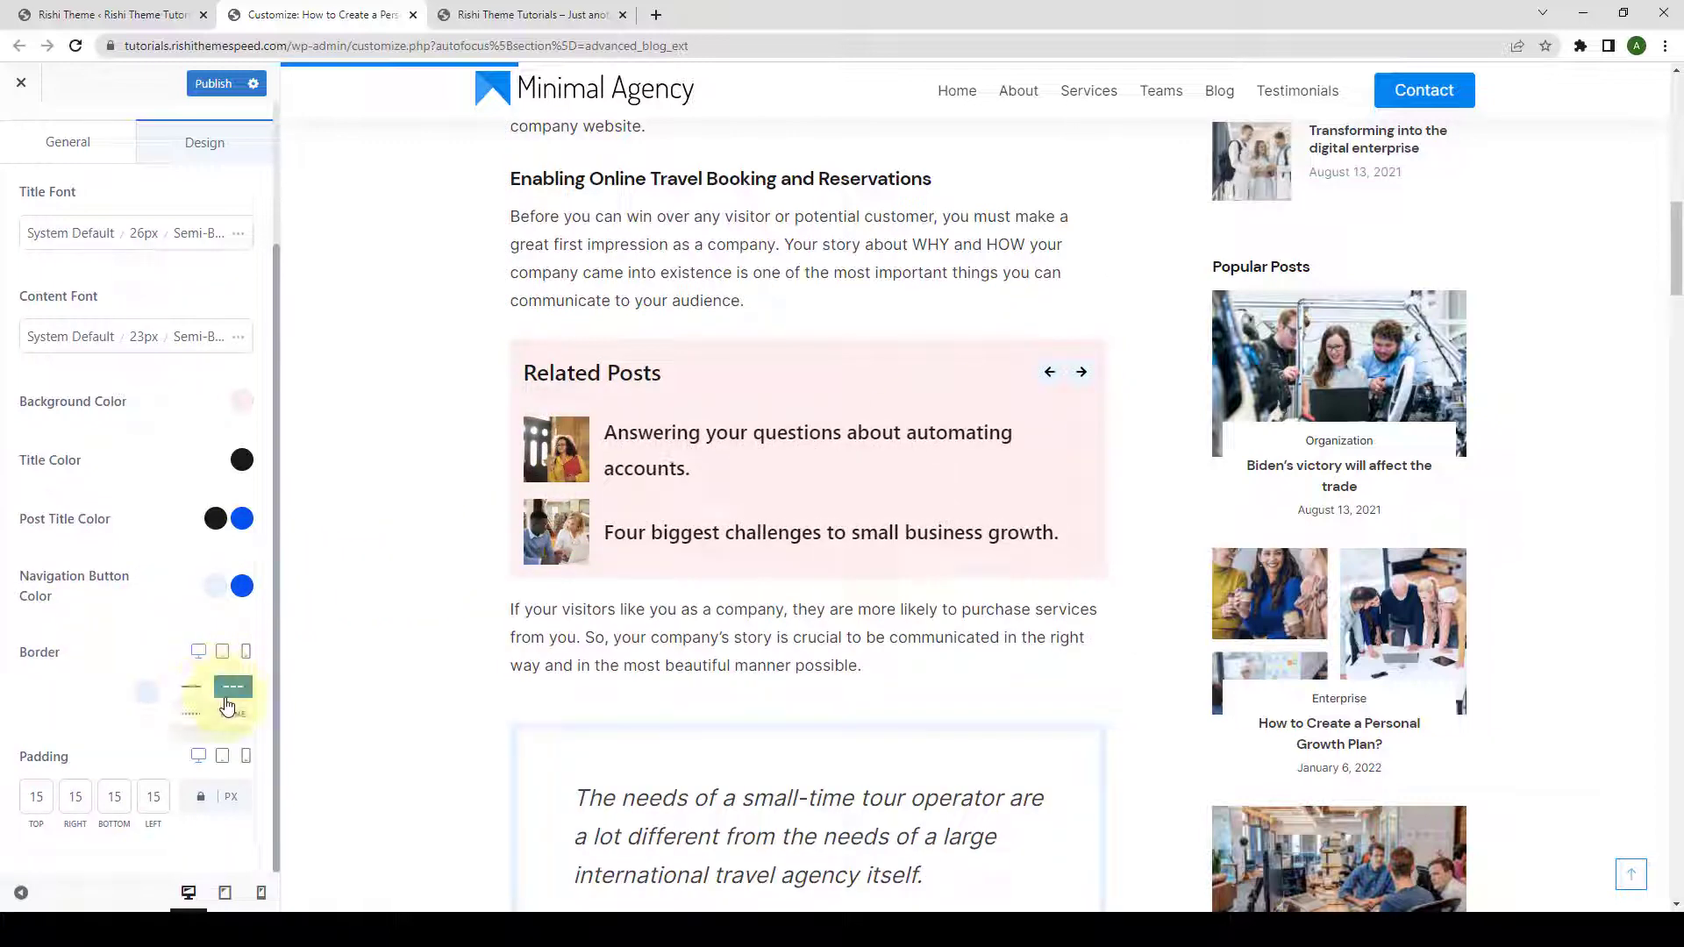
{"action": "left_click", "coordinate": [231, 688]}
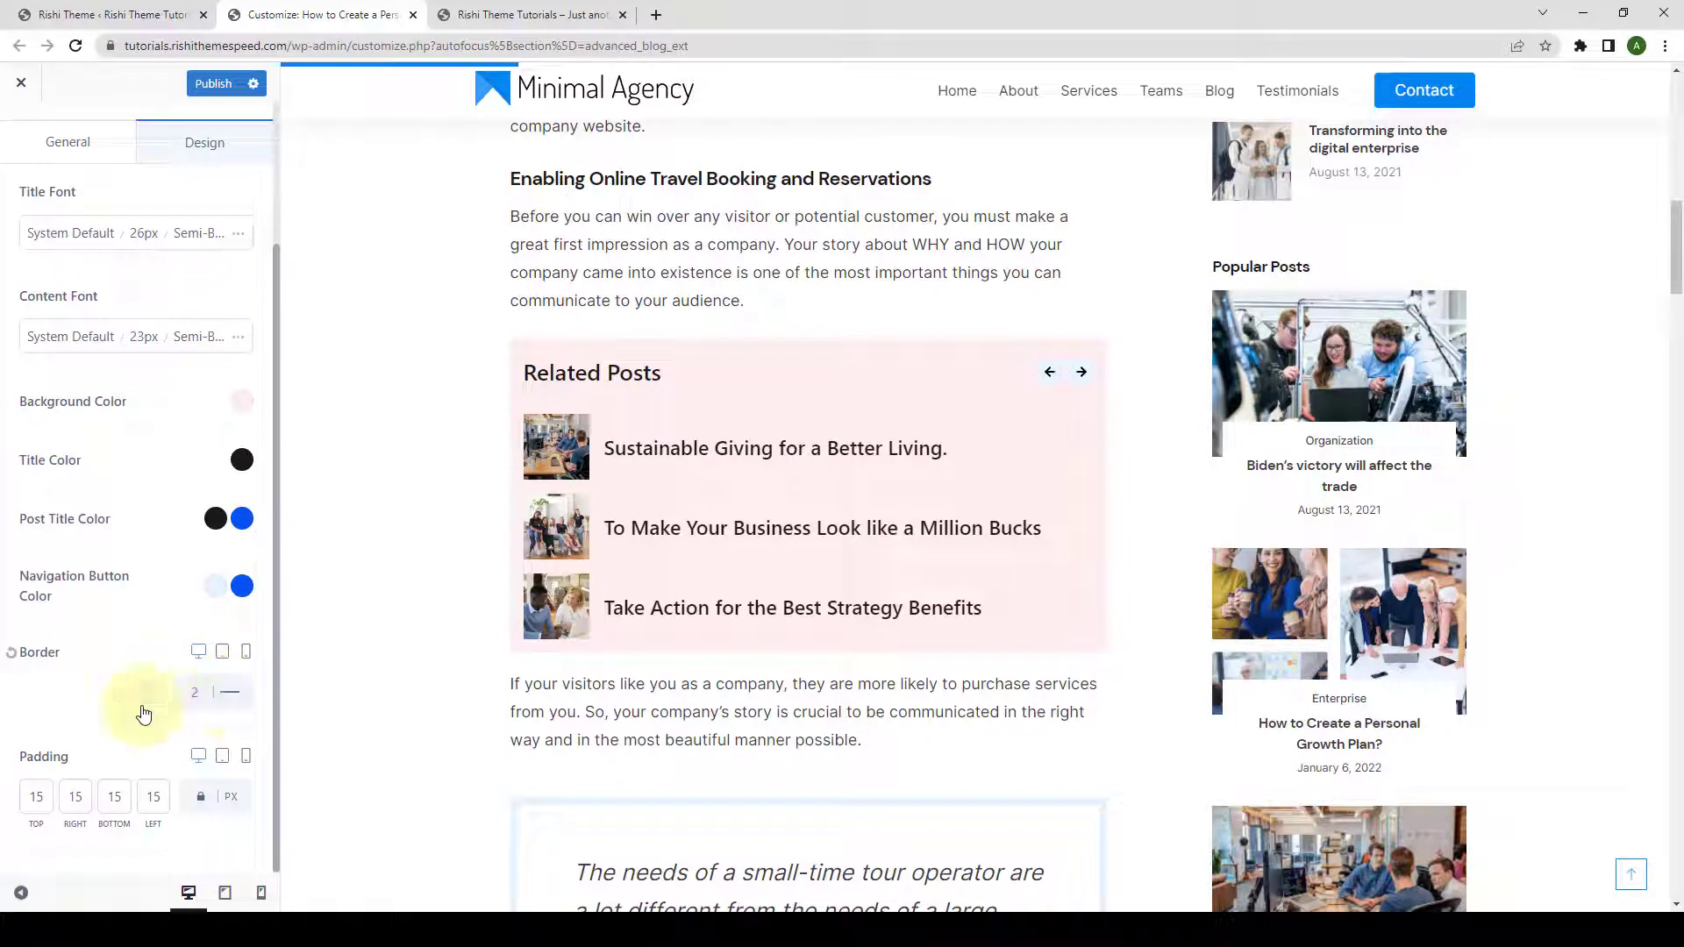
- Pick the border colour, trying blues before settling, and review its second colour
{"action": "left_click", "coordinate": [146, 691]}
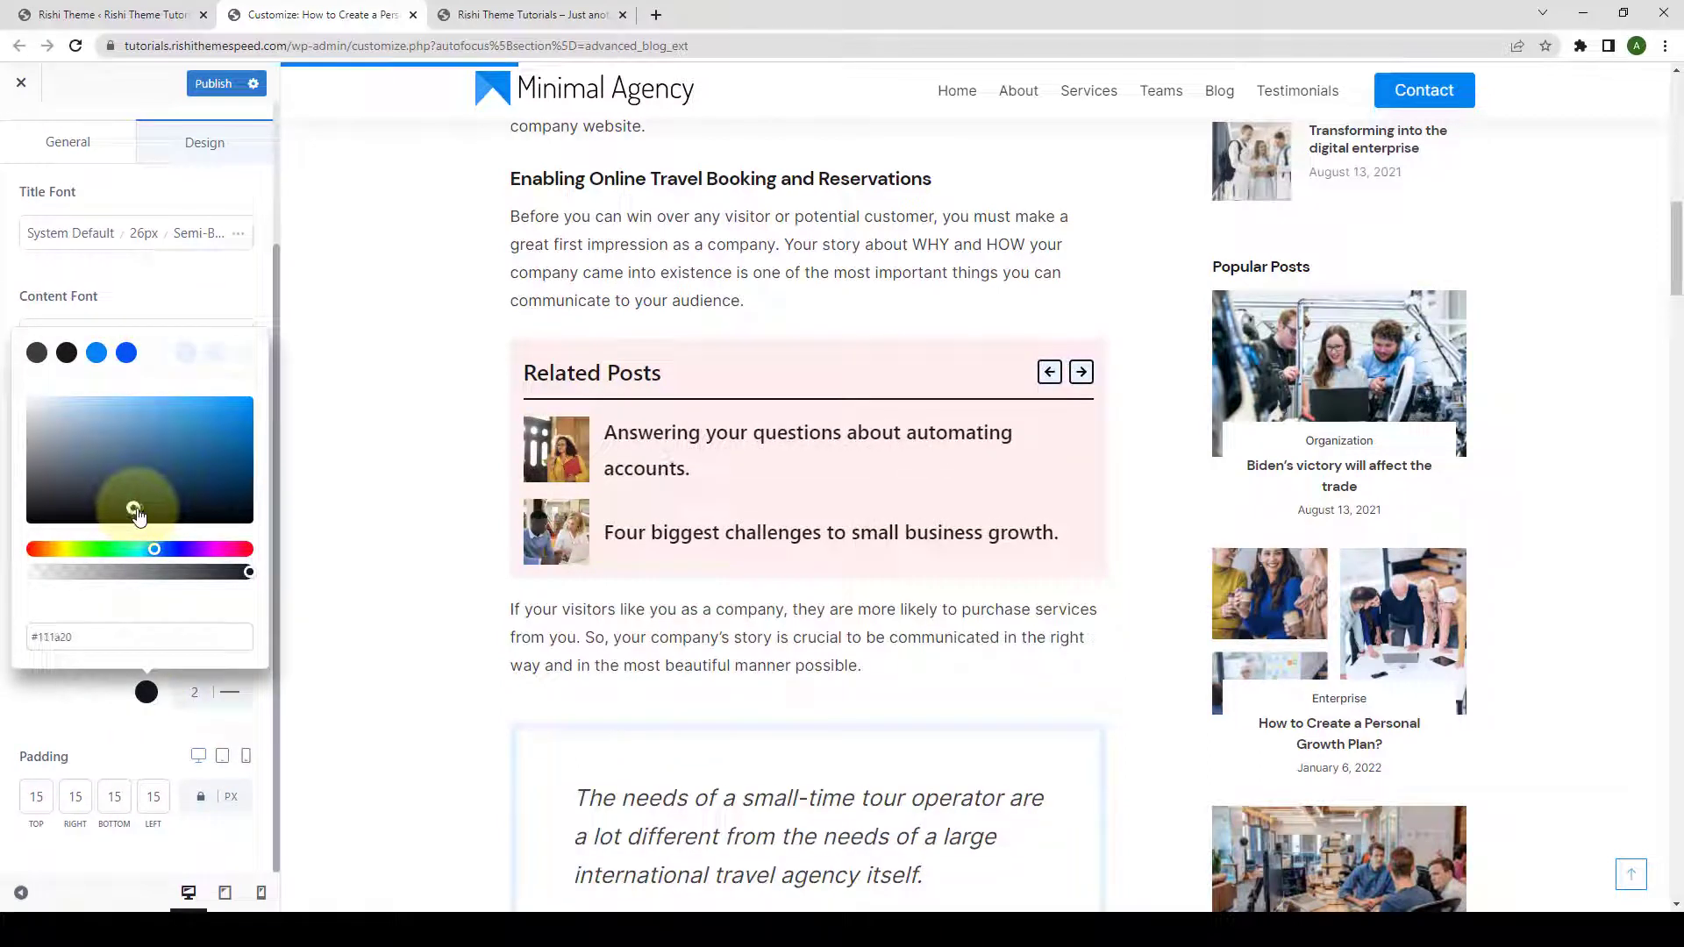
{"action": "left_click", "coordinate": [126, 352]}
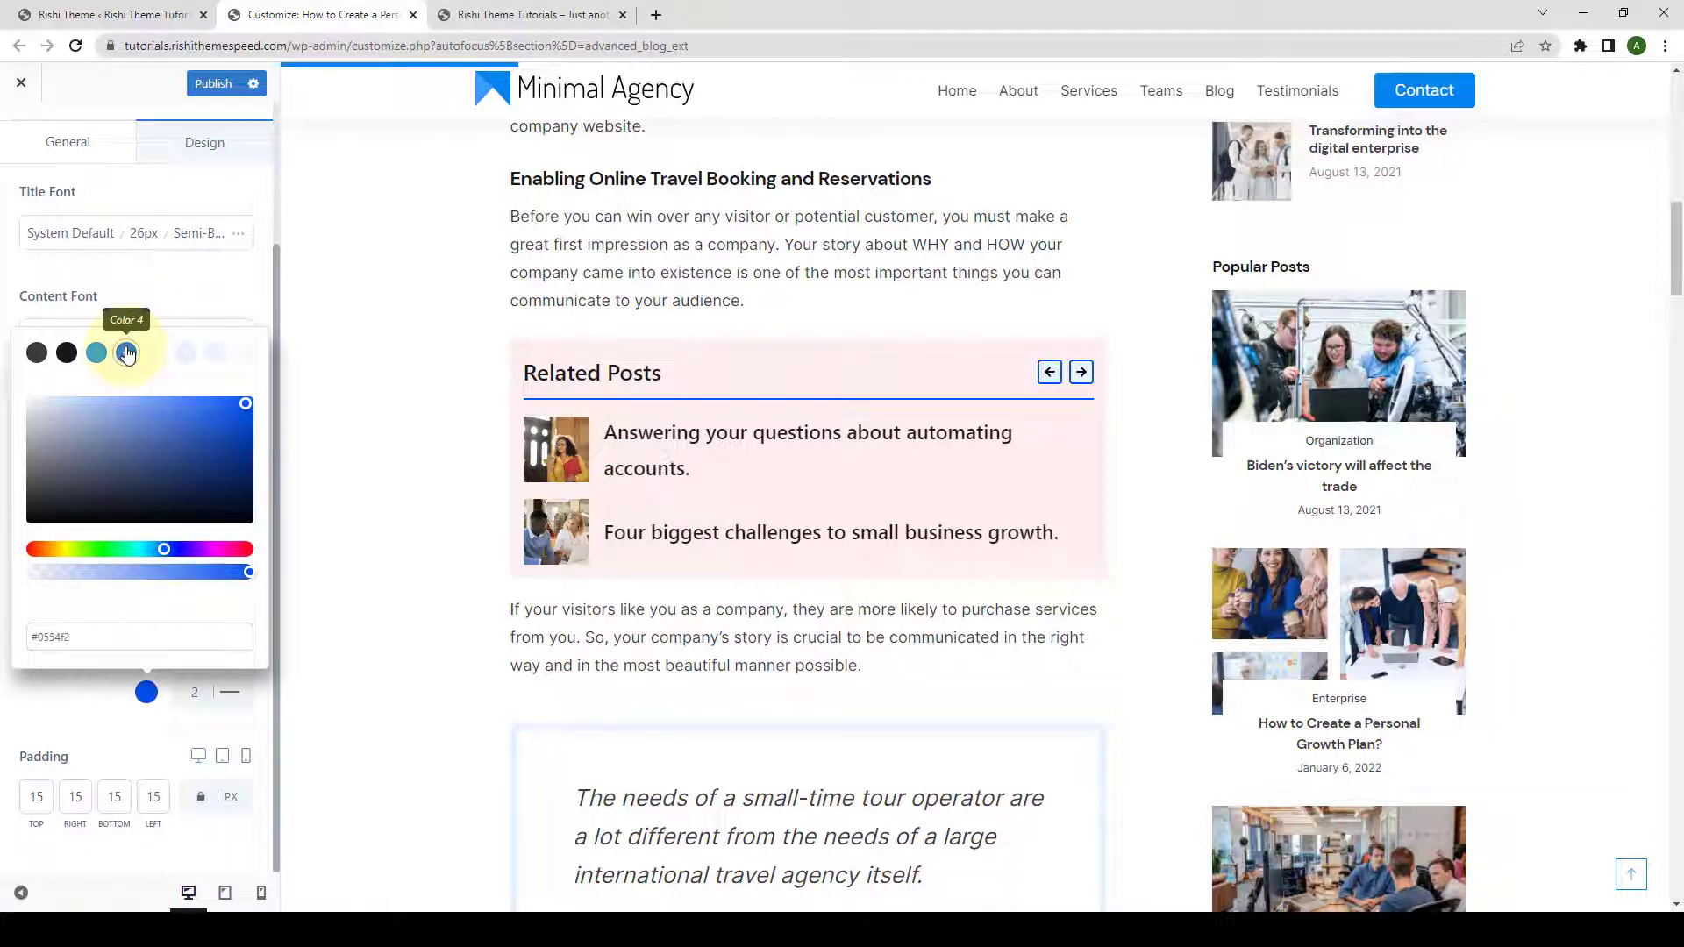
{"action": "left_click", "coordinate": [95, 352]}
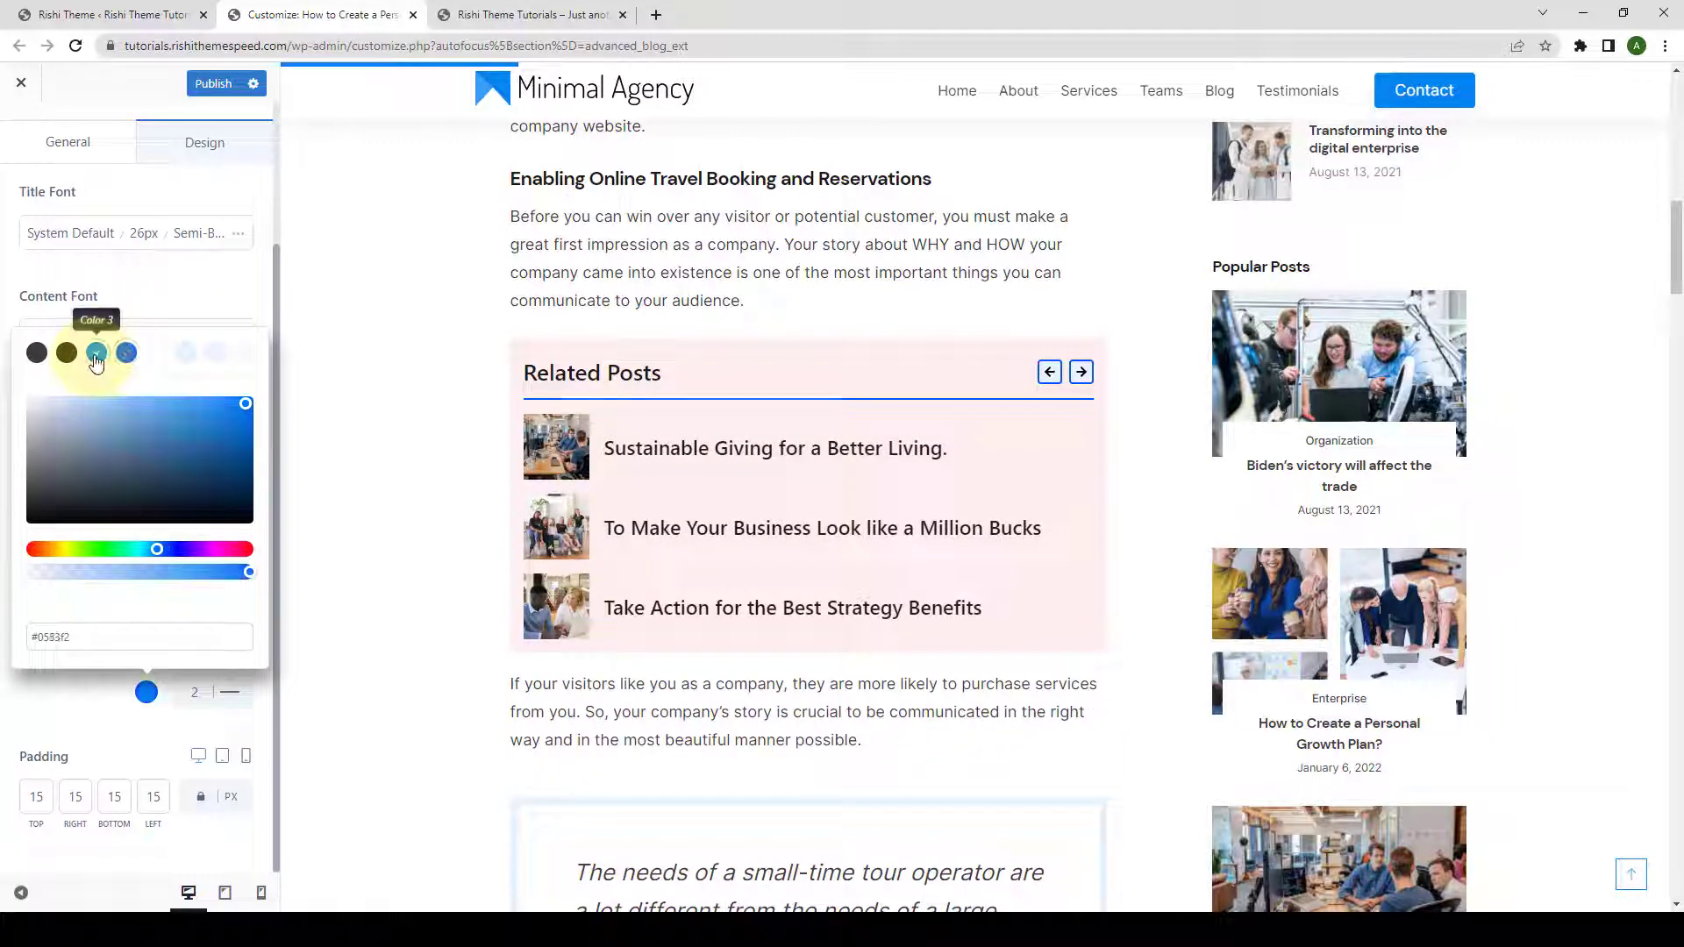
{"action": "left_click", "coordinate": [95, 353]}
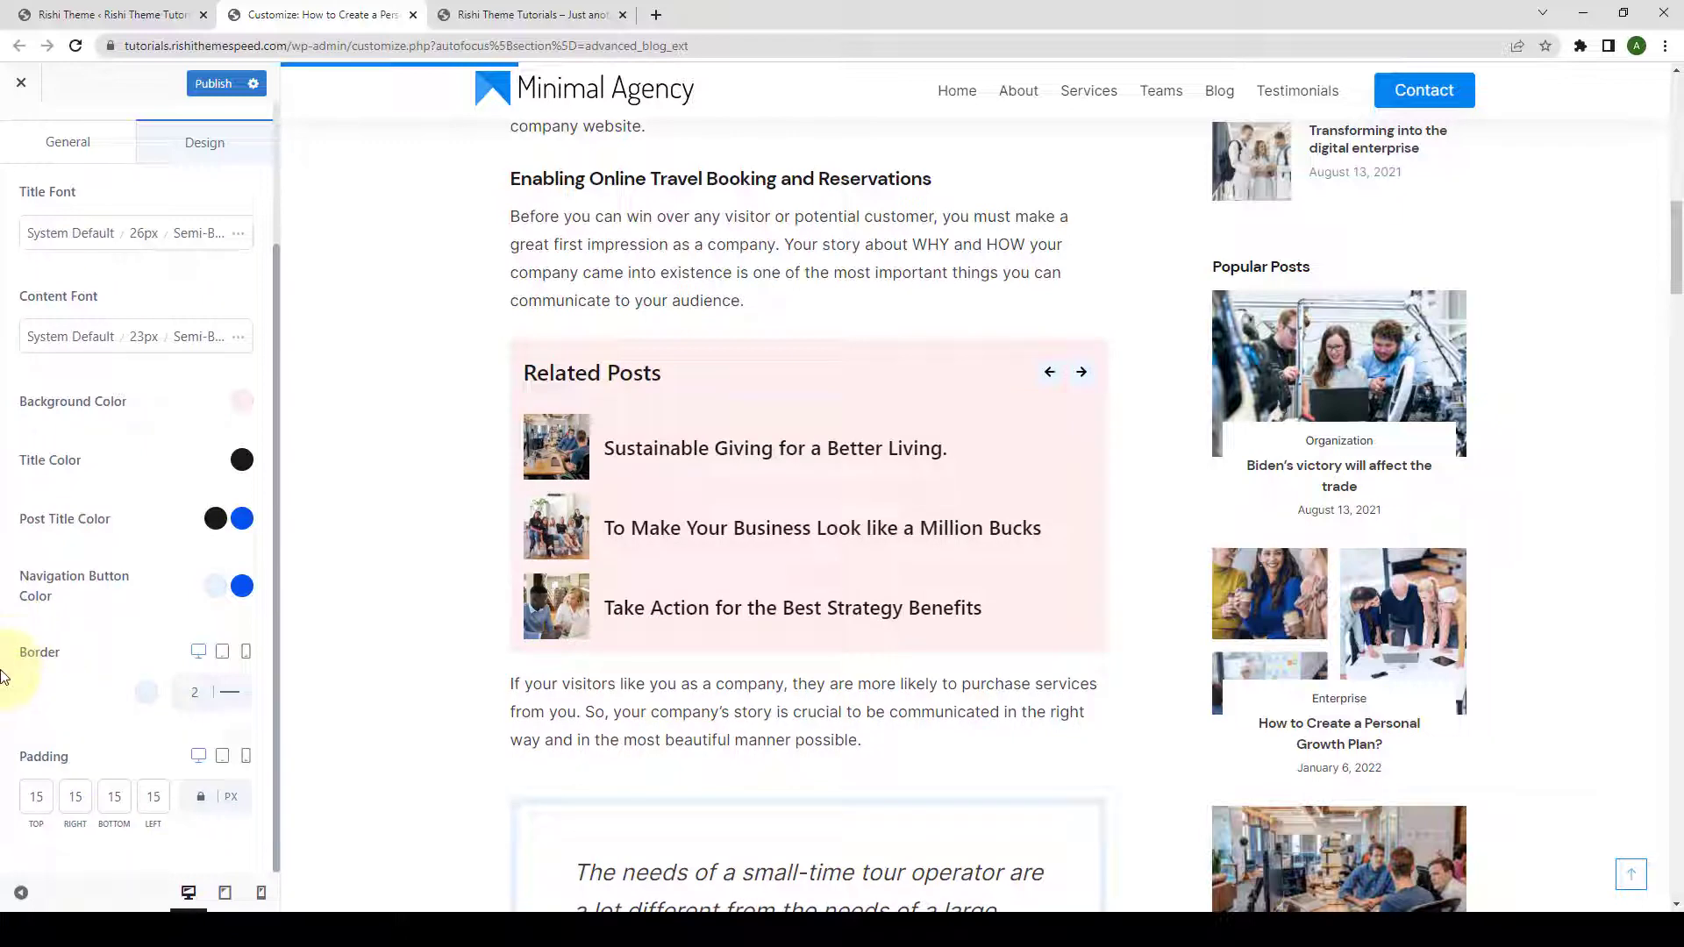
{"action": "left_click", "coordinate": [1080, 372]}
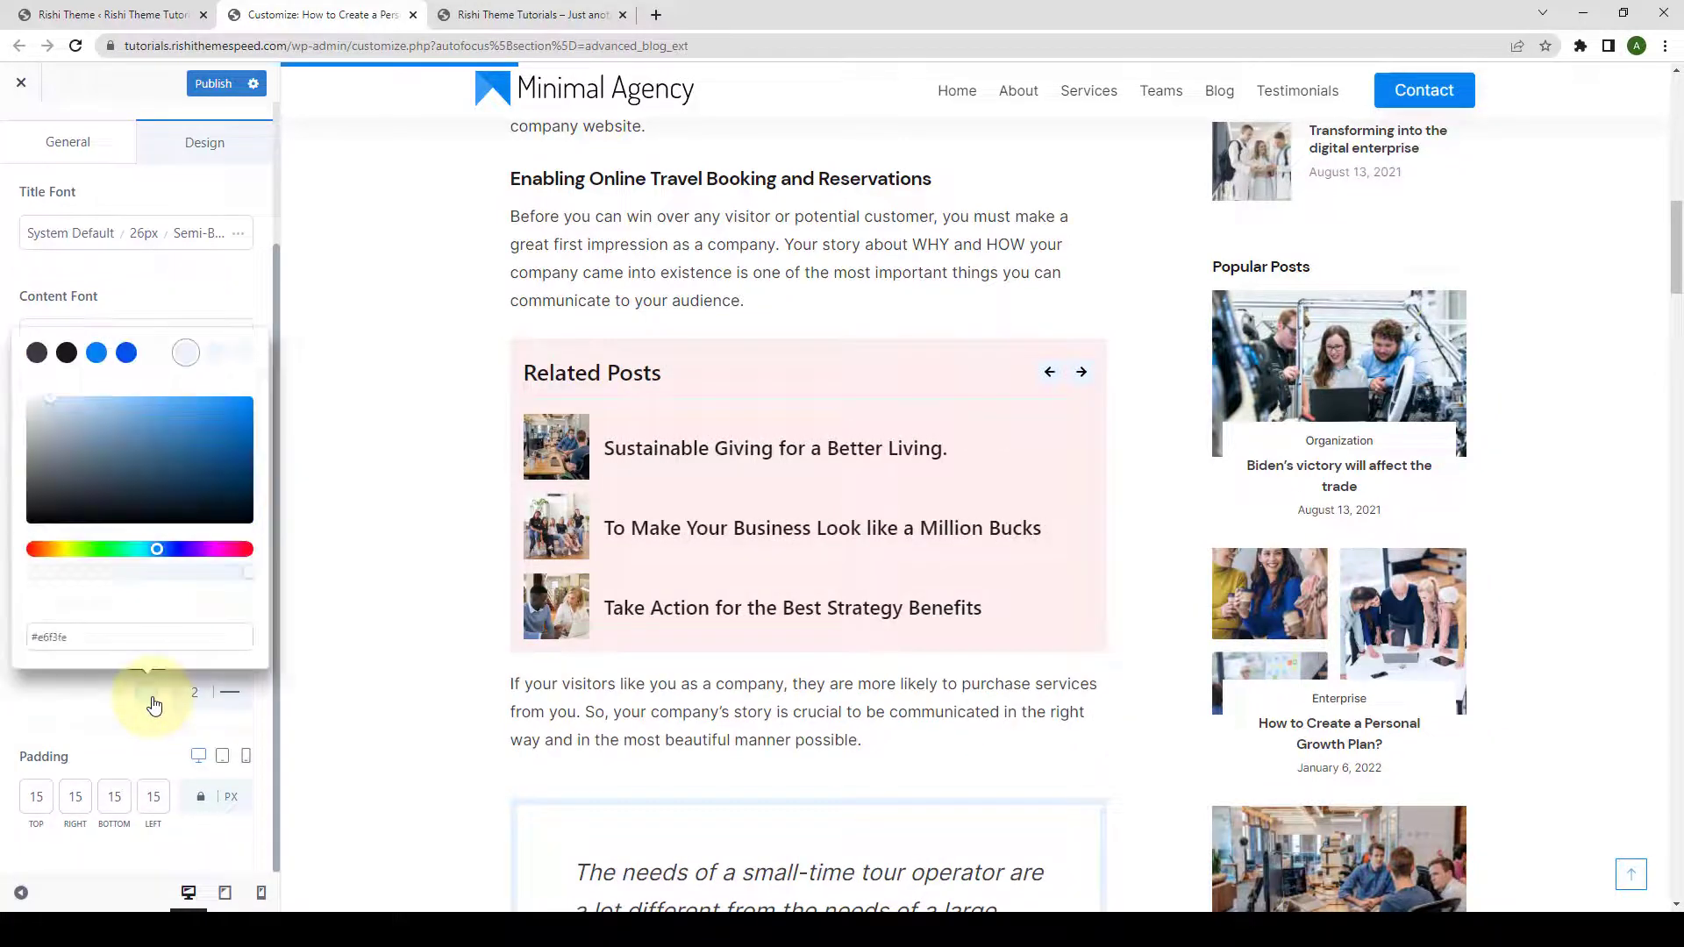
{"action": "left_click", "coordinate": [214, 512]}
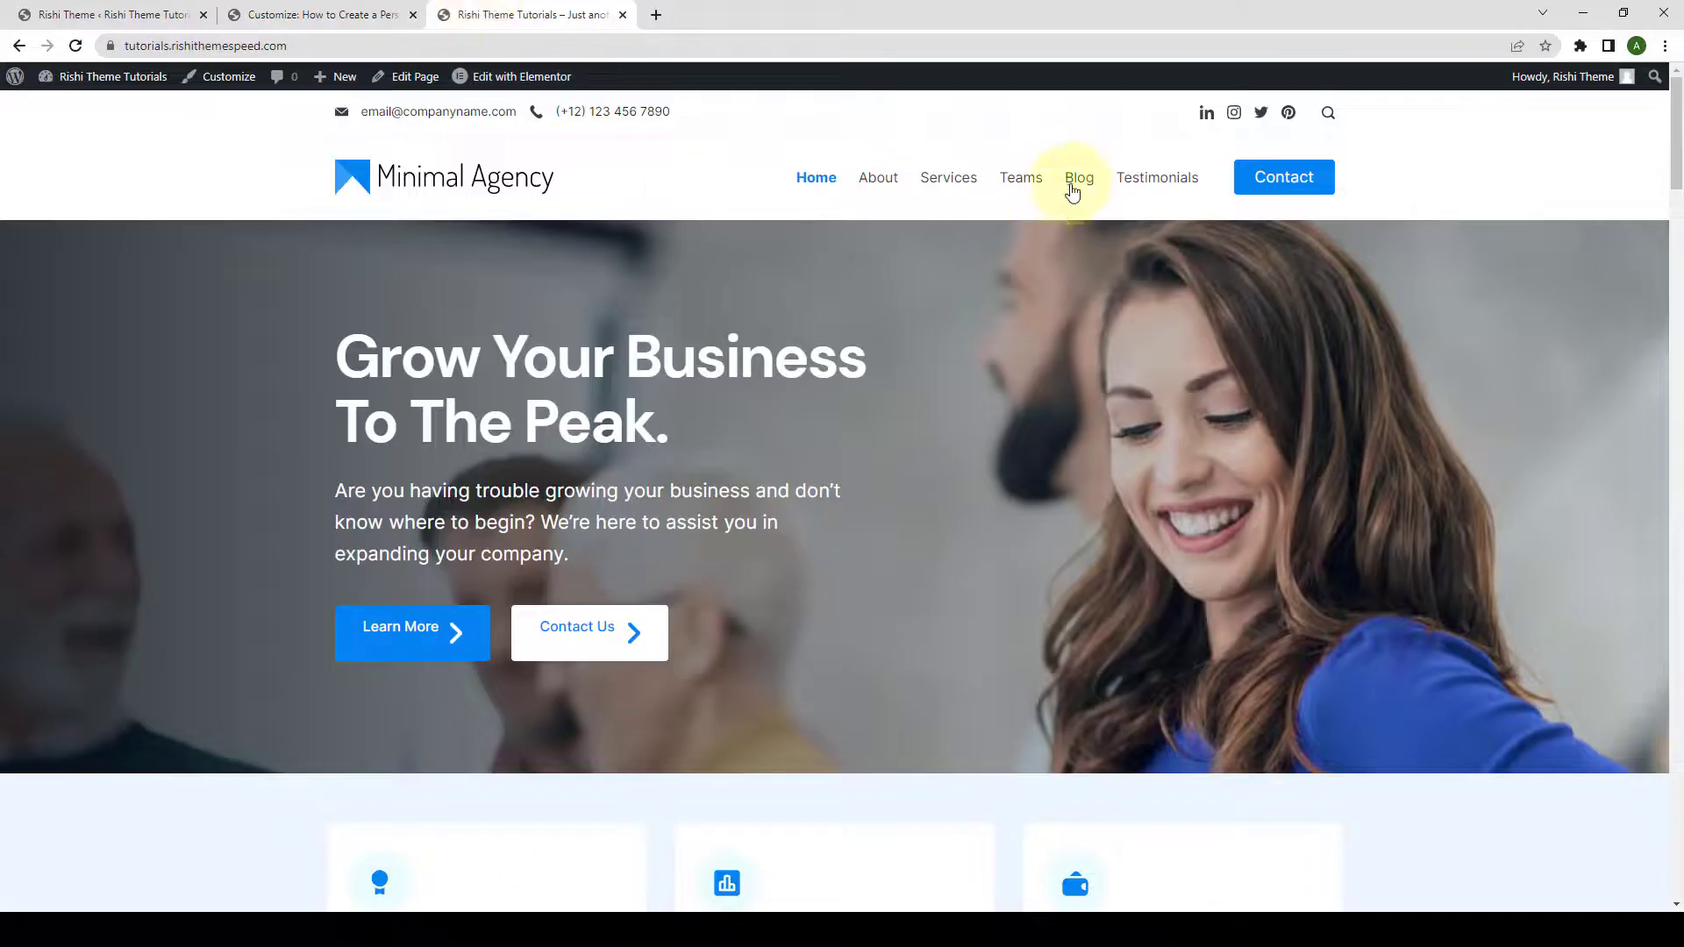
- Show the Personal Growth Plan post from Blog with its pink inline Related Posts box visible
{"action": "left_click", "coordinate": [1079, 177]}
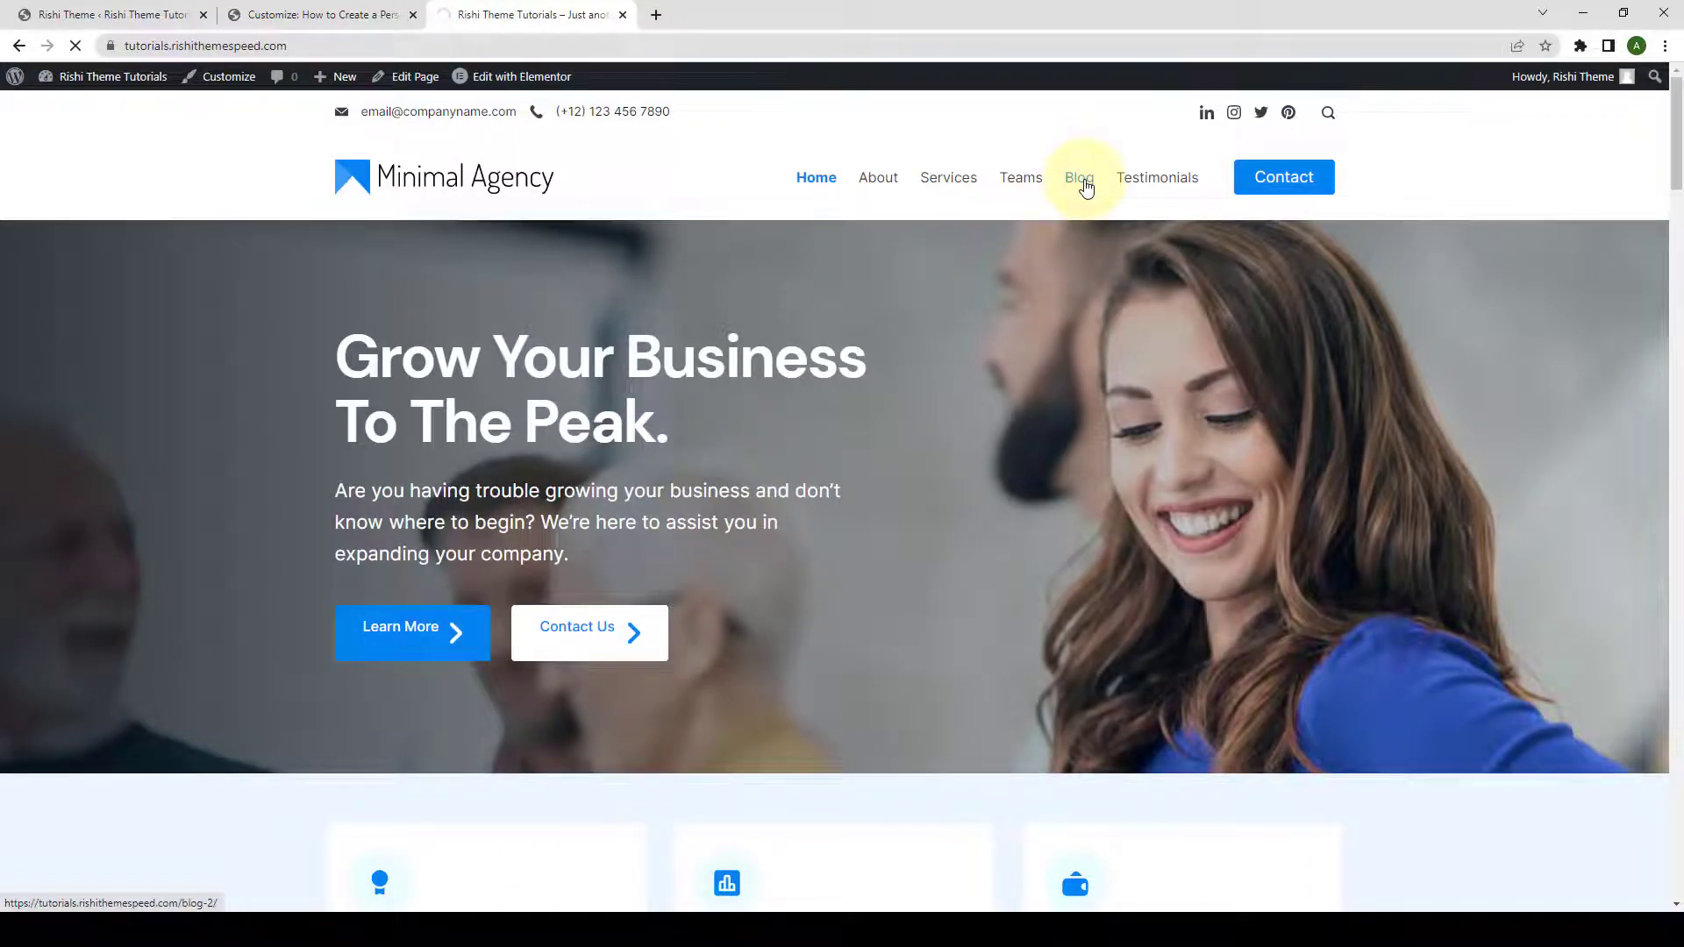
{"action": "left_click", "coordinate": [1079, 178]}
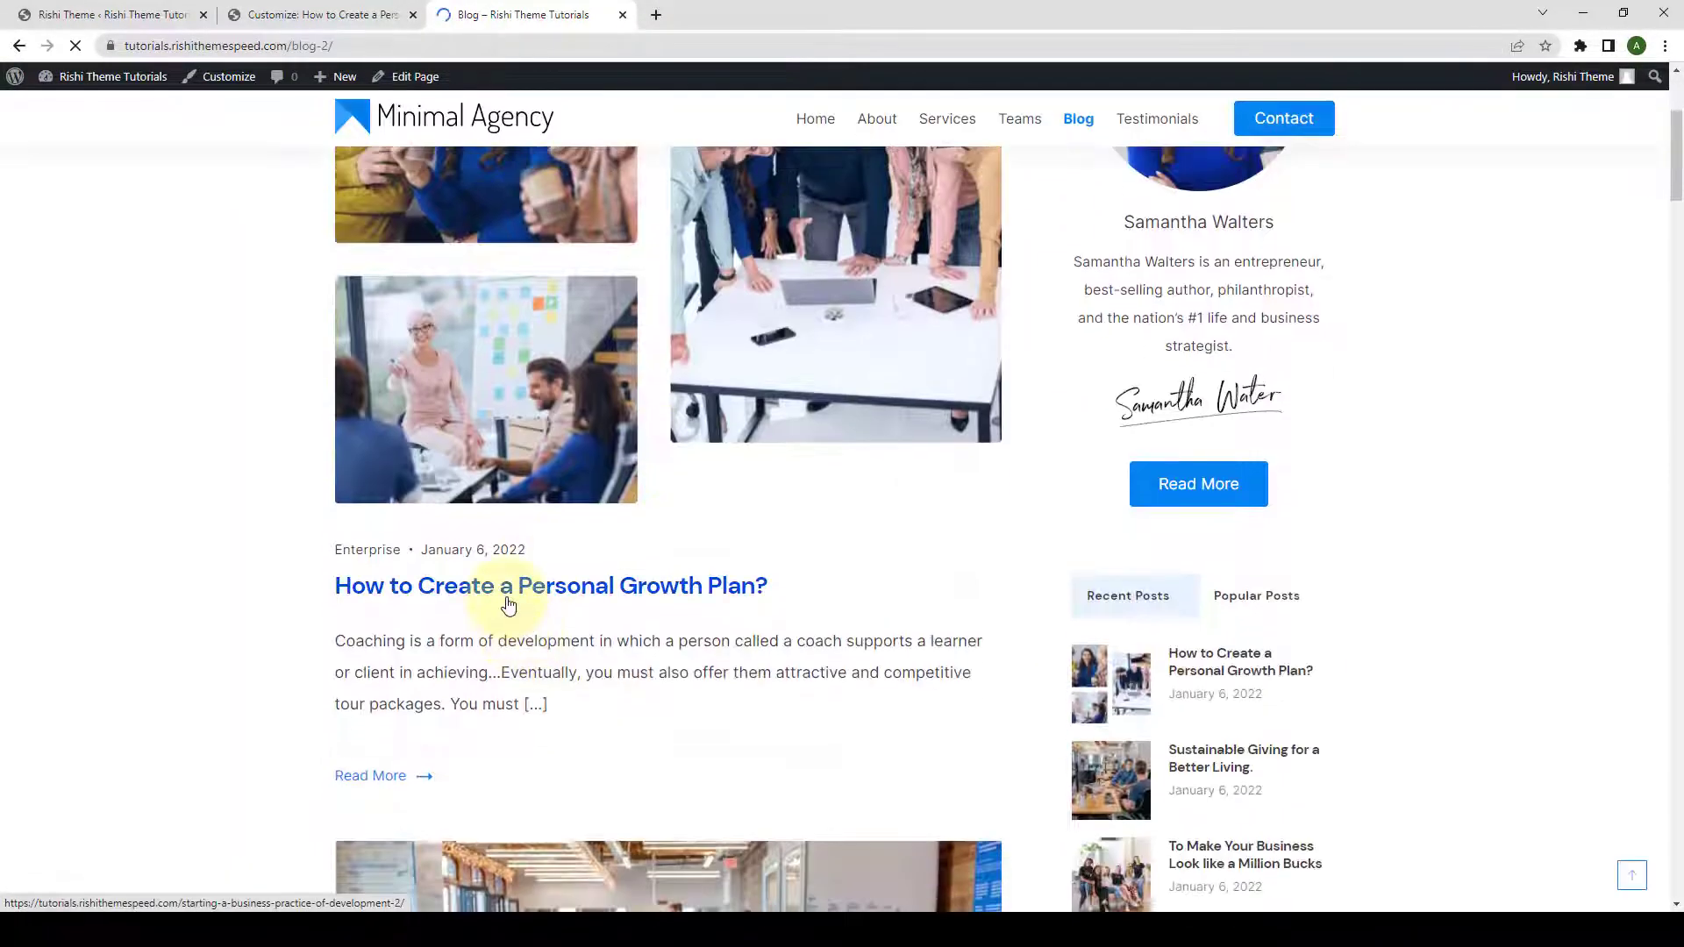
{"action": "left_click", "coordinate": [551, 585]}
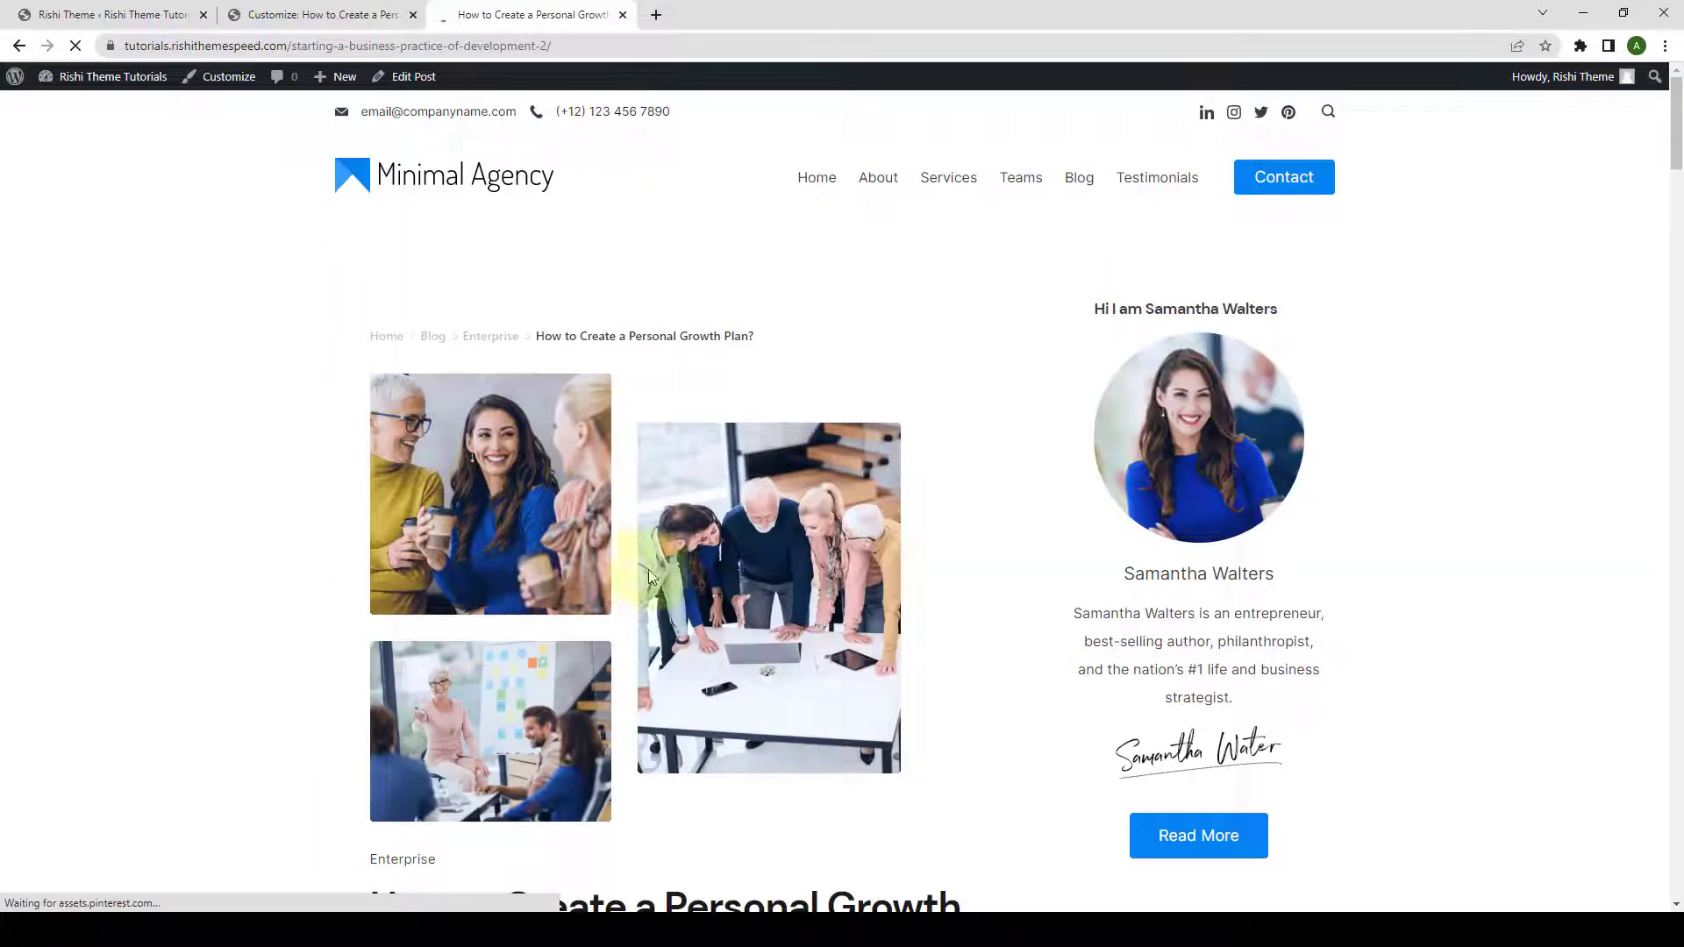
{"action": "scroll", "scroll_direction": "down", "scroll_amount": 3}
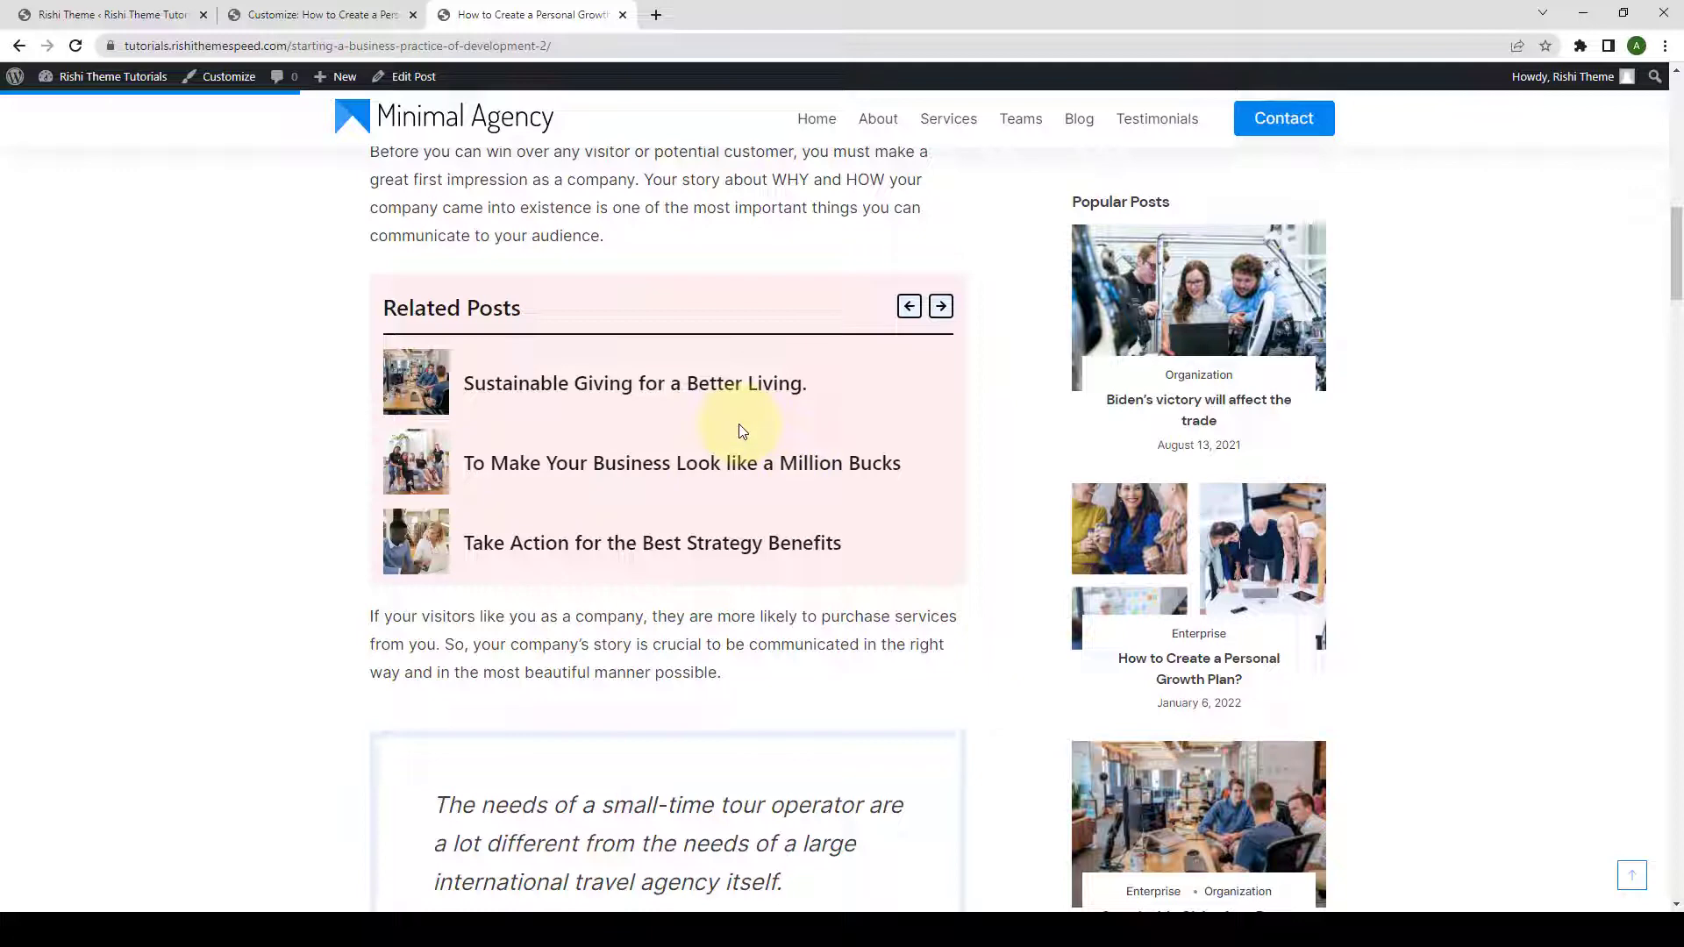
{"action": "mouse_move", "coordinate": [1016, 542]}
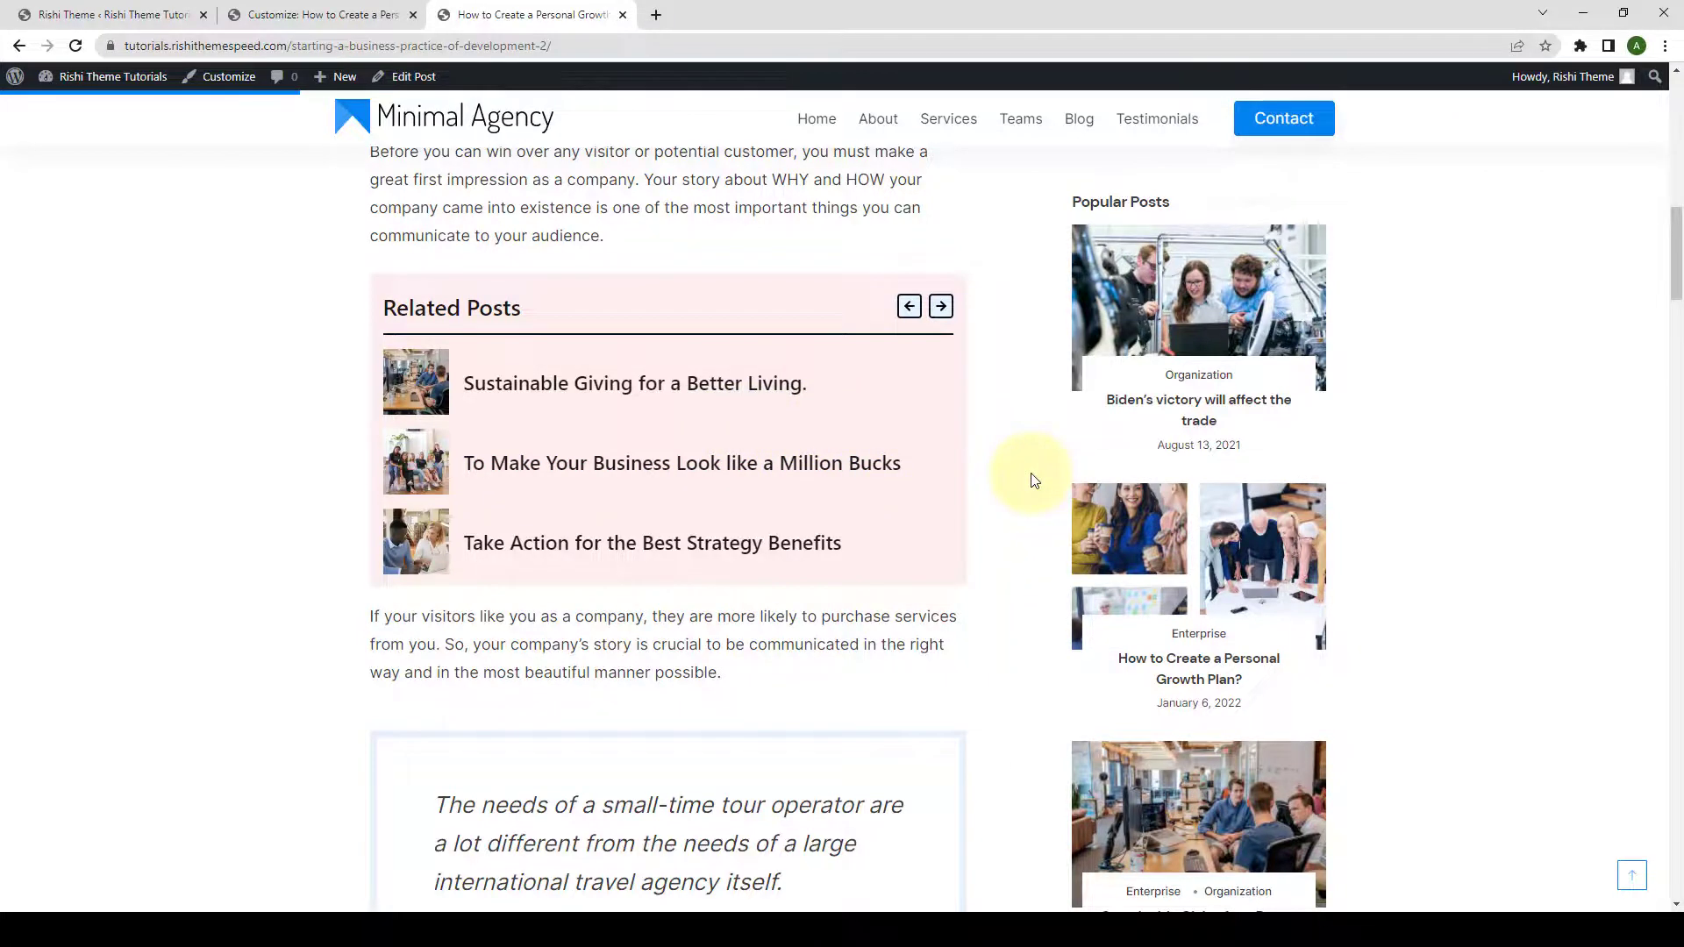
{"action": "left_click", "coordinate": [938, 305]}
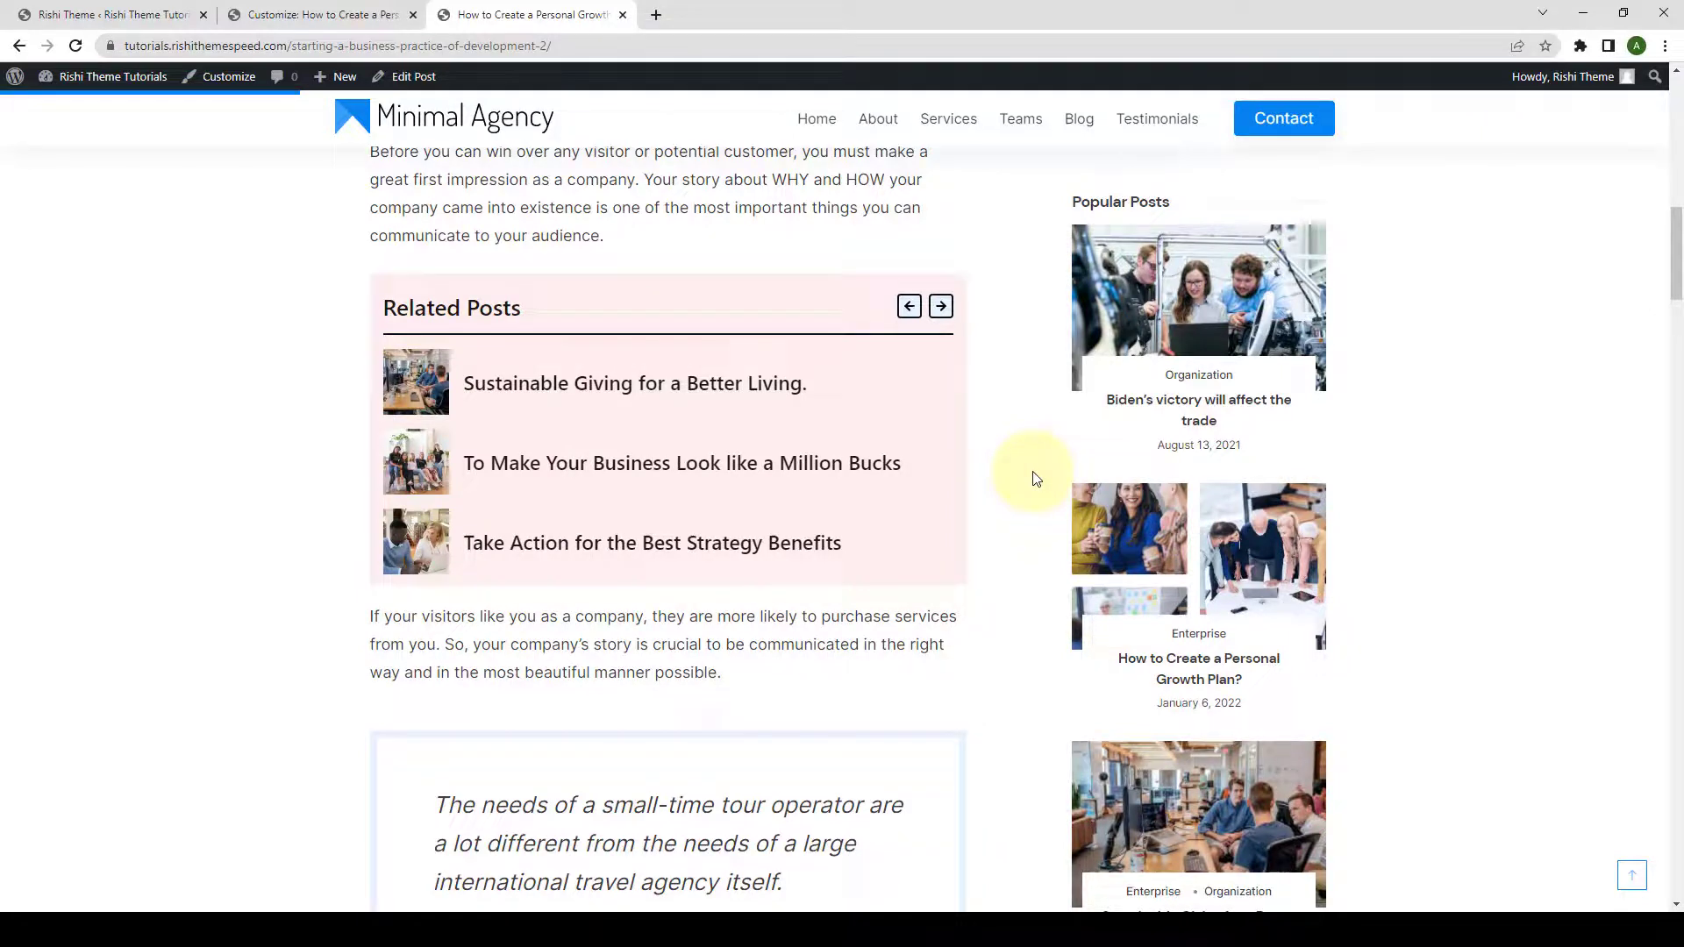
{"action": "left_click", "coordinate": [940, 305]}
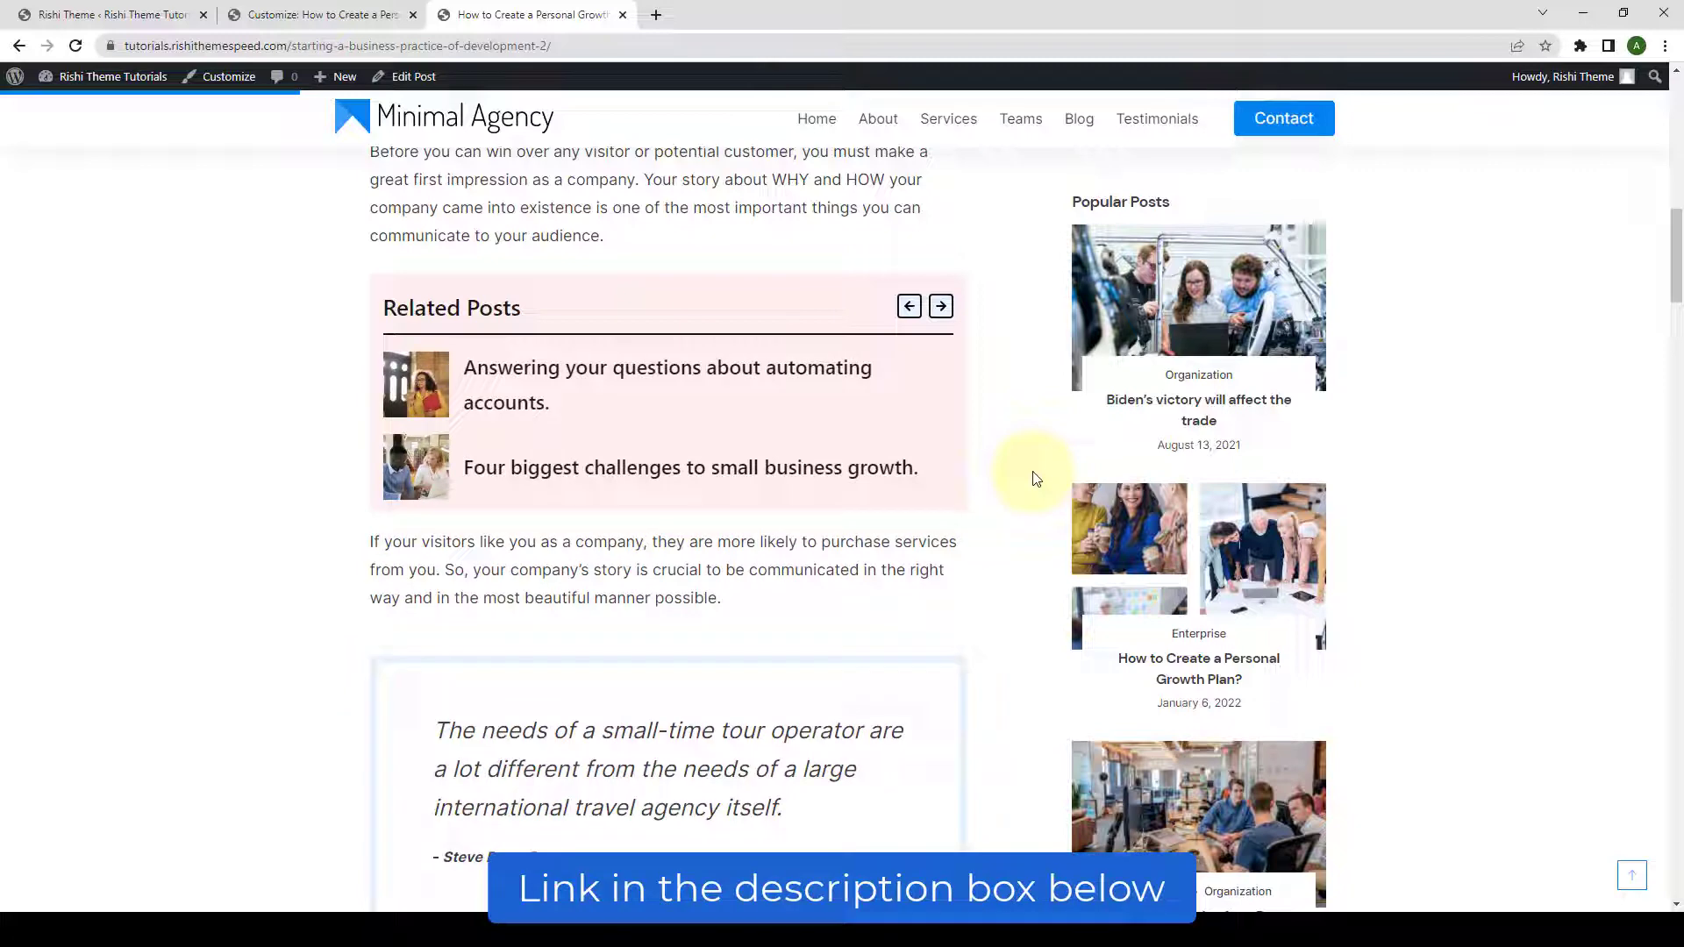